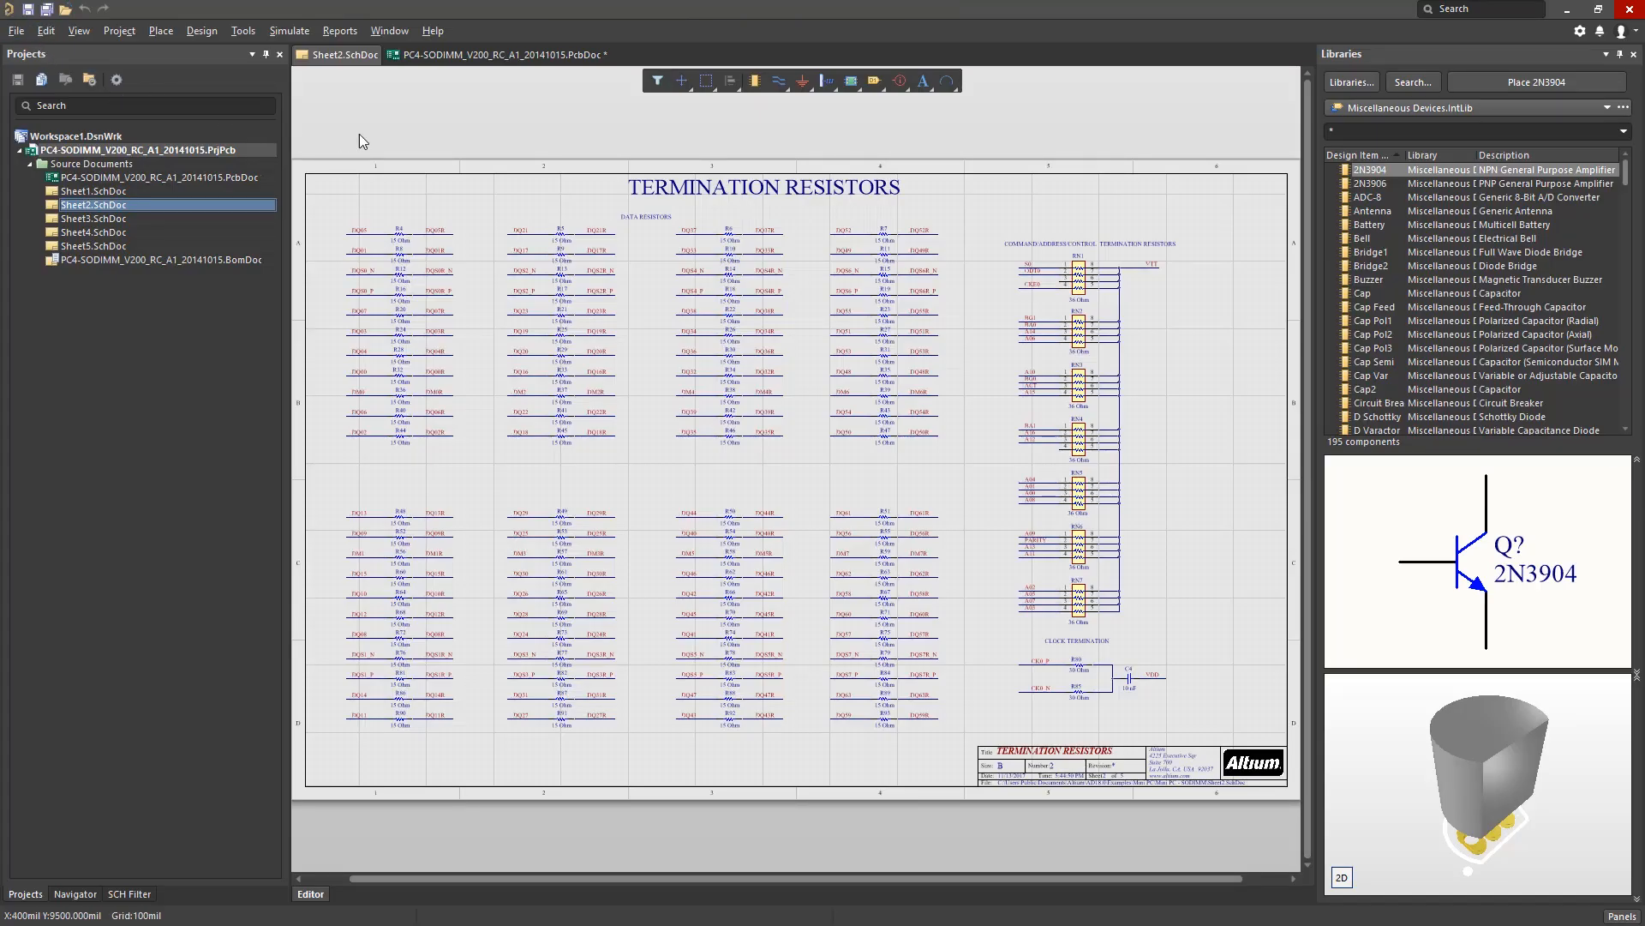
mouse_move(571, 139)
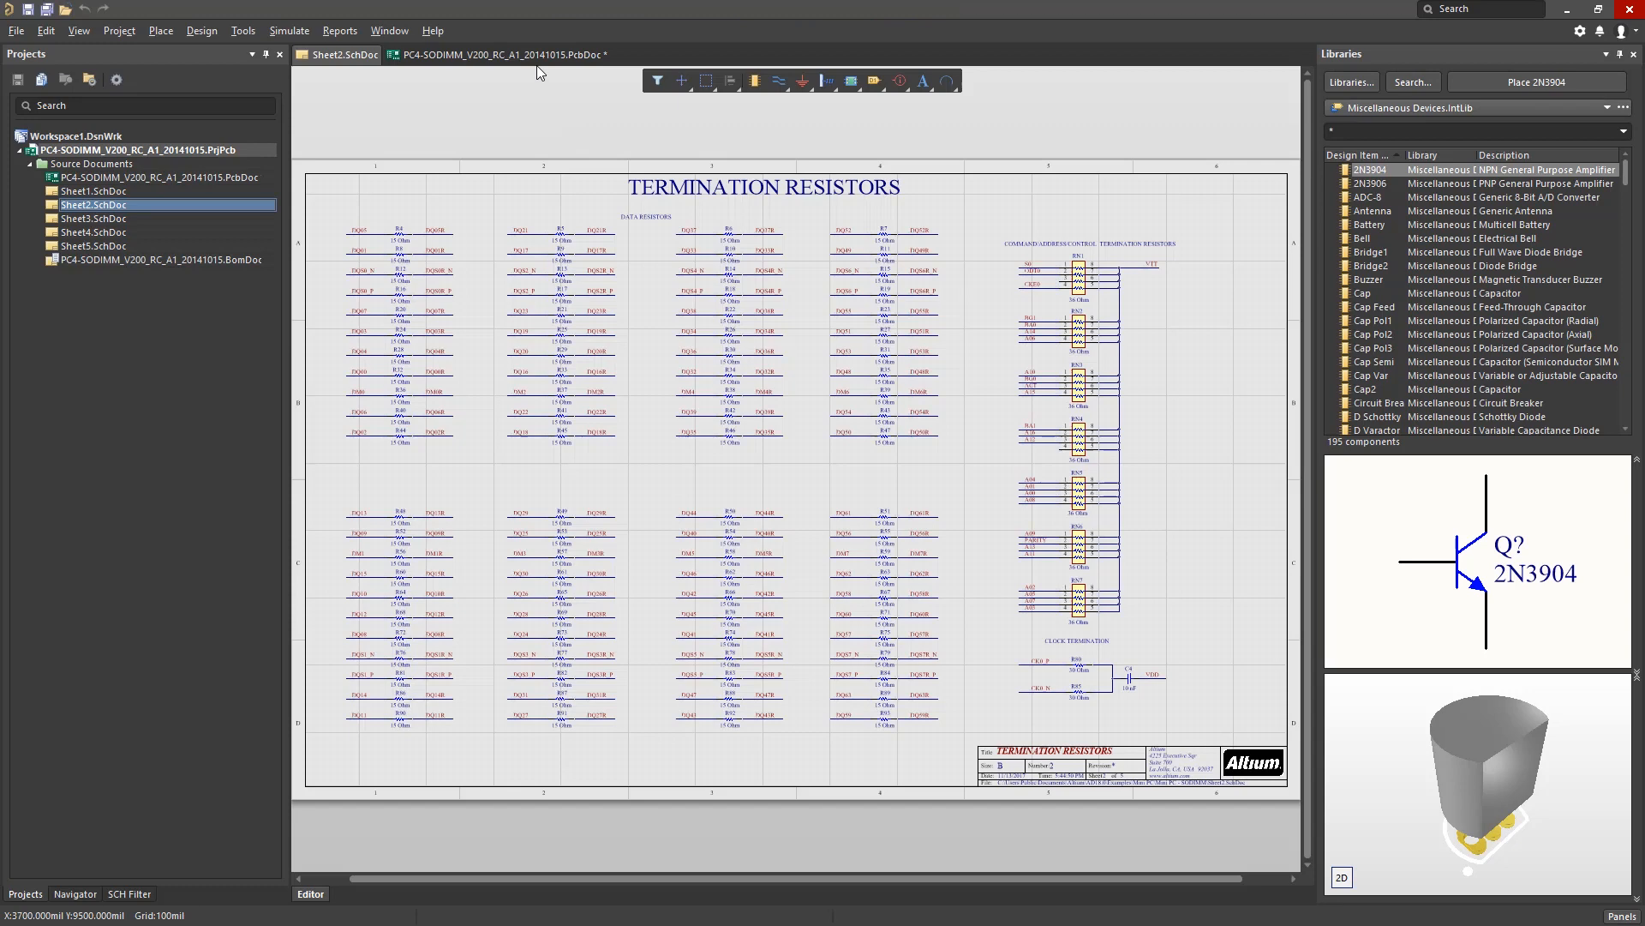
Switch from the Sheet2.SchDoc schematic to the SODIMM PcbDoc board layout
left_click(494, 53)
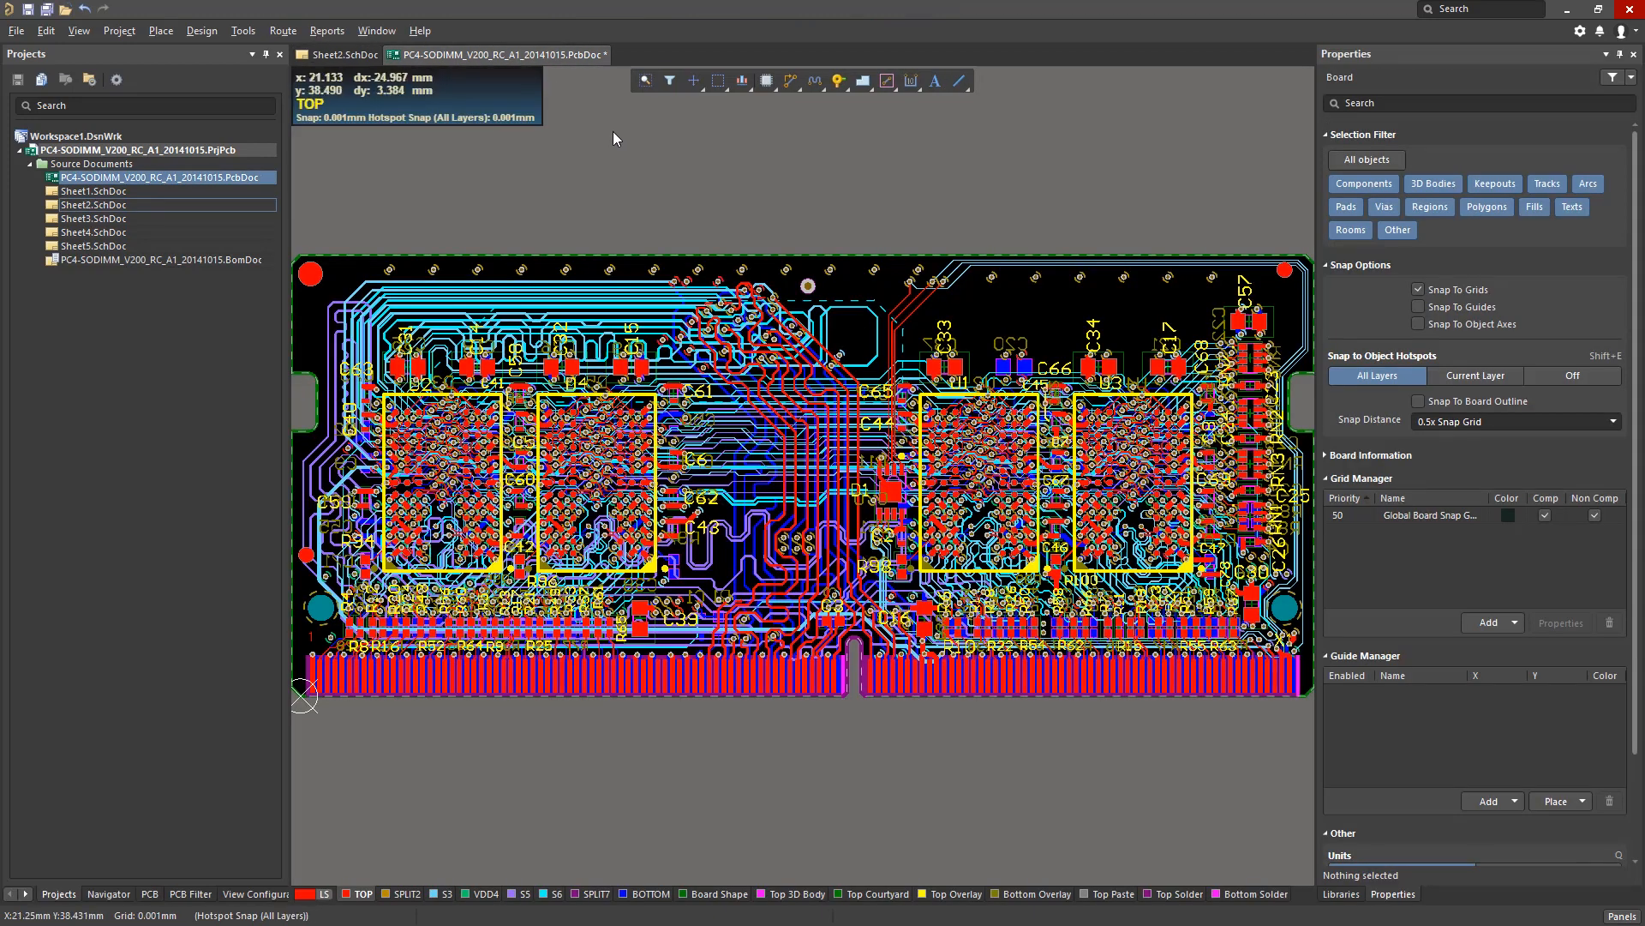
mouse_move(621, 139)
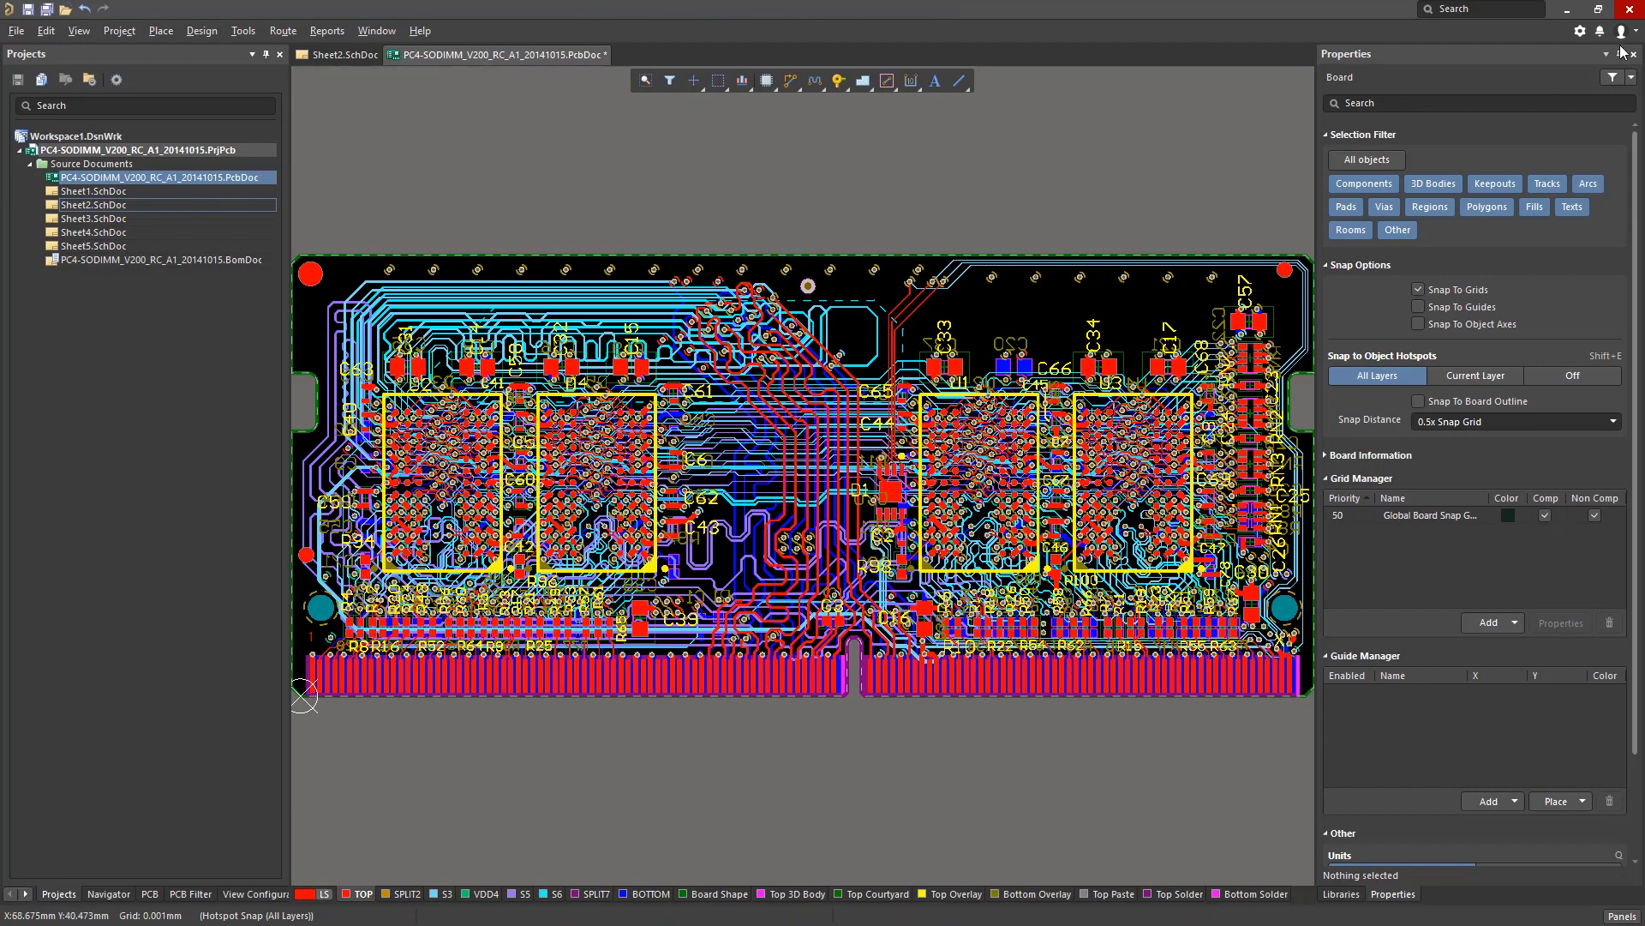
View License Management from the account menu, then review the Extensions & Updates list
left_click(1625, 31)
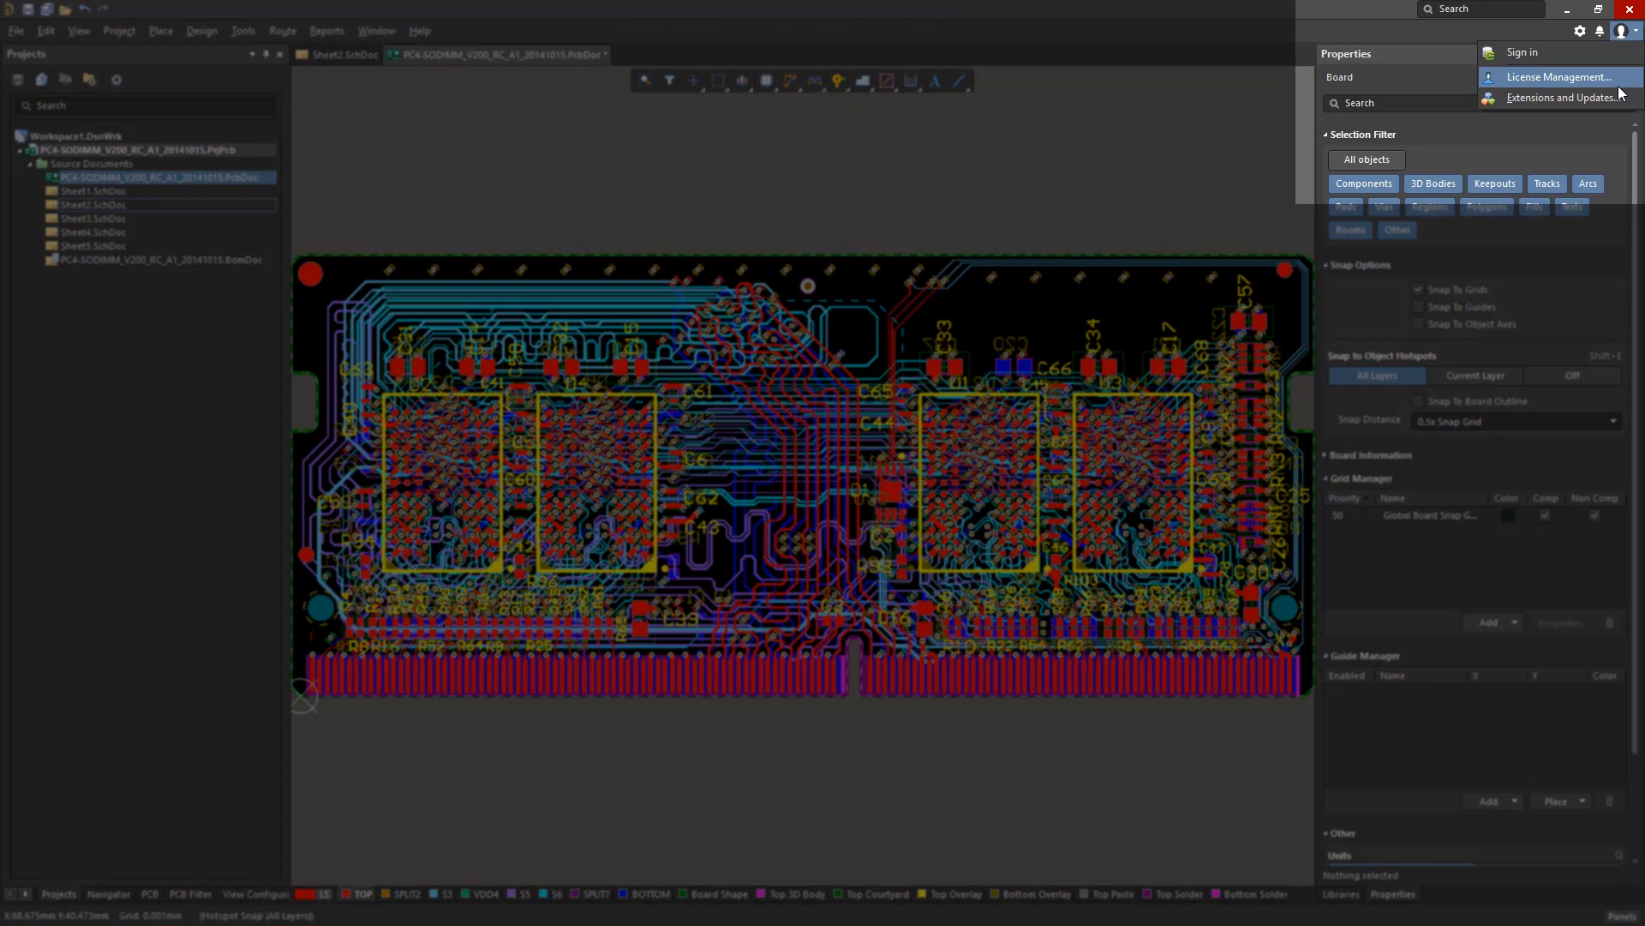
left_click(1562, 77)
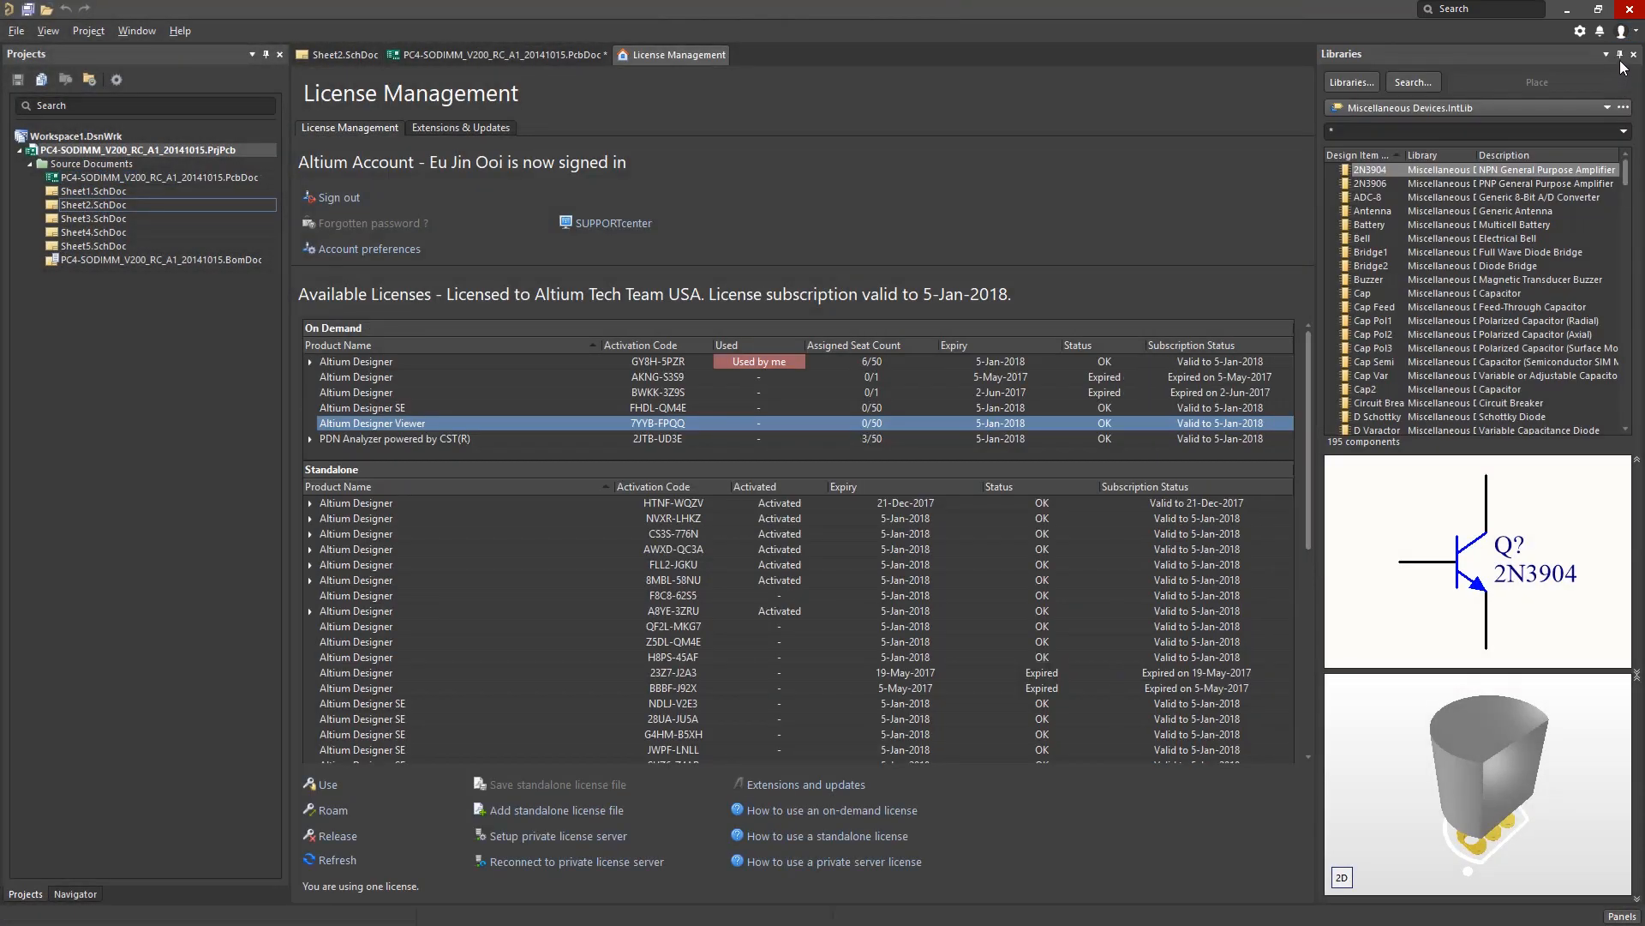
left_click(1627, 30)
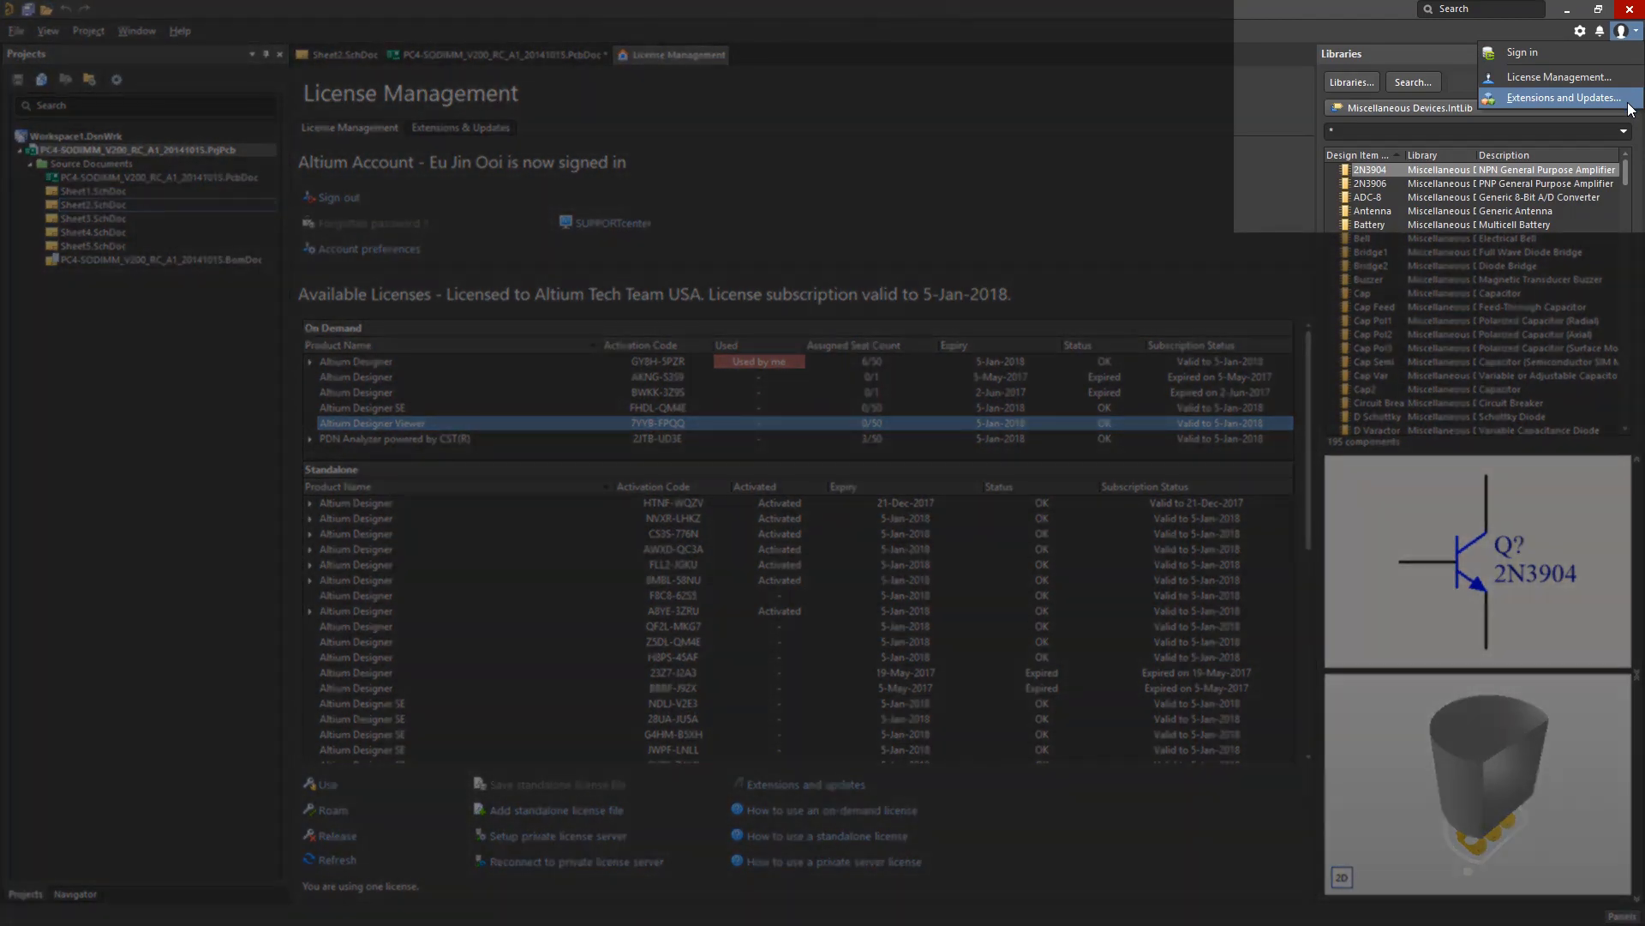
left_click(1560, 98)
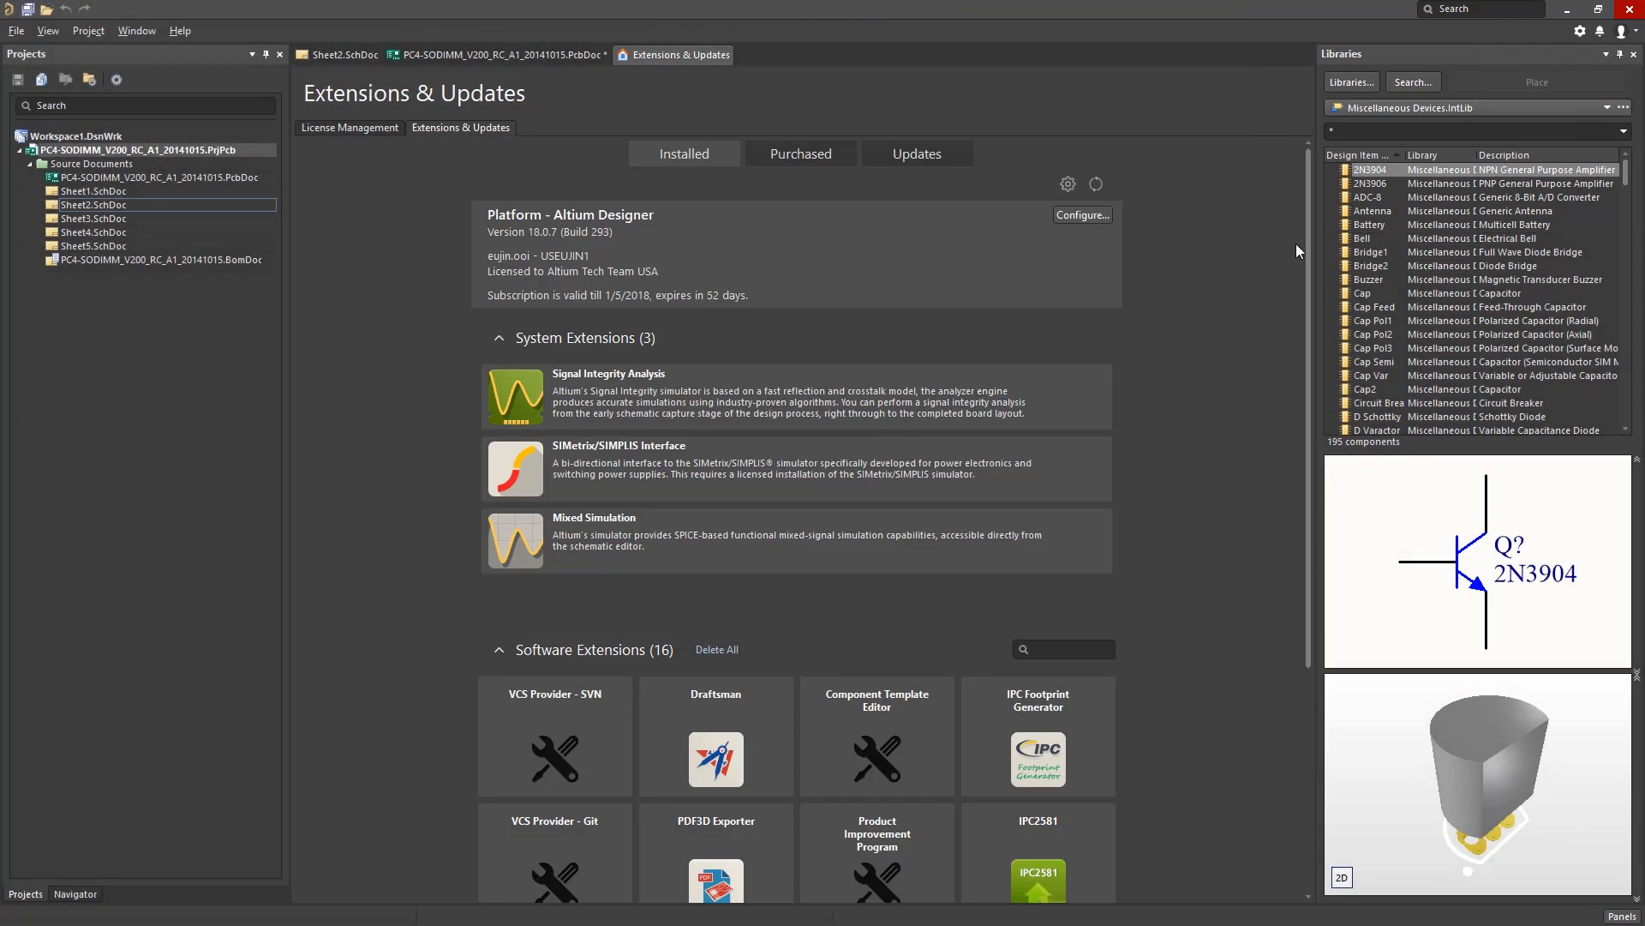
scroll("down", 3)
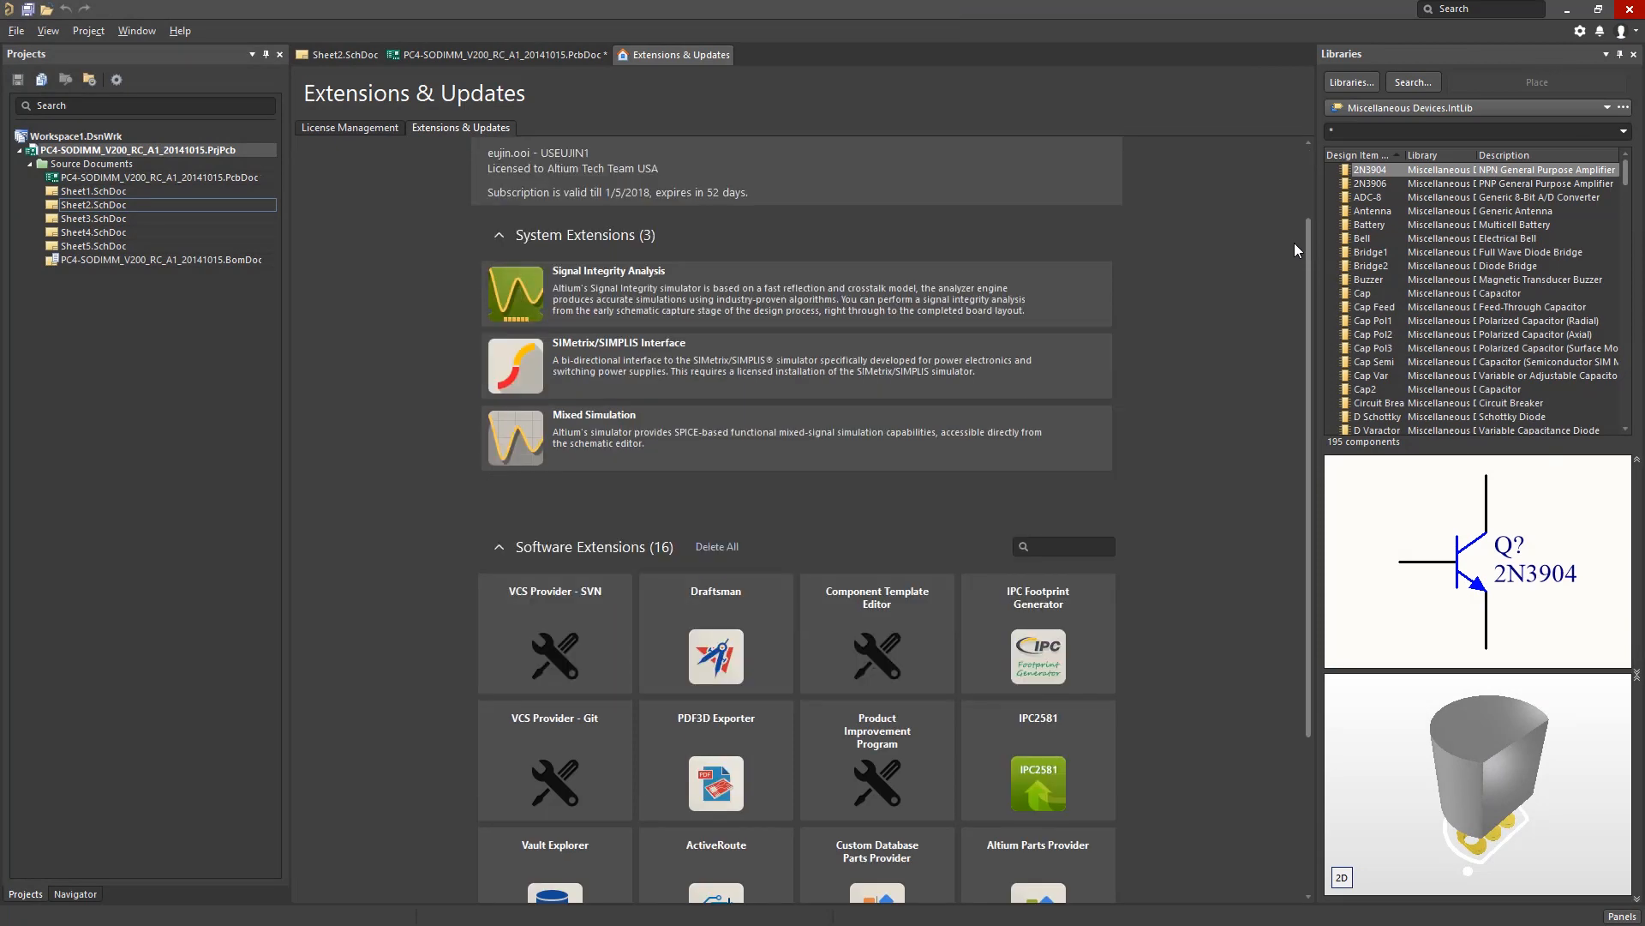
scroll("down", 3)
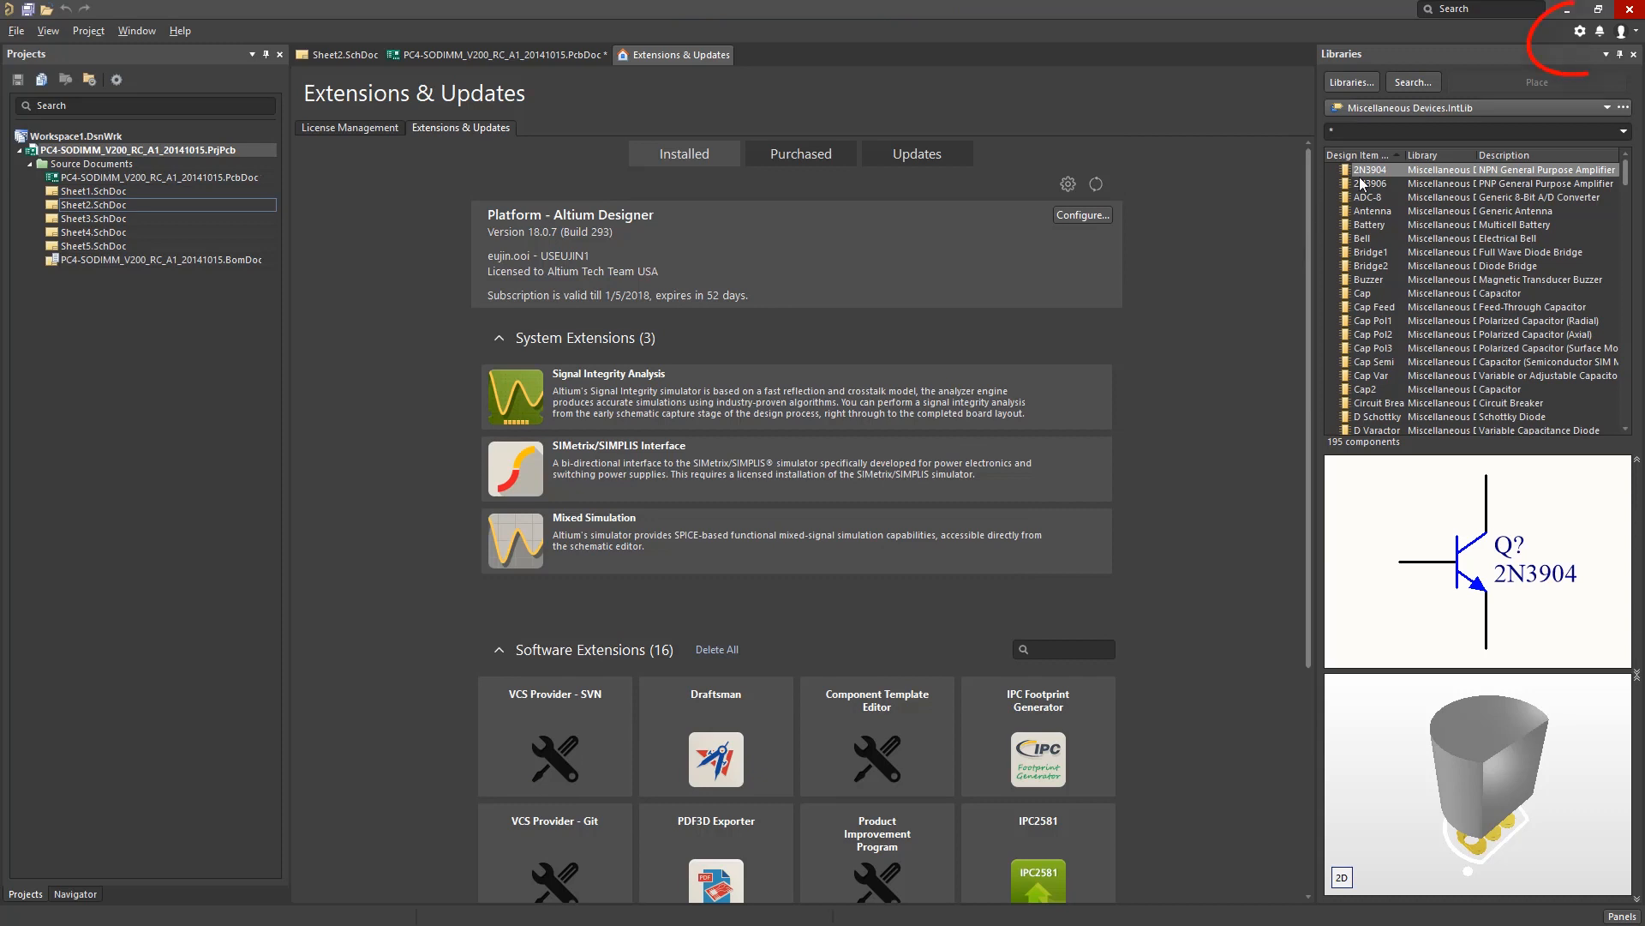
left_click(1578, 31)
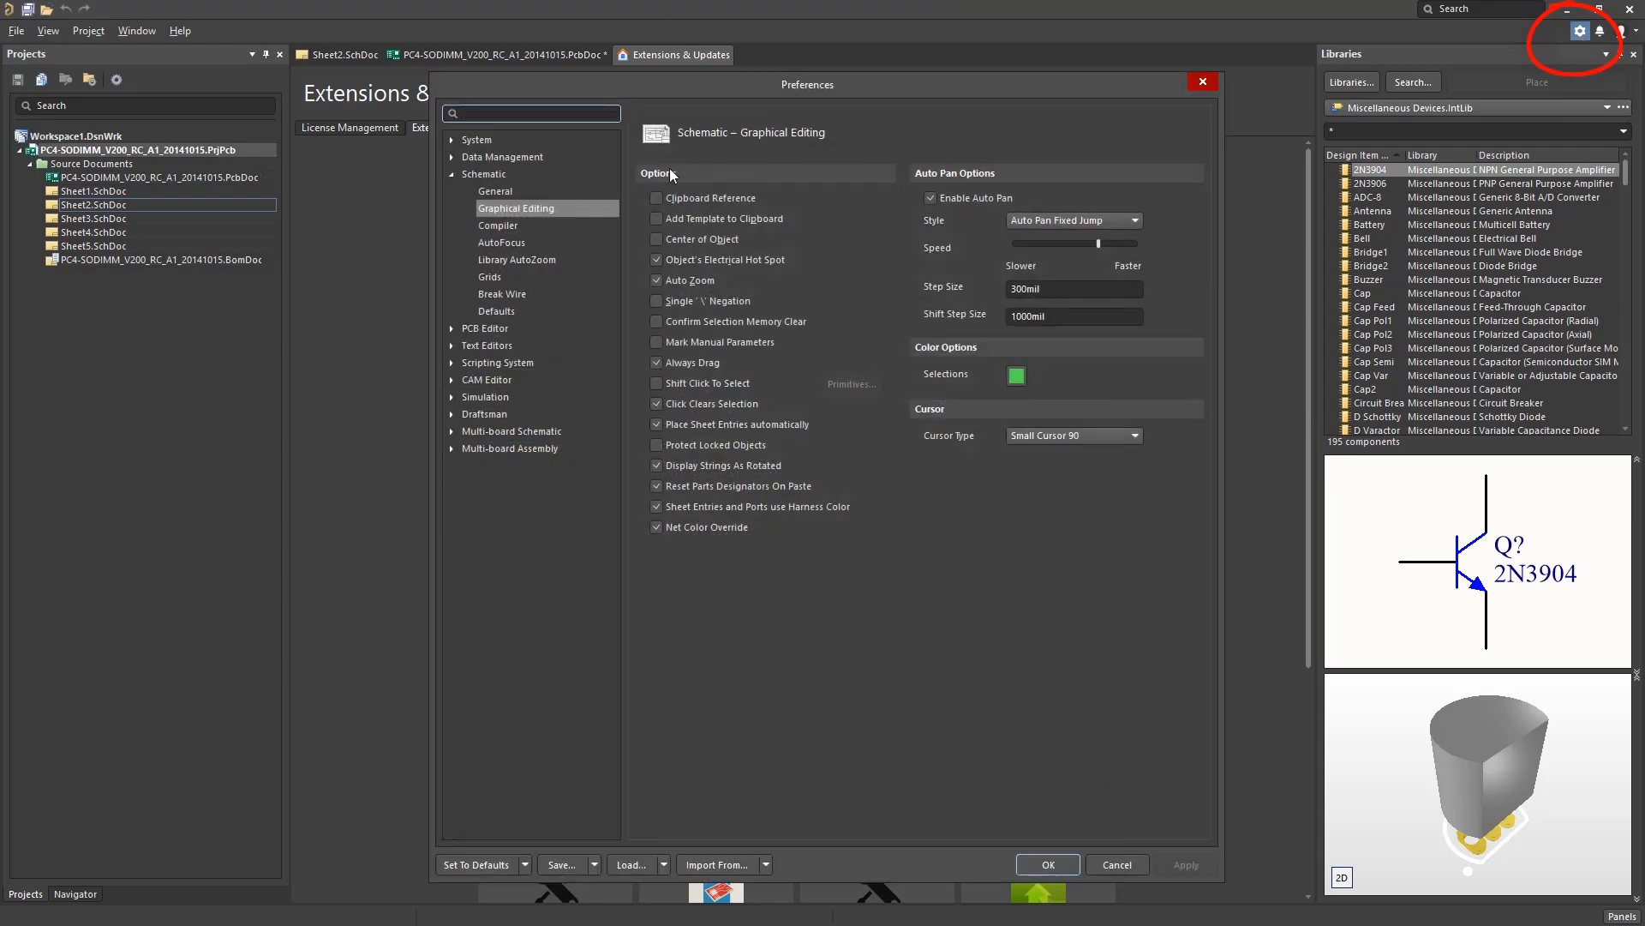
left_click(530, 113)
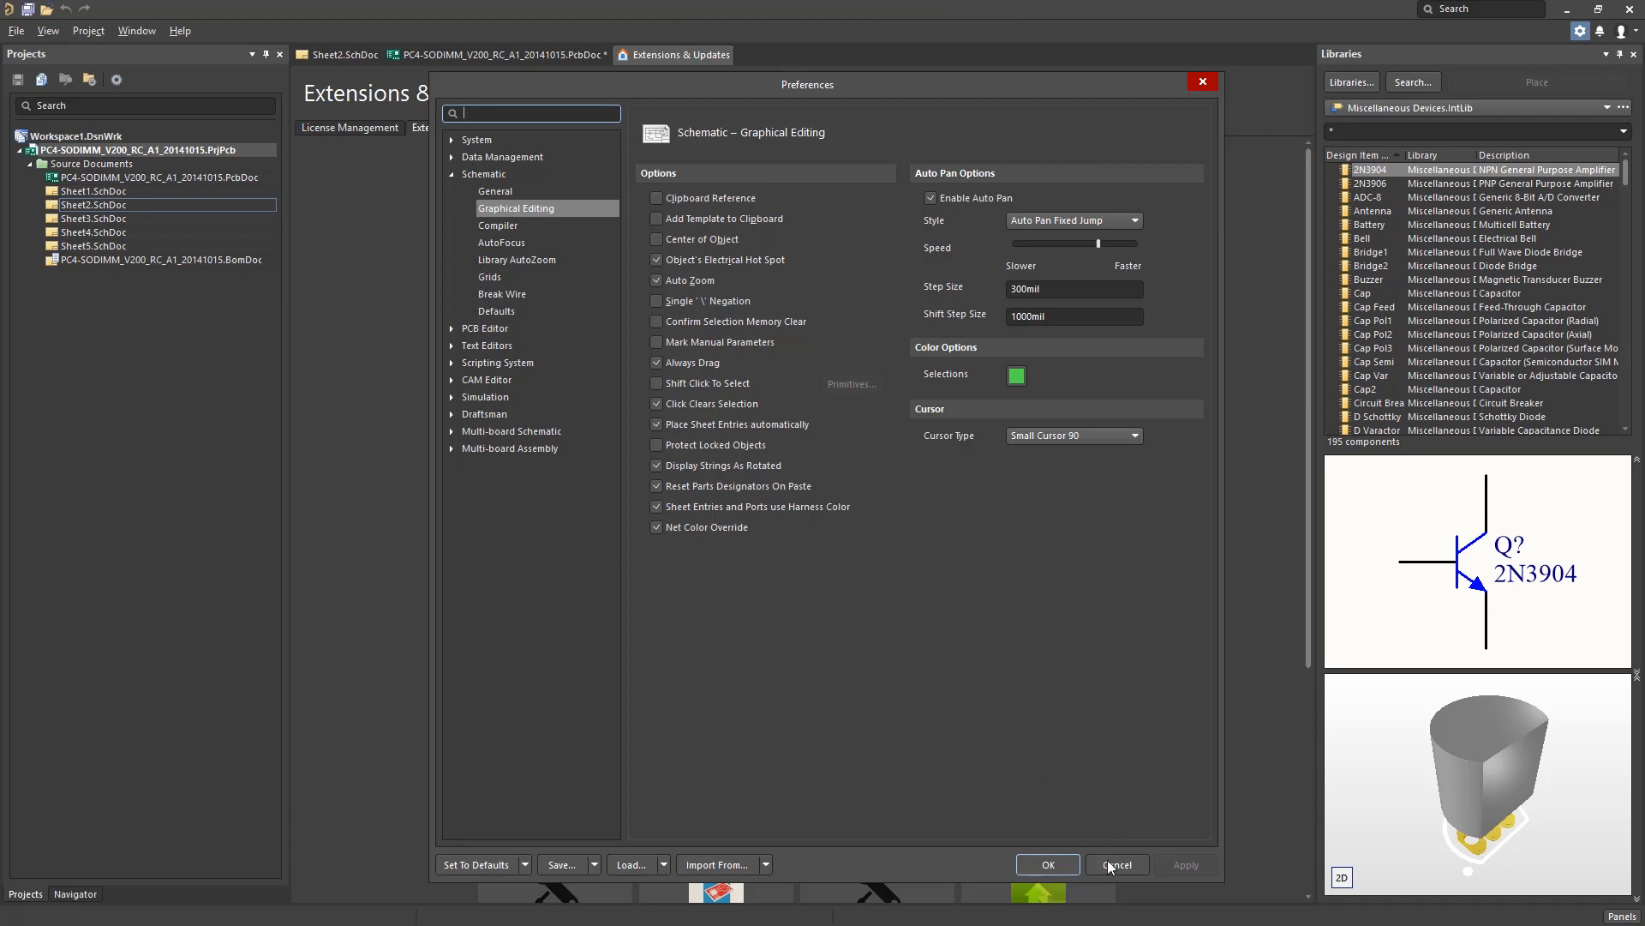
left_click(1116, 864)
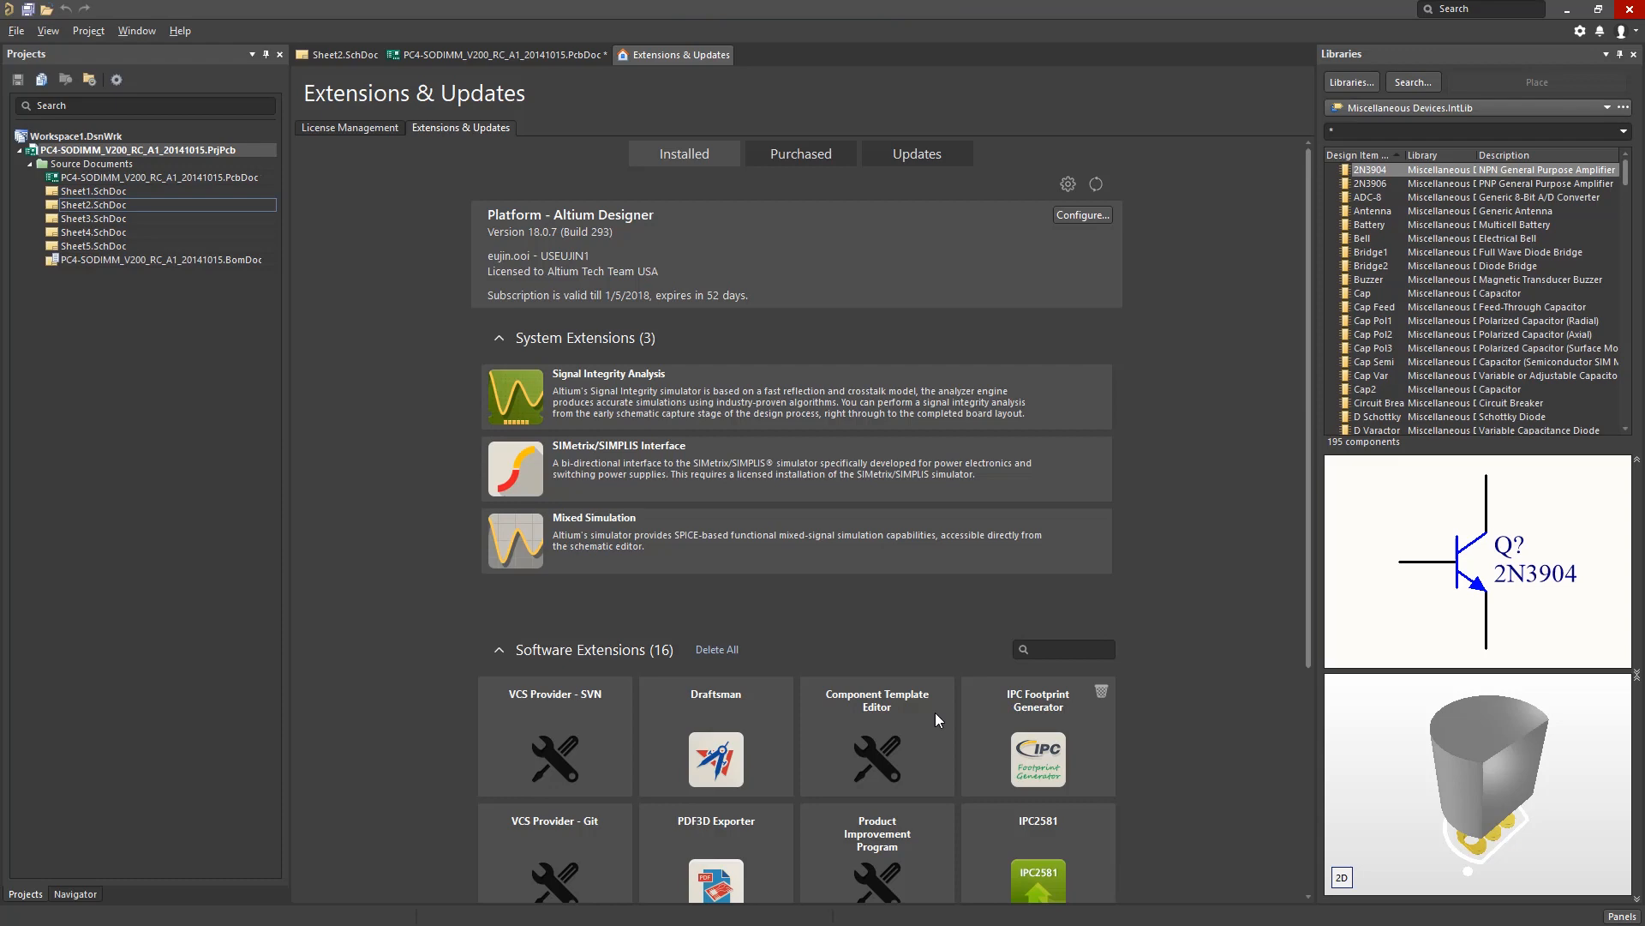
Return to Sheet2.SchDoc and browse the Edit and Project menus
left_click(341, 55)
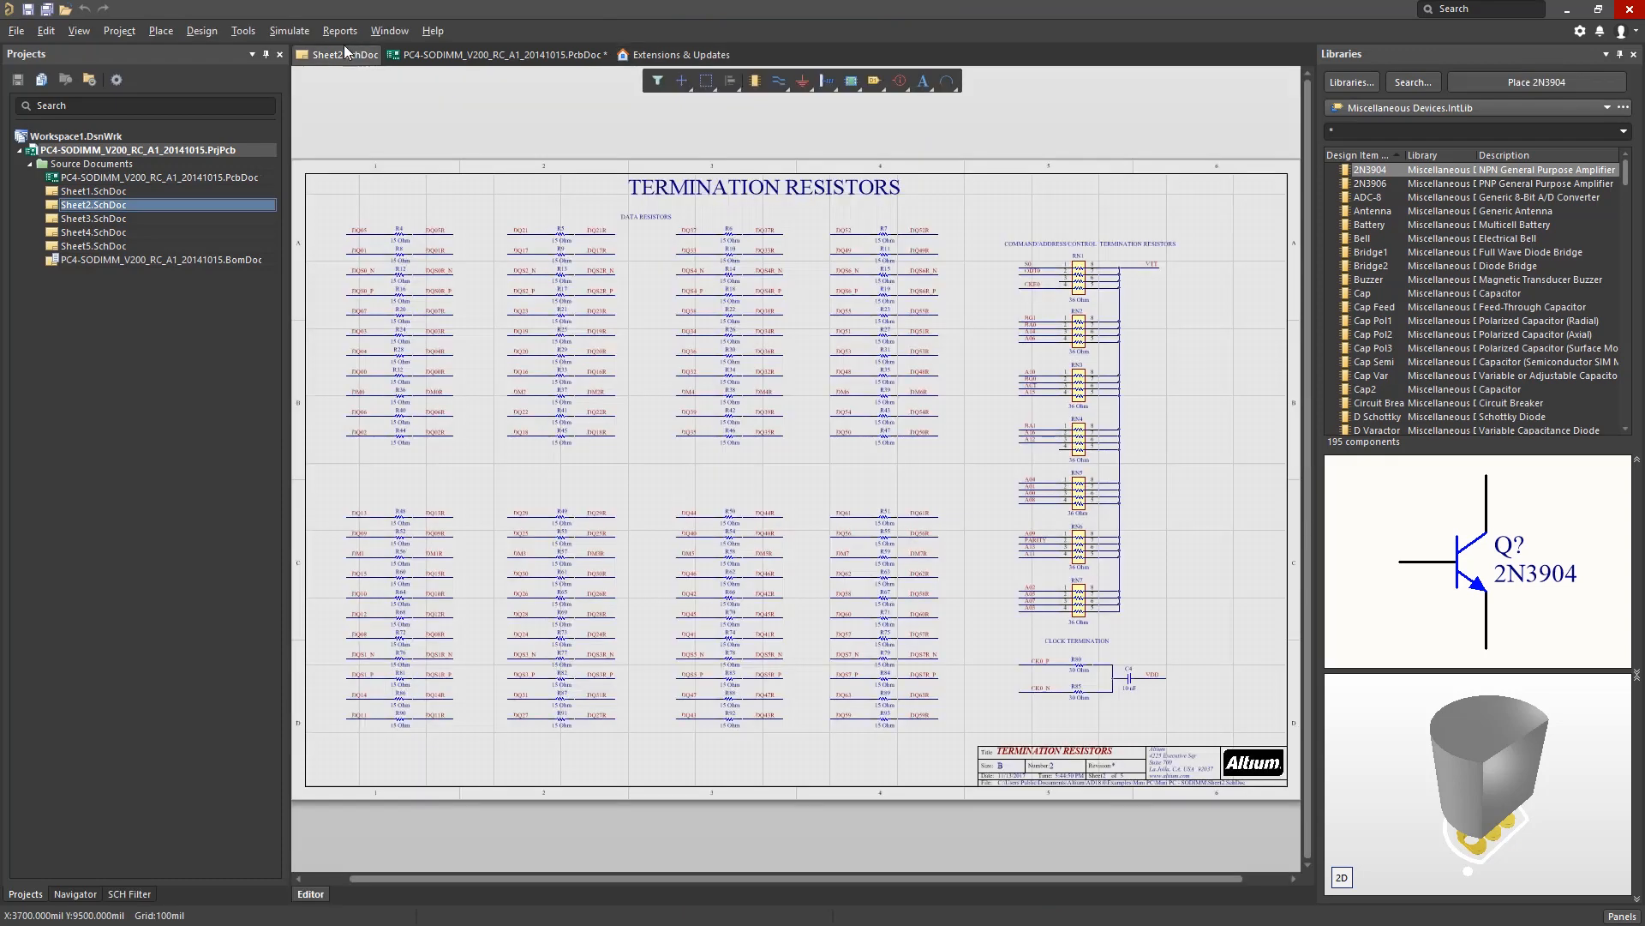
left_click(45, 31)
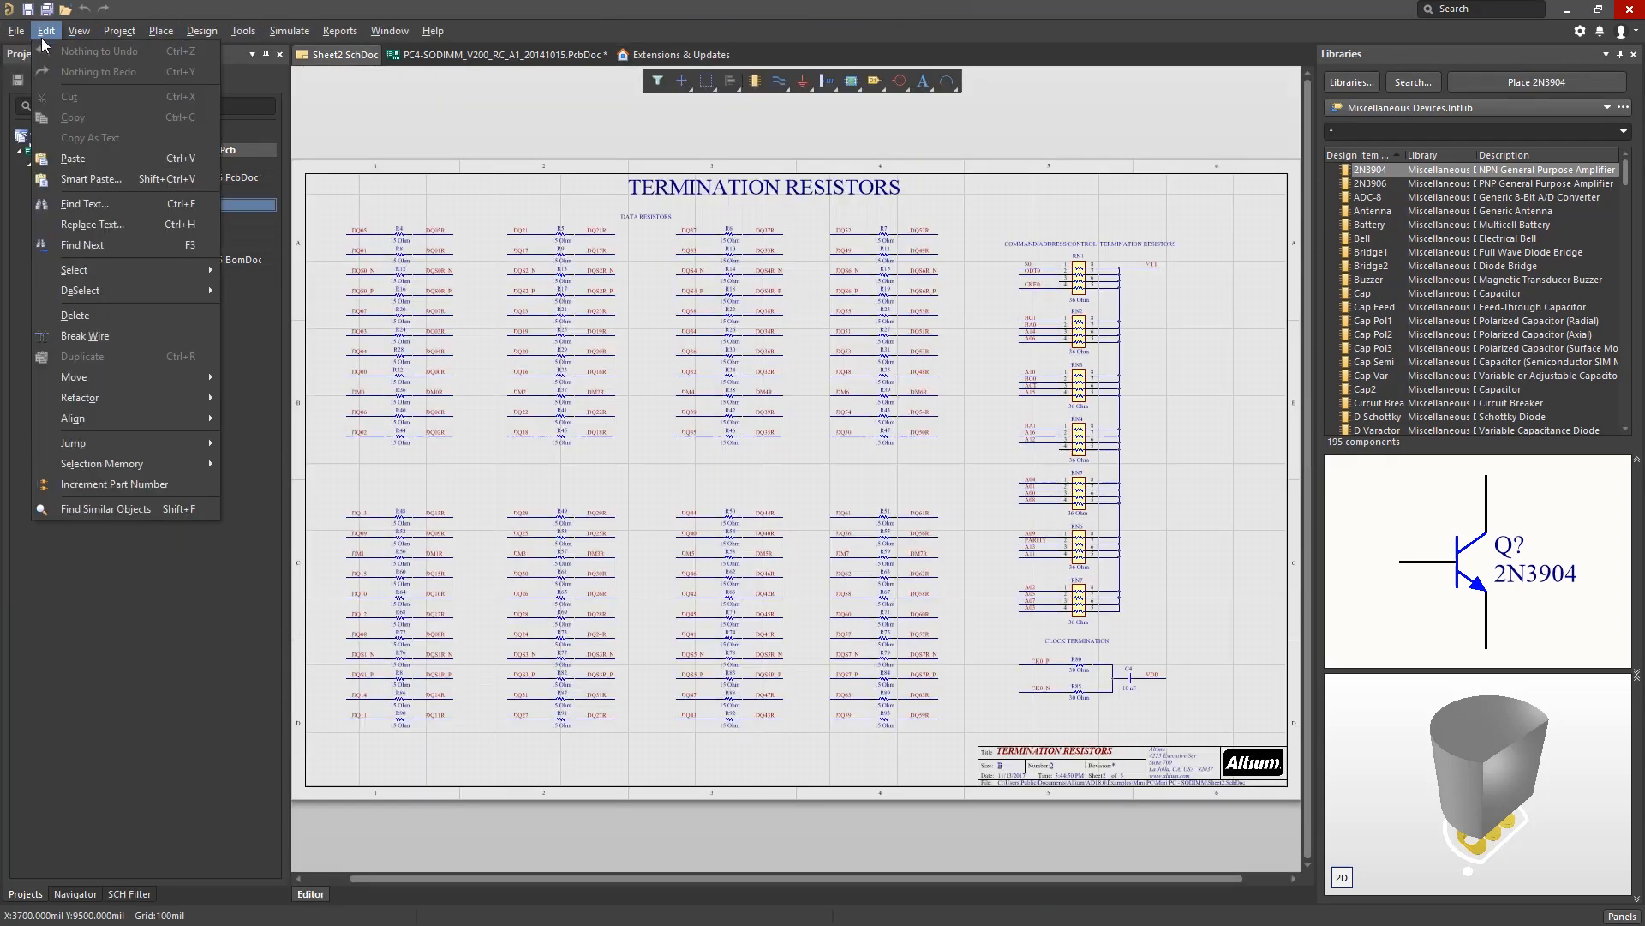
left_click(118, 29)
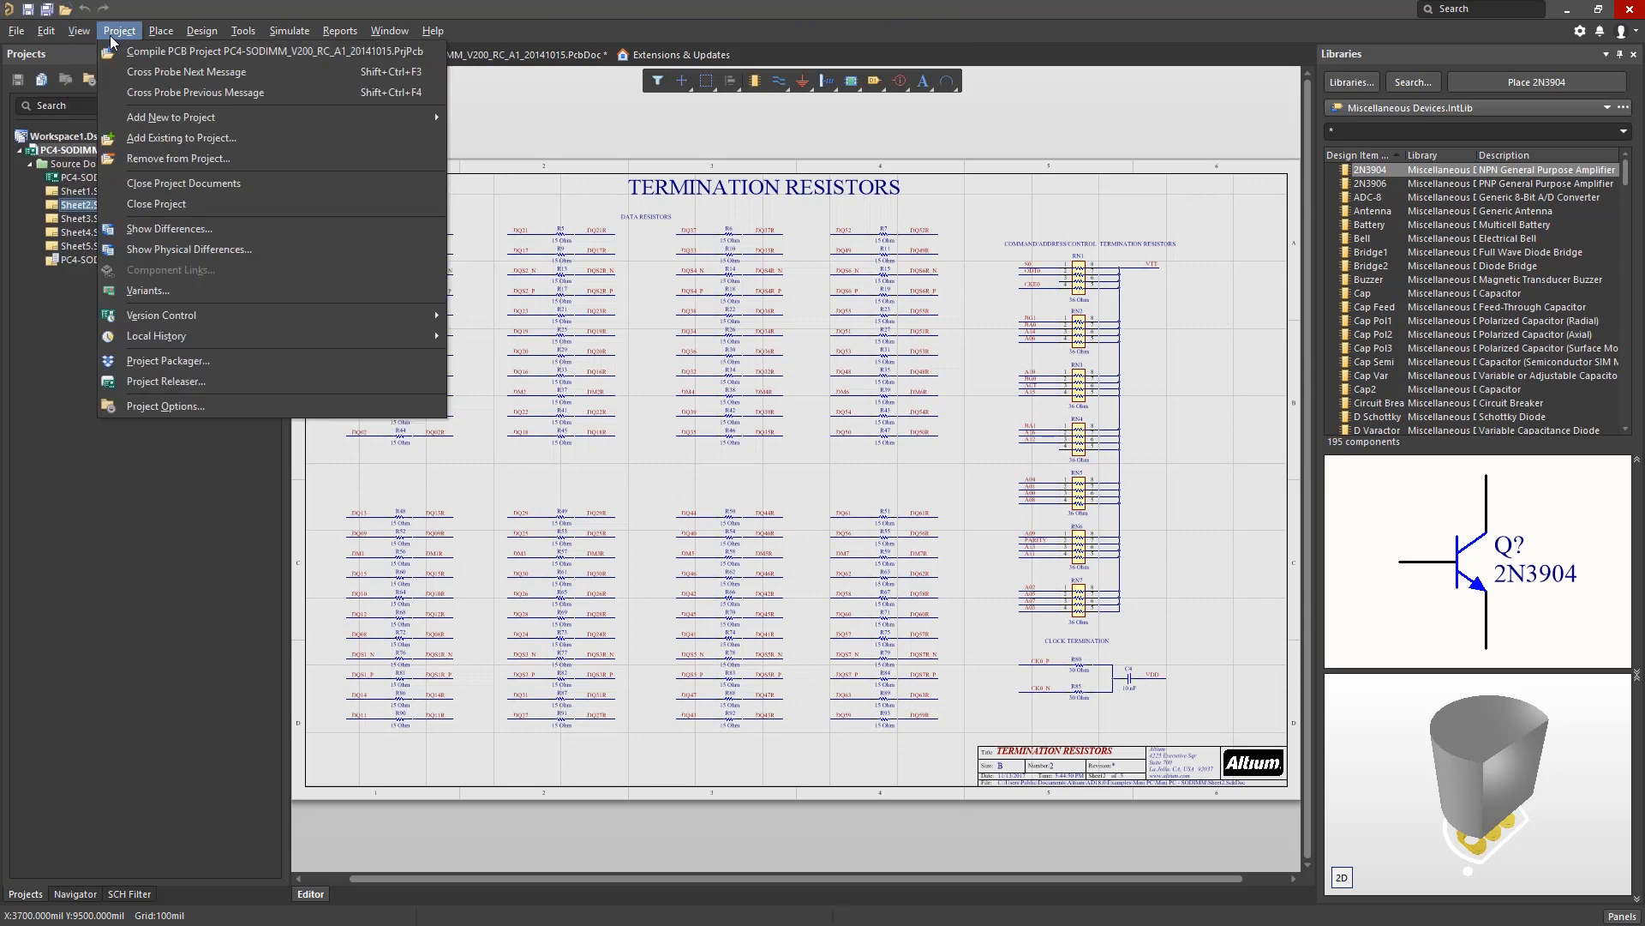
left_click(202, 29)
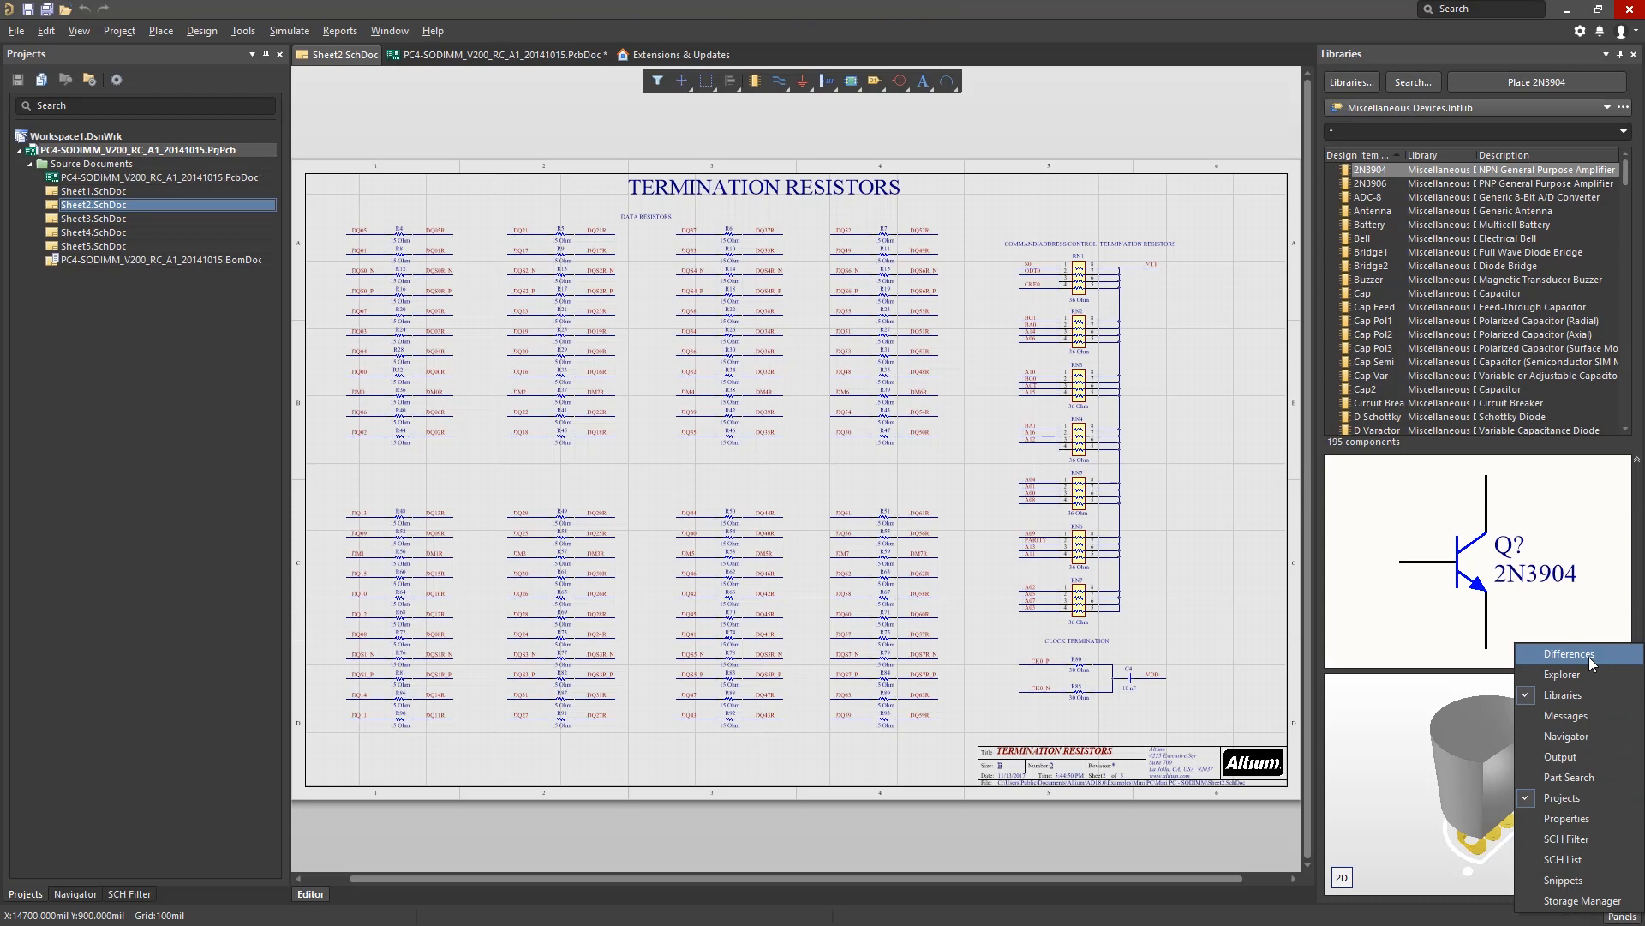
mouse_move(1563, 819)
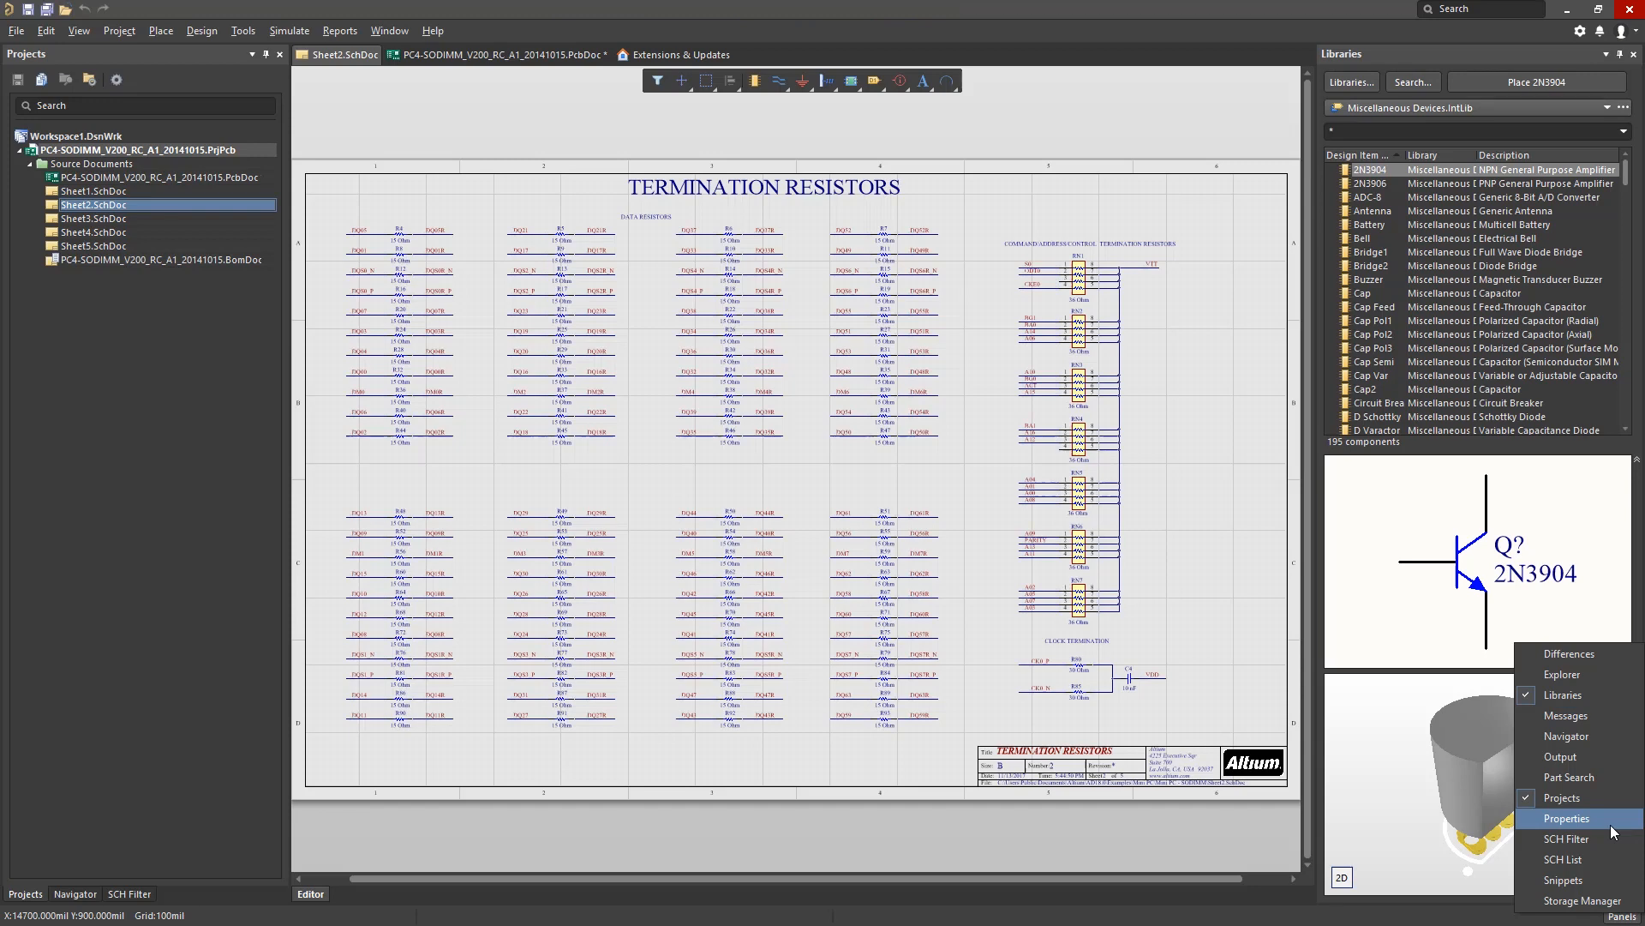
Show the Properties panel, switch to the PcbDoc layout and enter 0.1 in a board property
left_click(1565, 819)
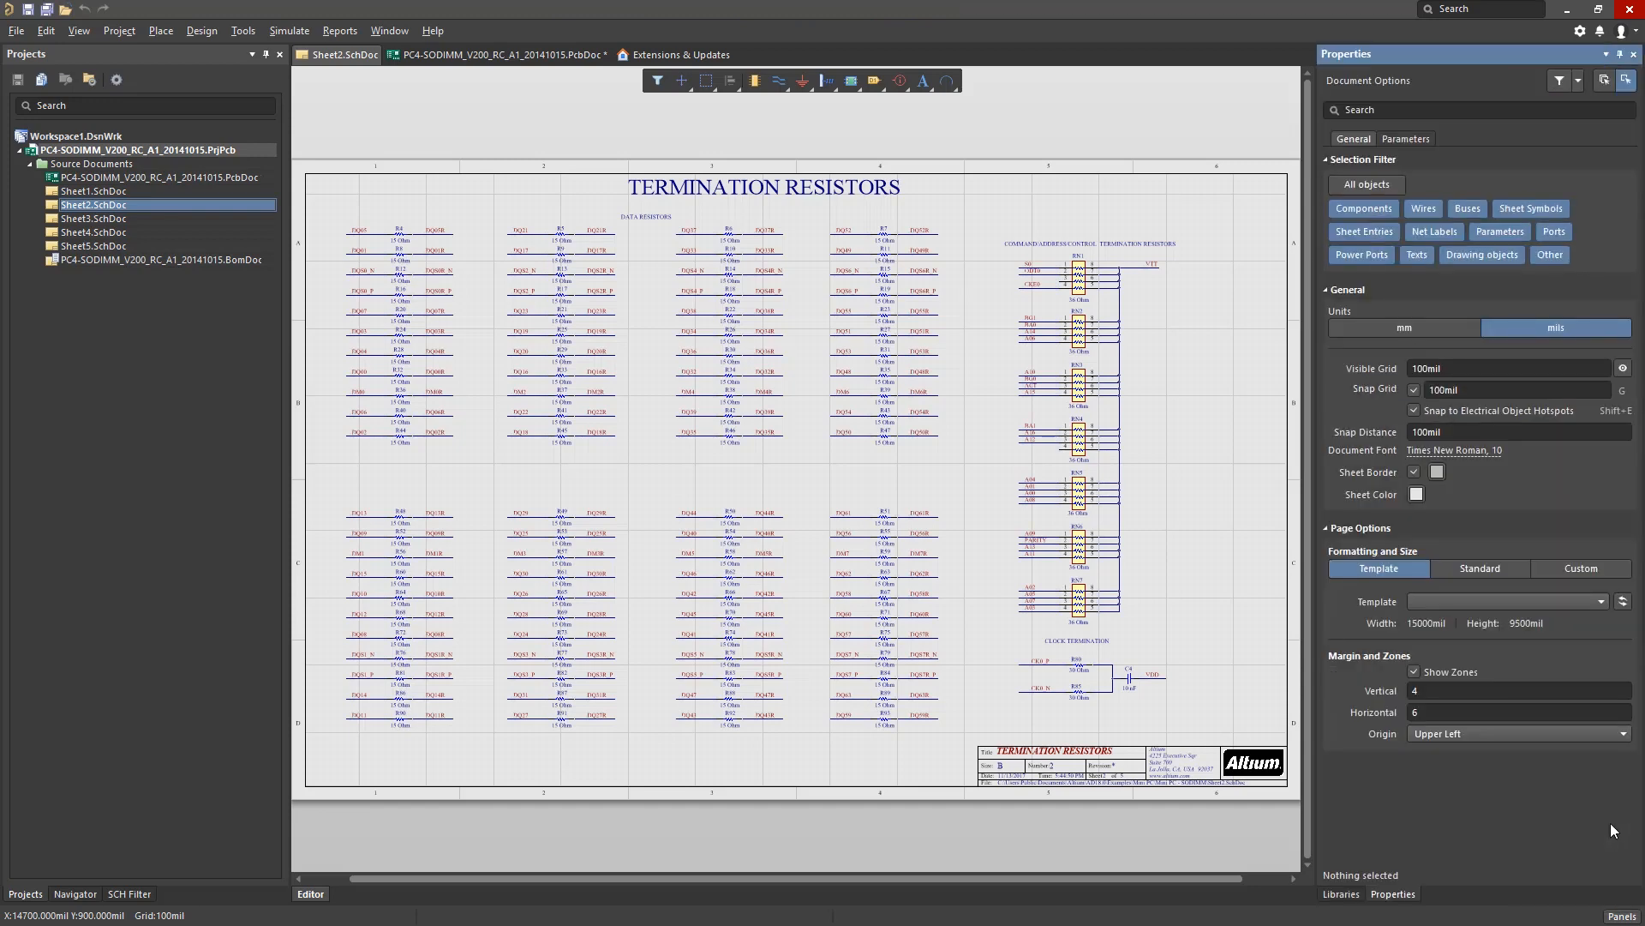
mouse_move(1347, 72)
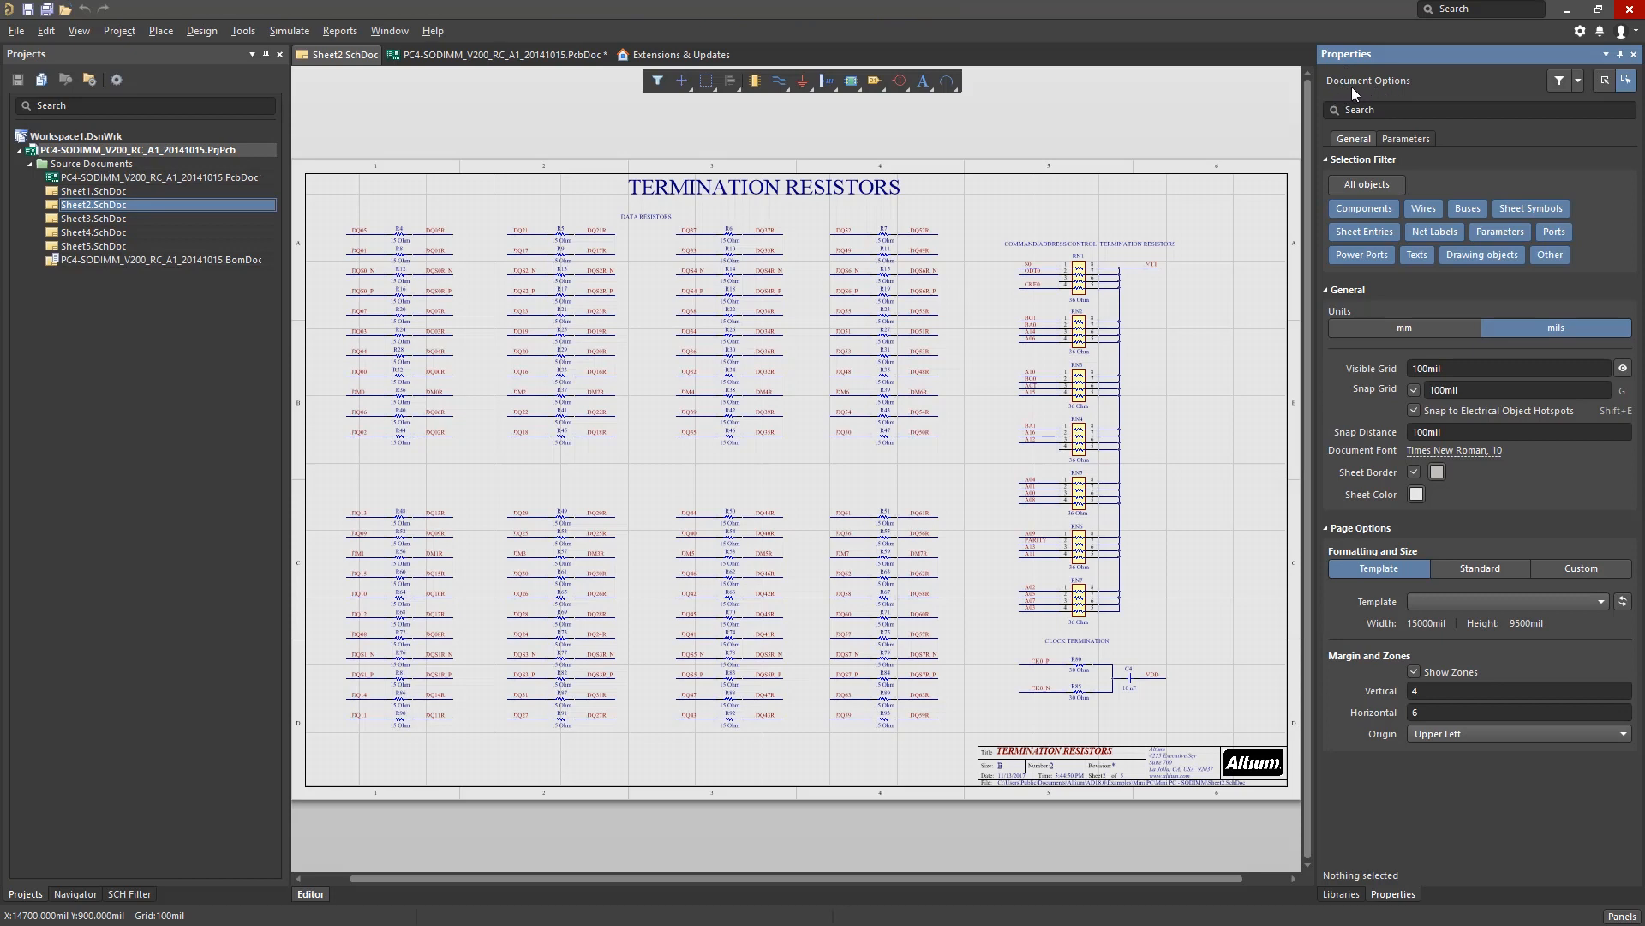
left_click(494, 55)
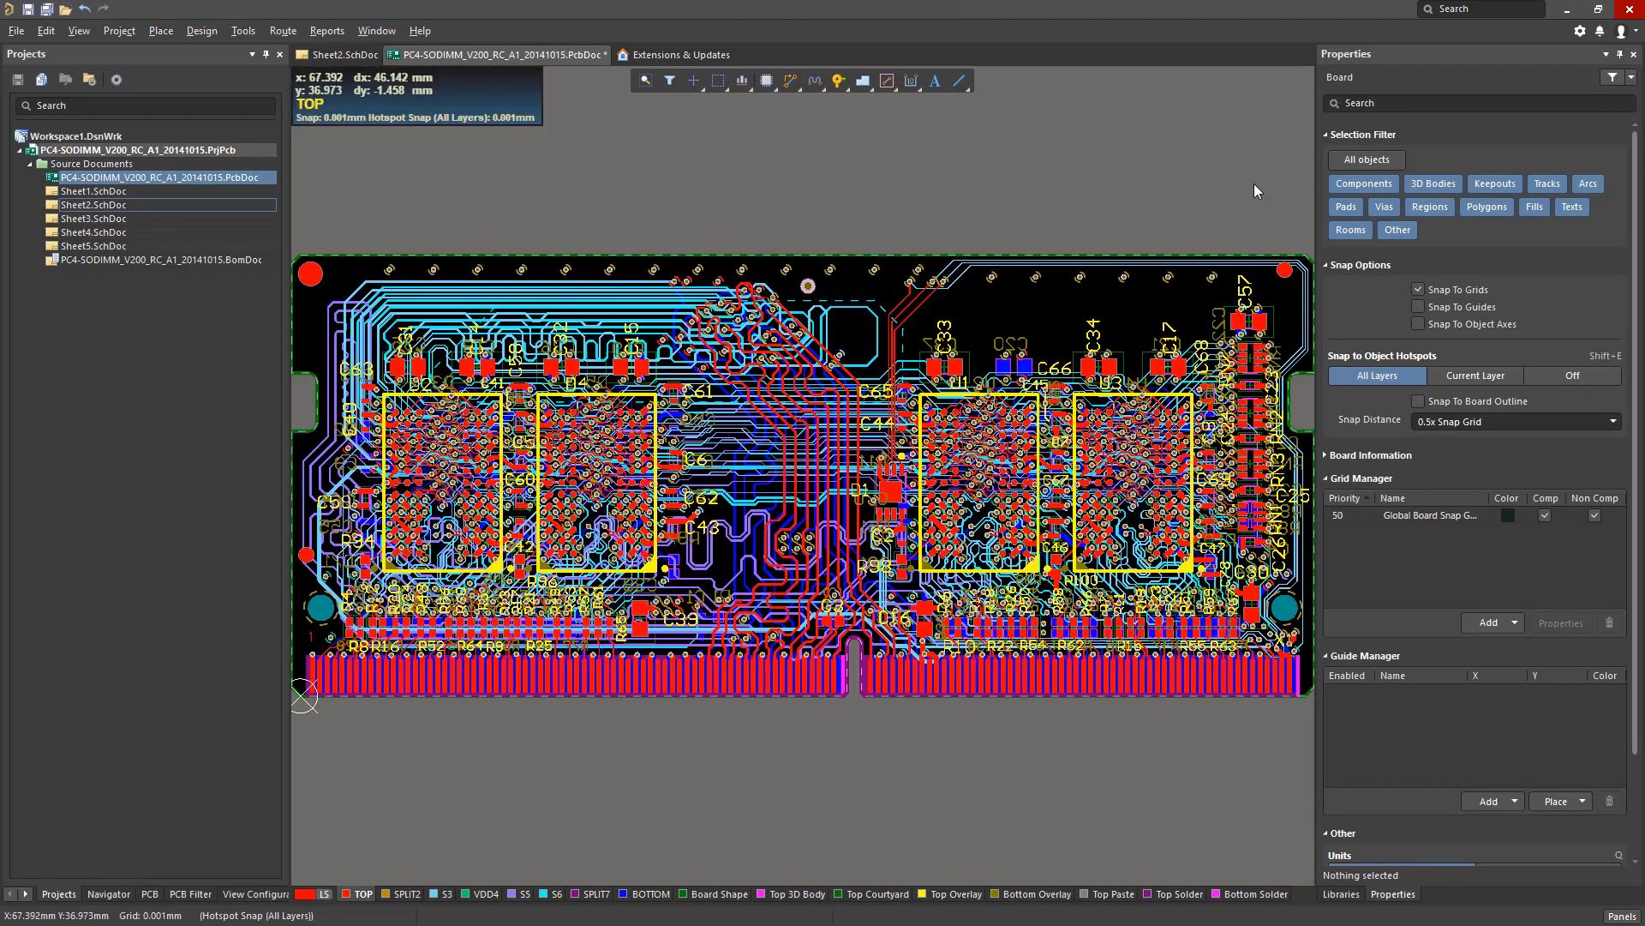
left_click(1058, 319)
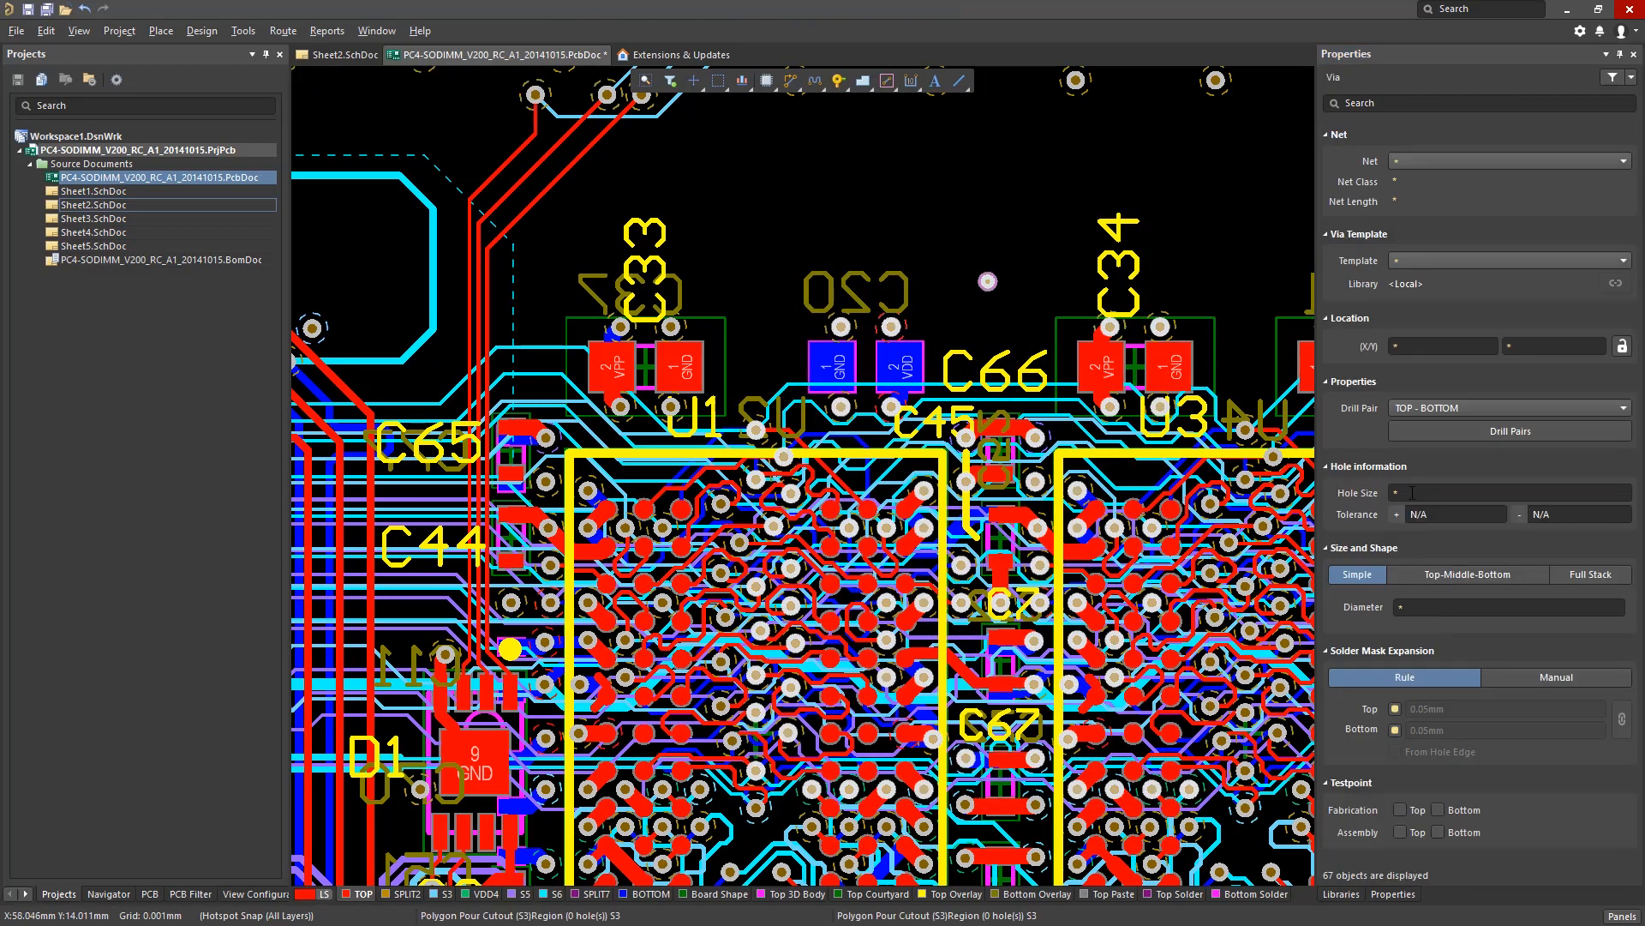
type("0.1")
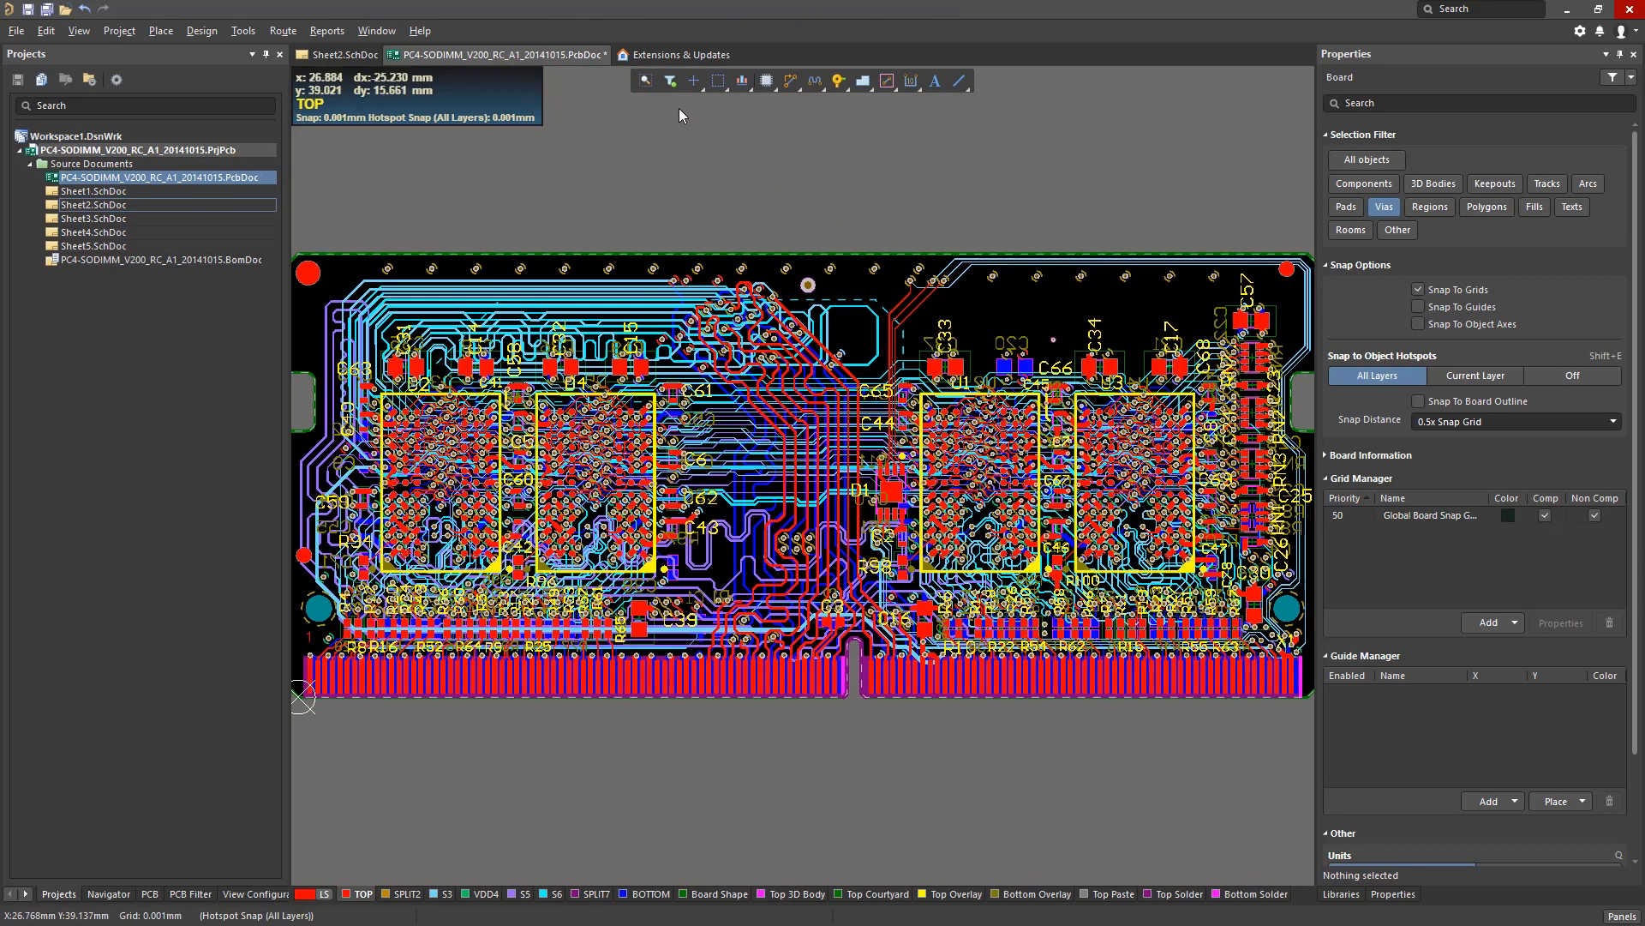
left_click(670, 80)
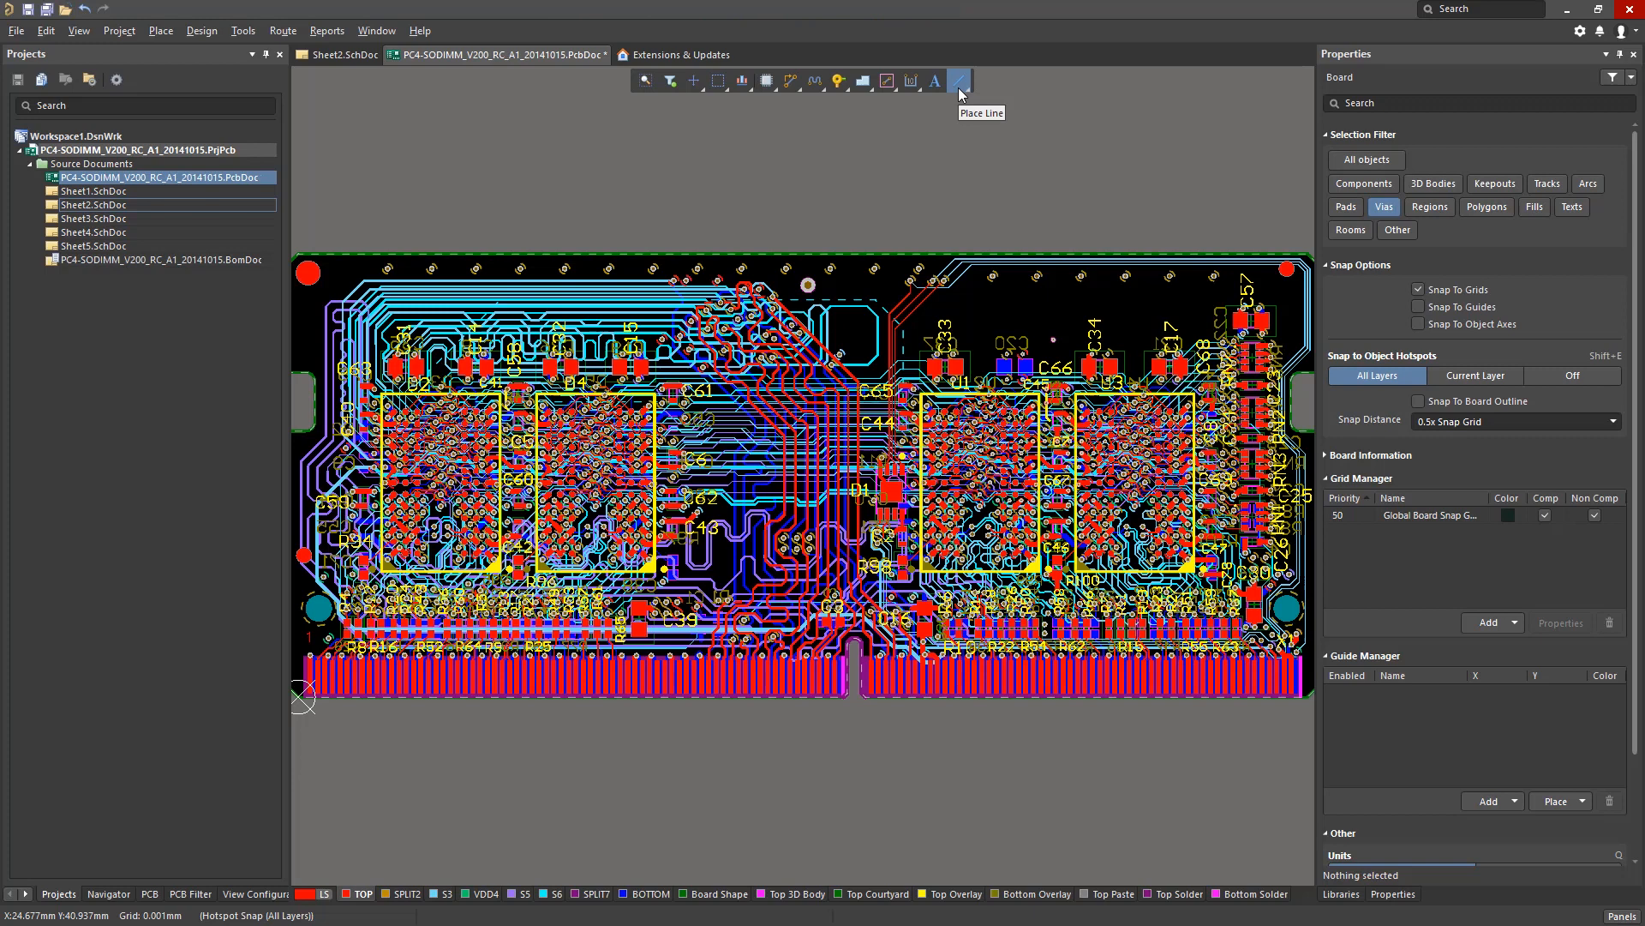
mouse_move(956, 82)
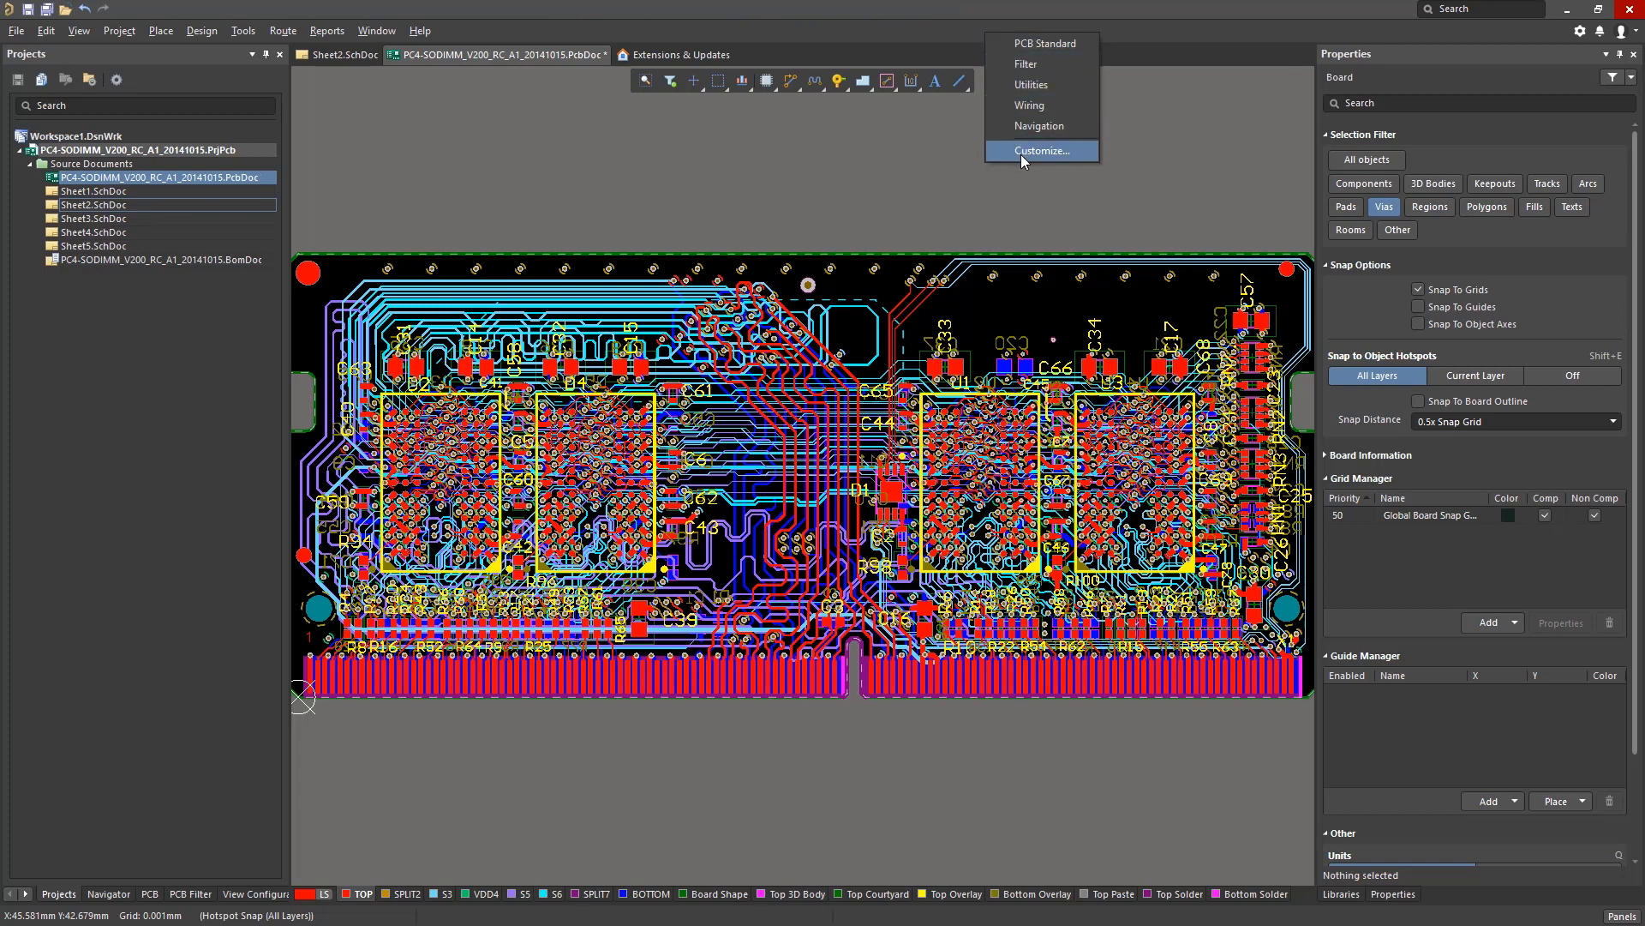
left_click(1039, 150)
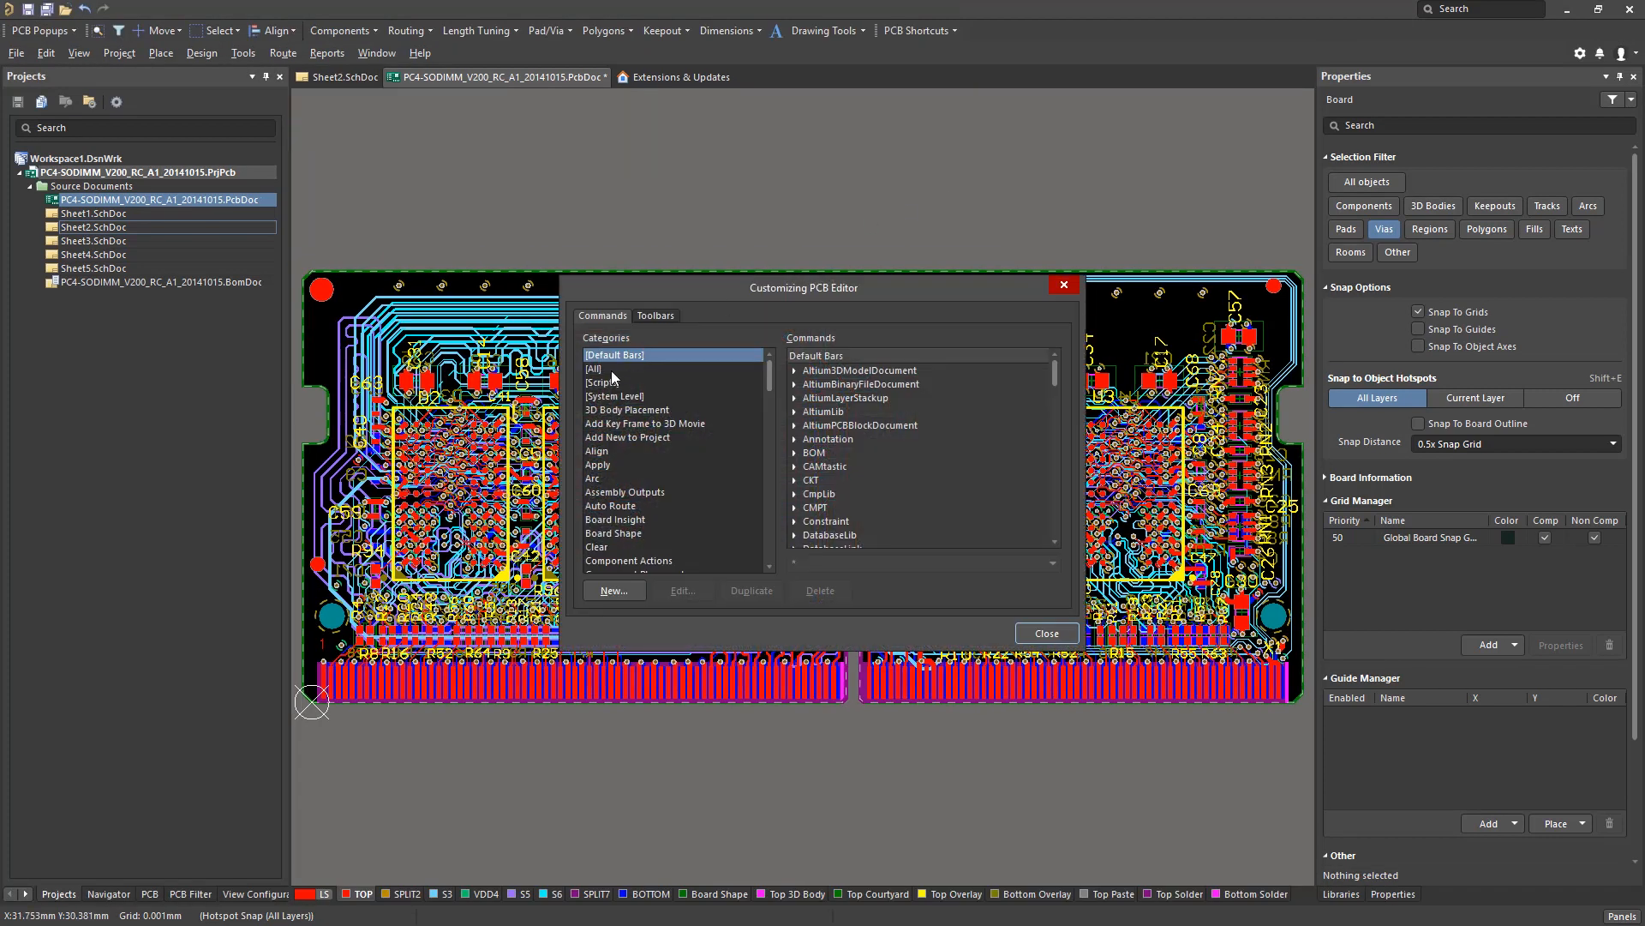
left_click(596, 368)
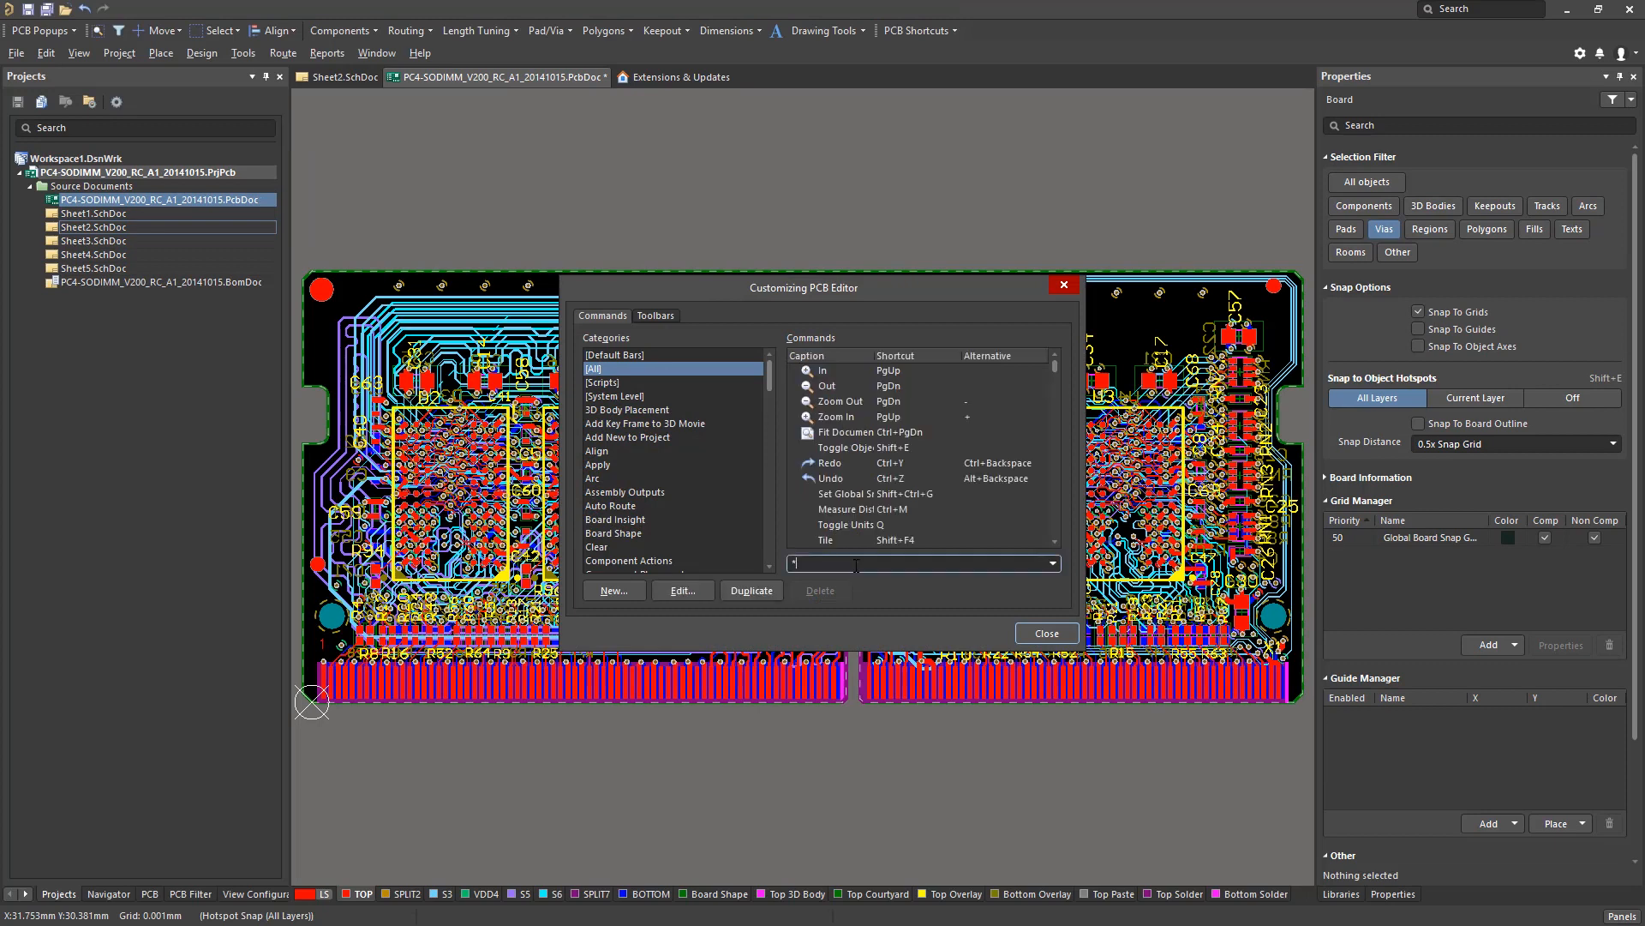
type("window")
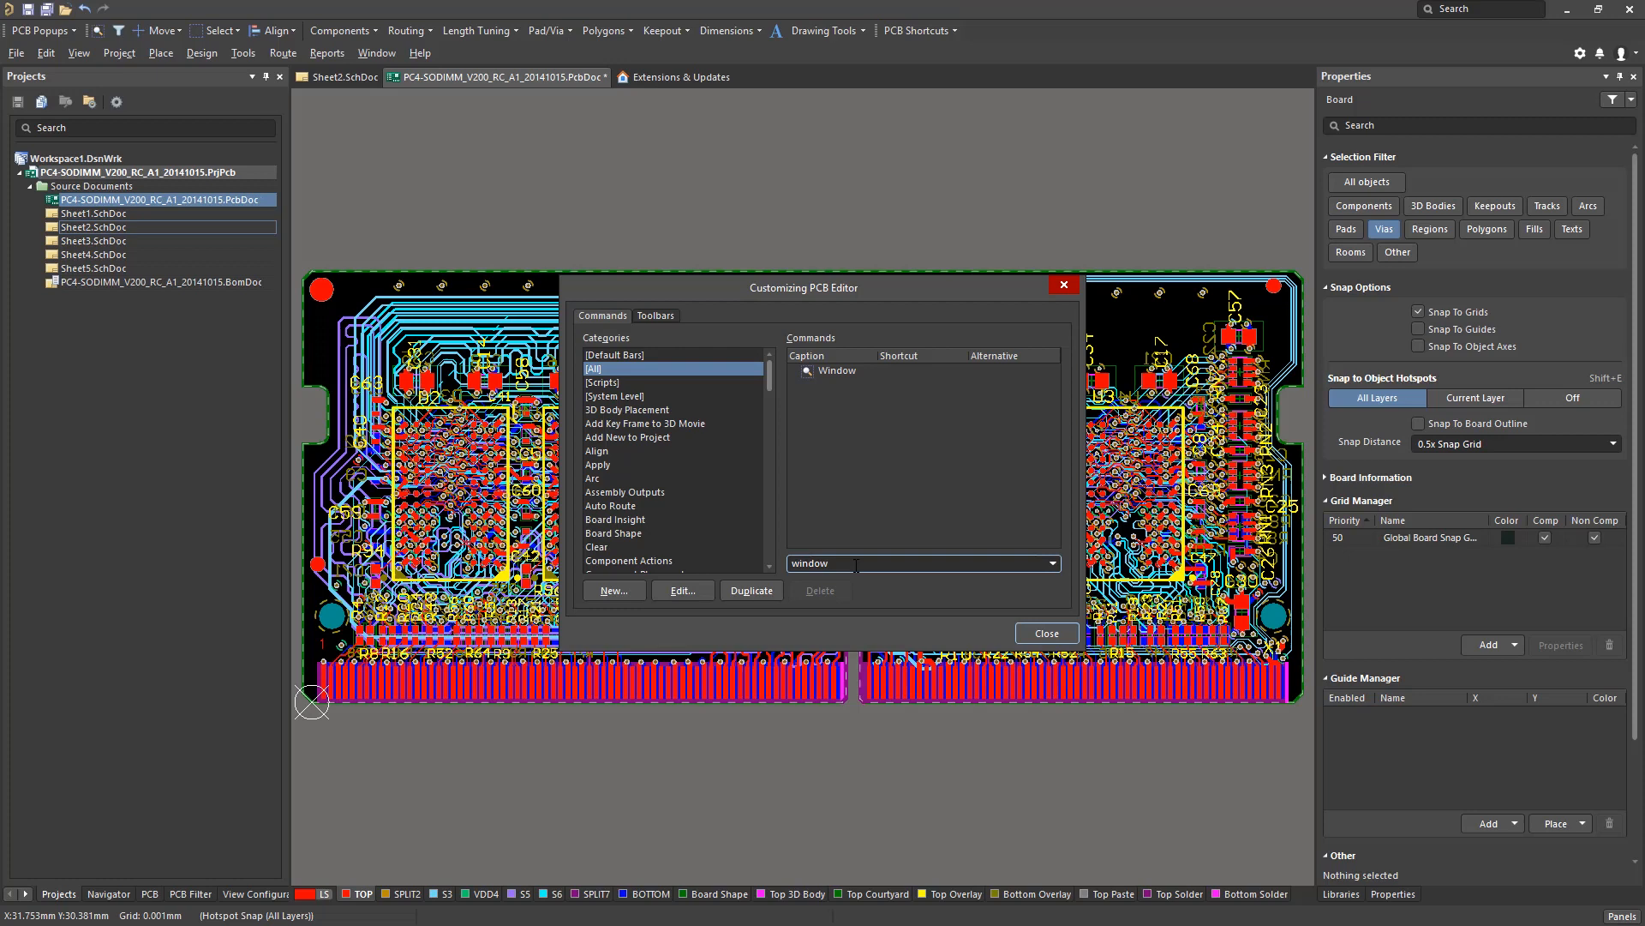
left_click(838, 370)
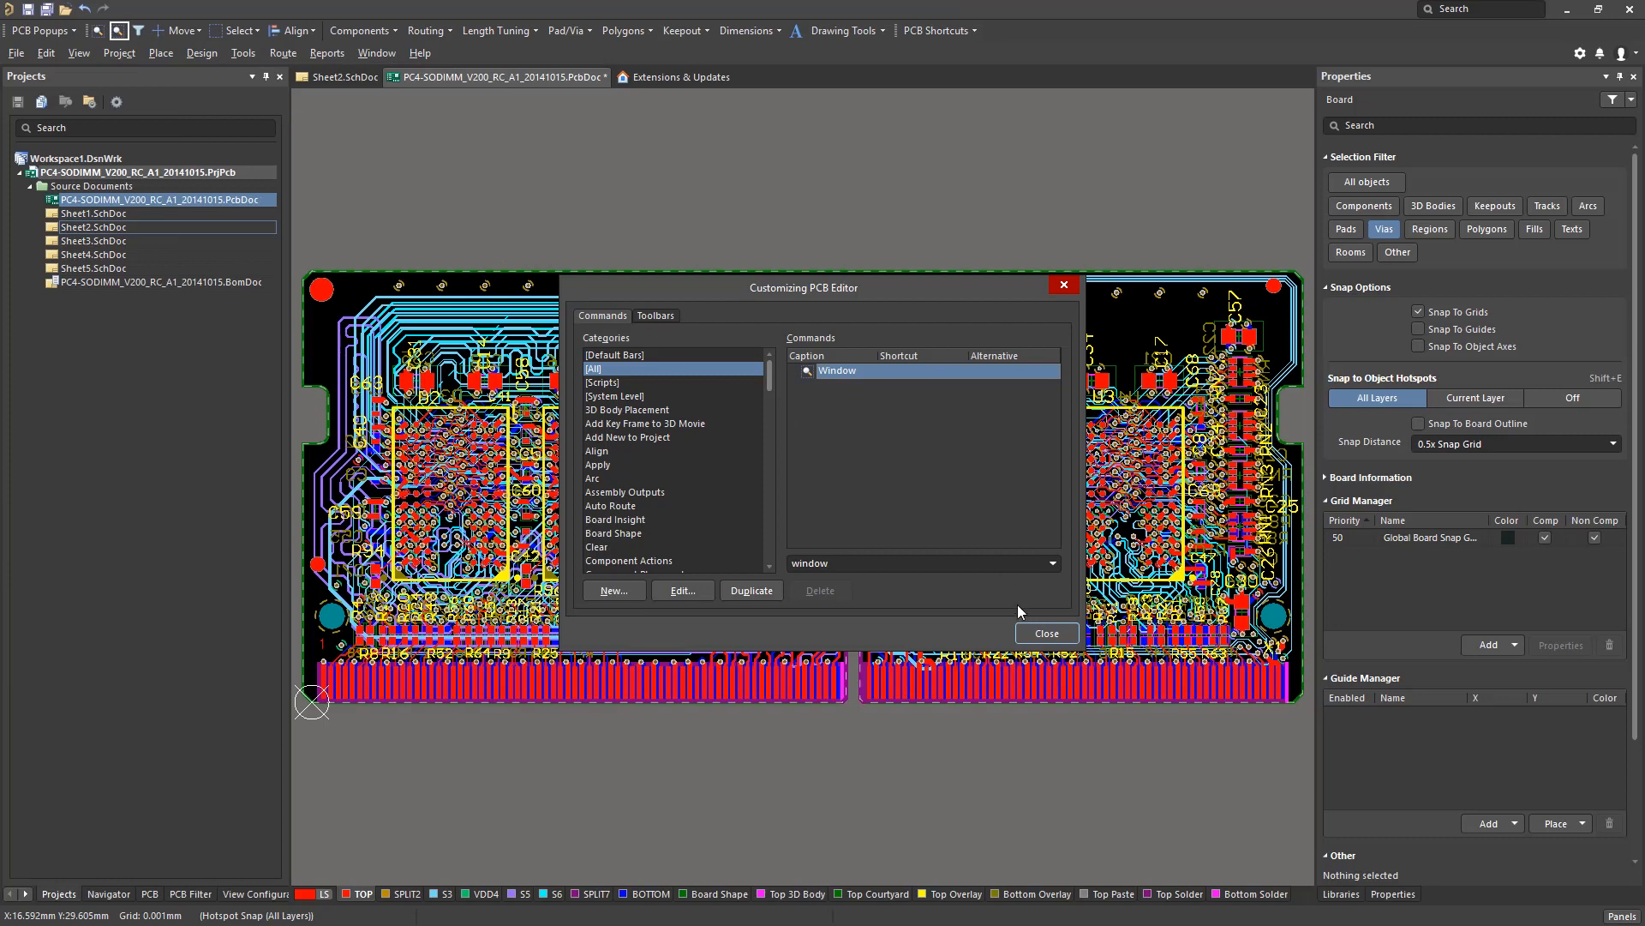
left_click(1046, 632)
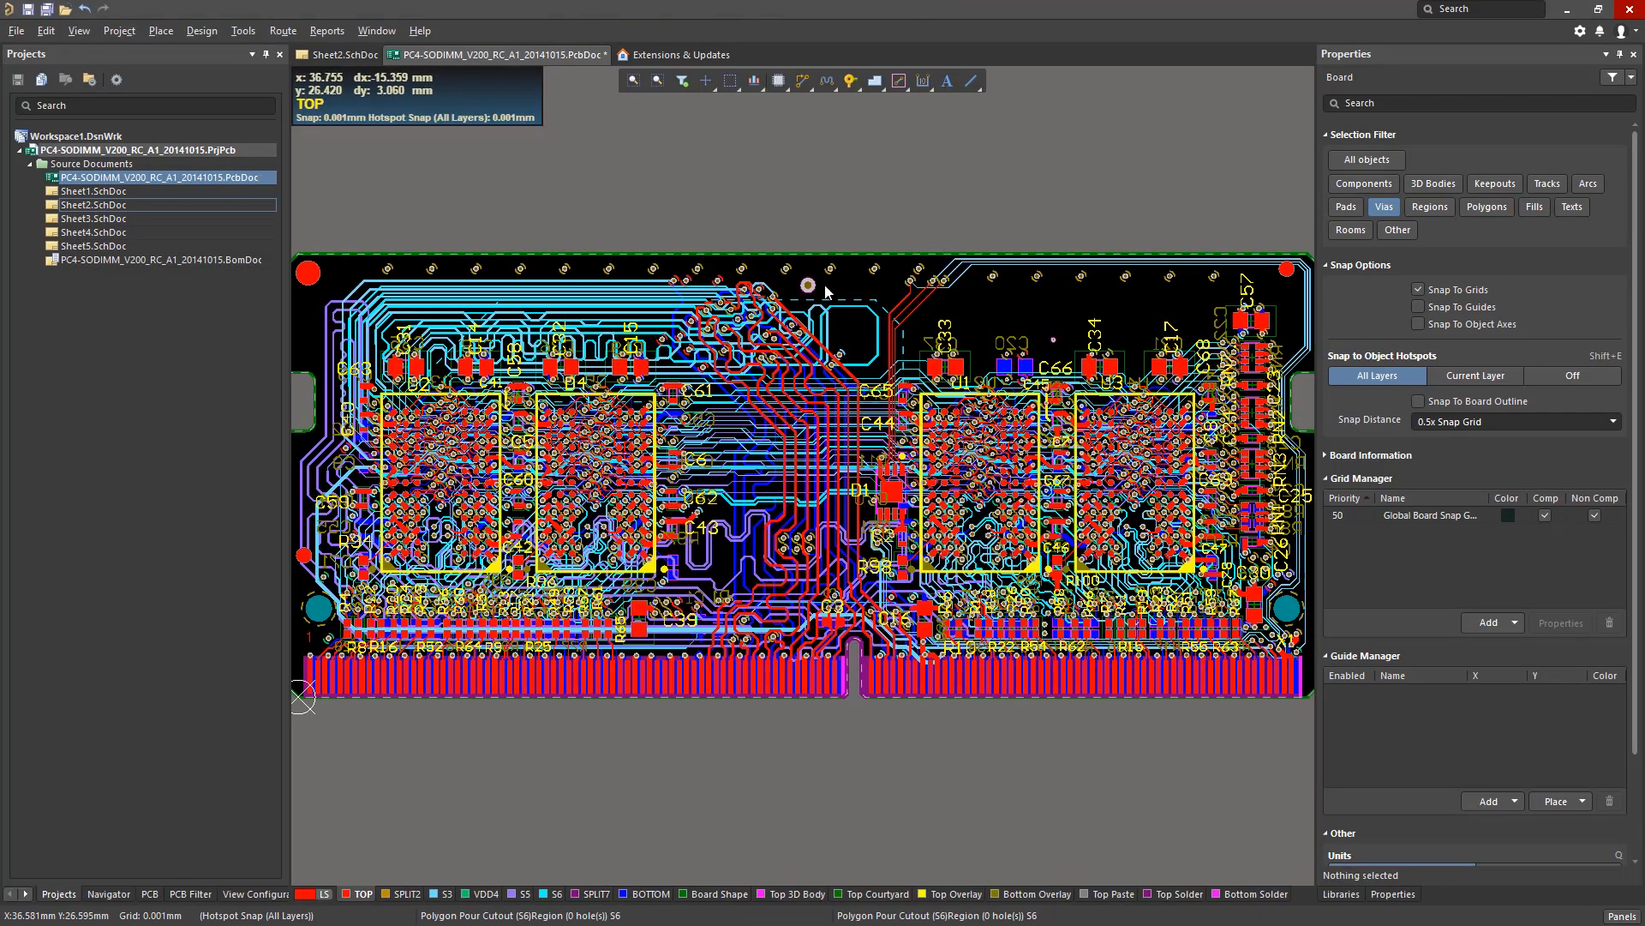
mouse_move(657, 81)
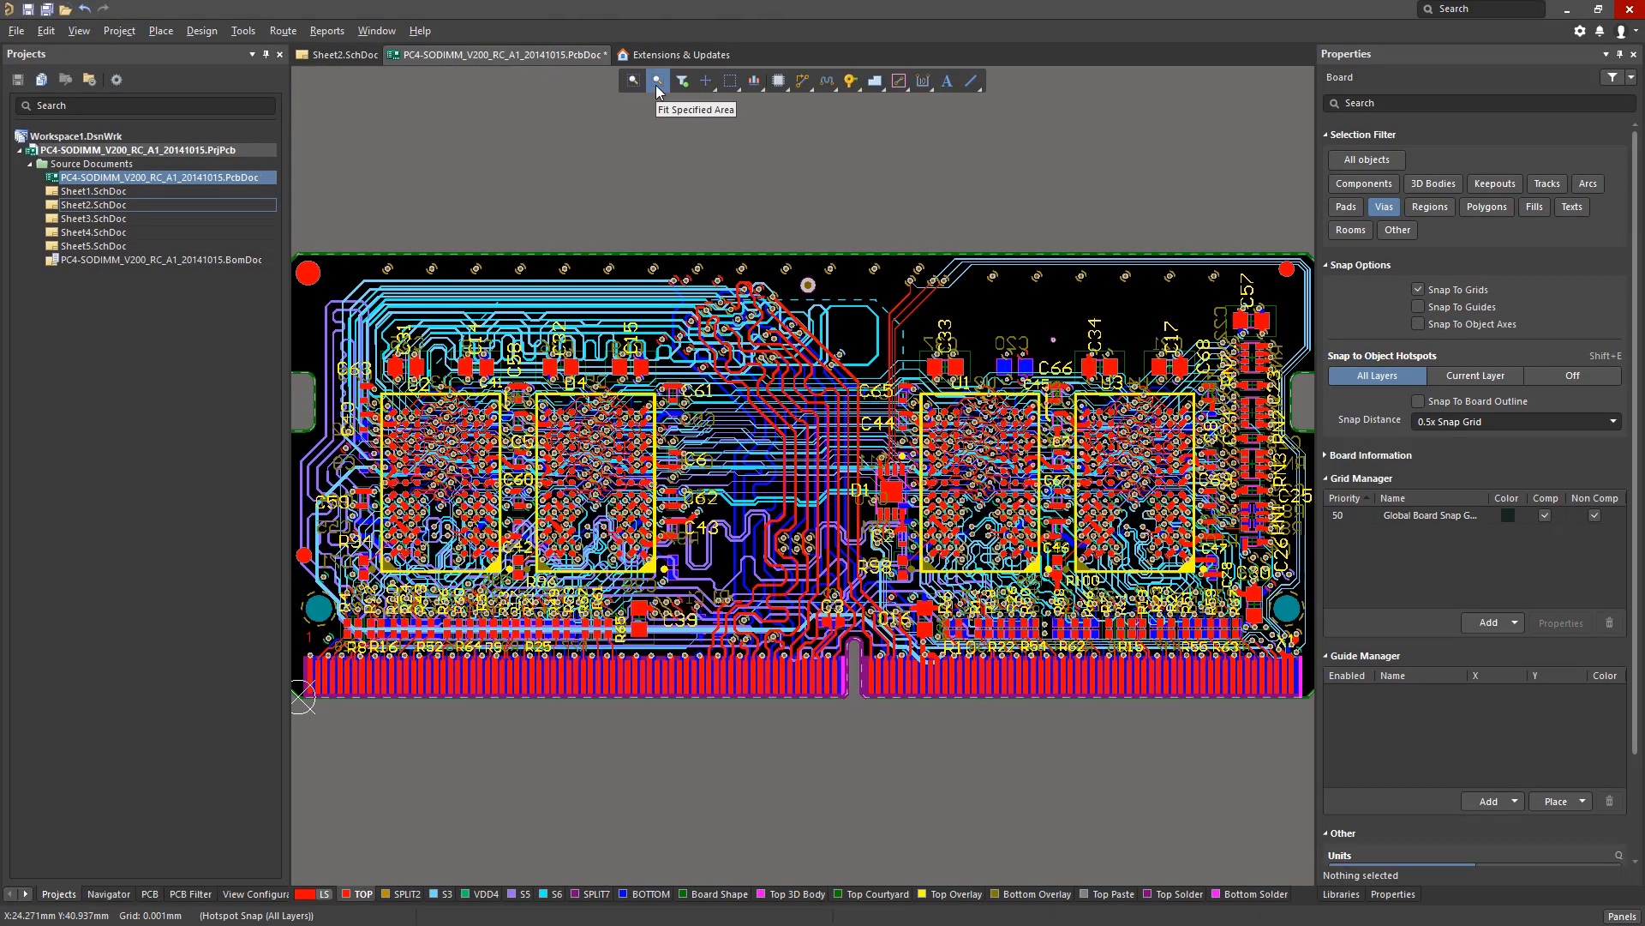
left_click(656, 81)
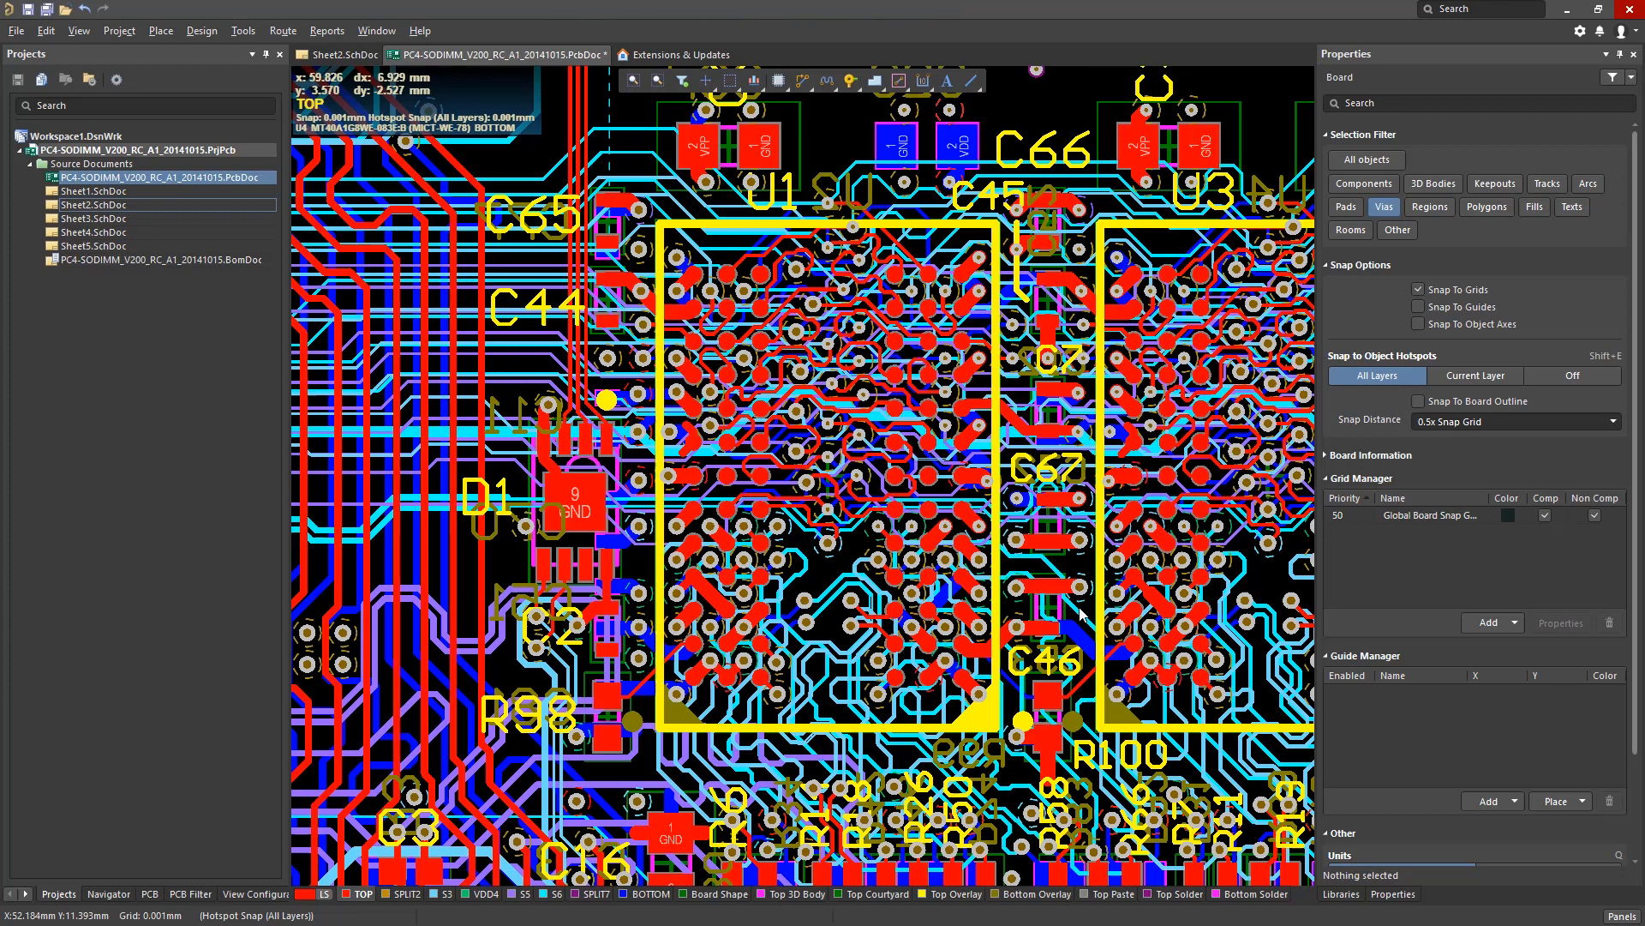
mouse_move(1082, 617)
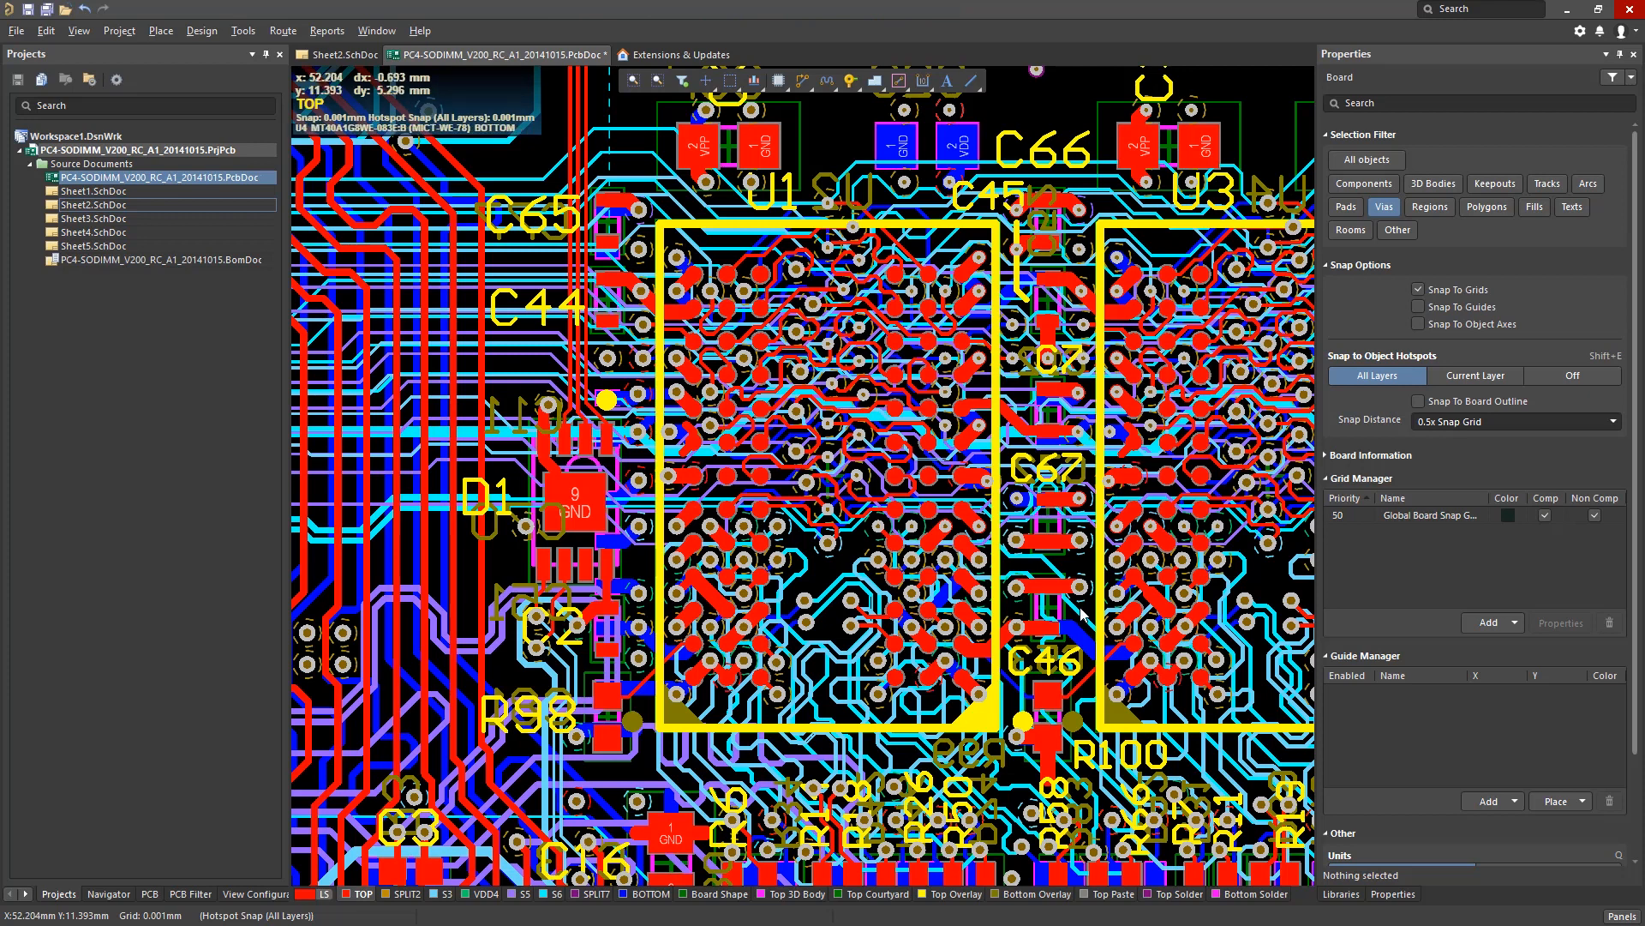
mouse_move(1343, 400)
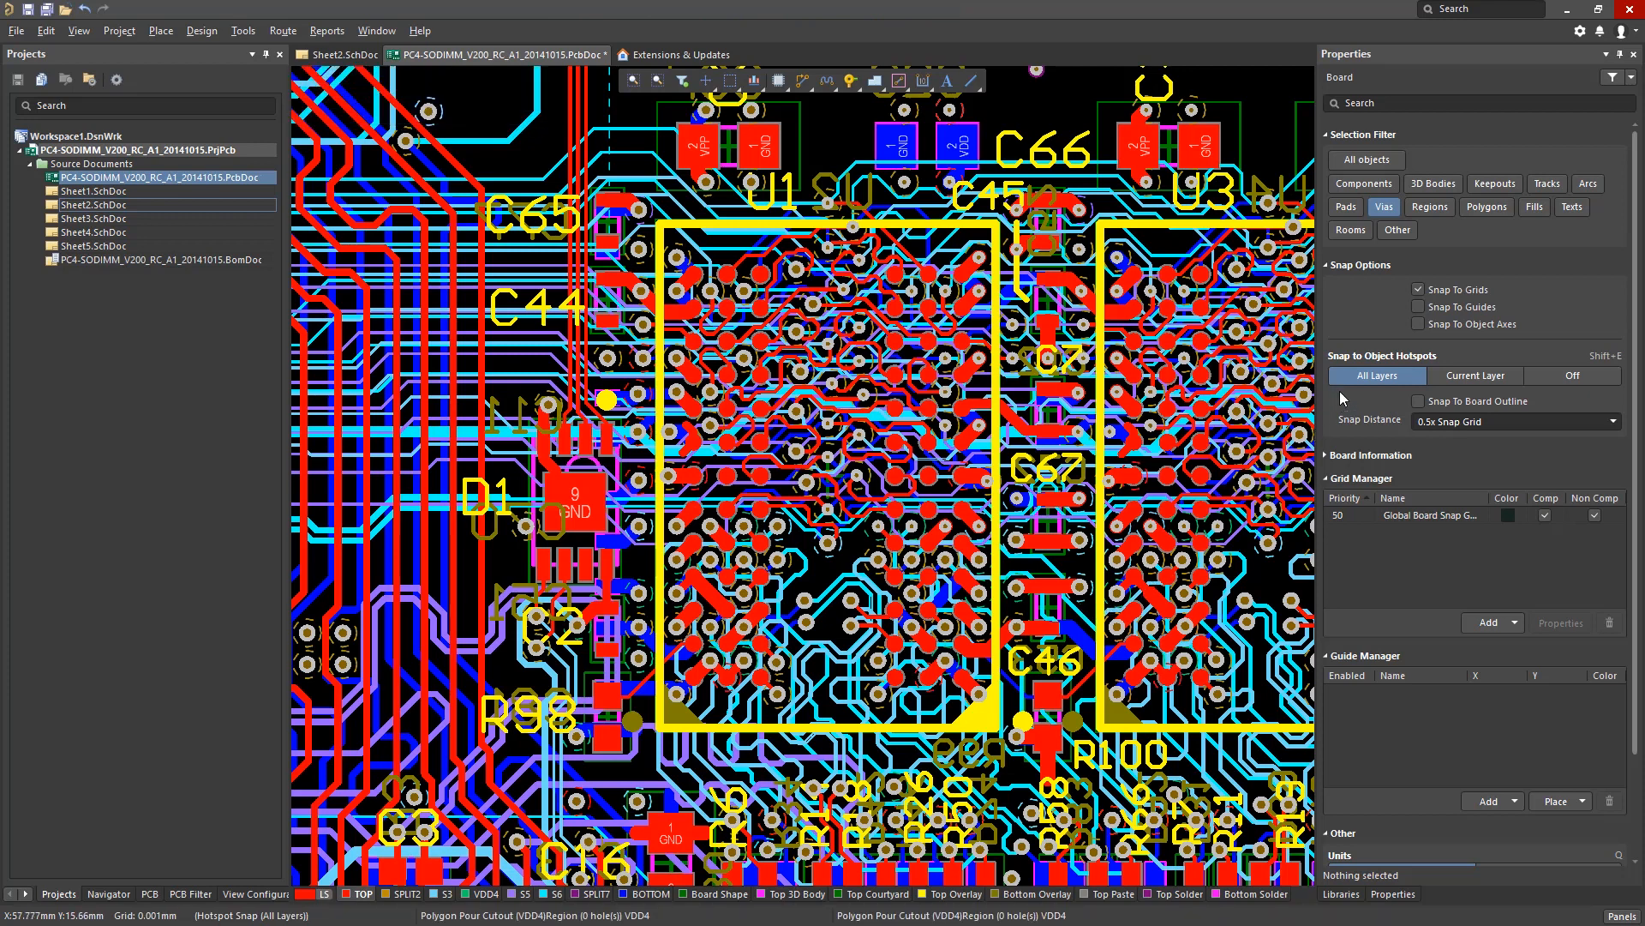
mouse_move(1569, 72)
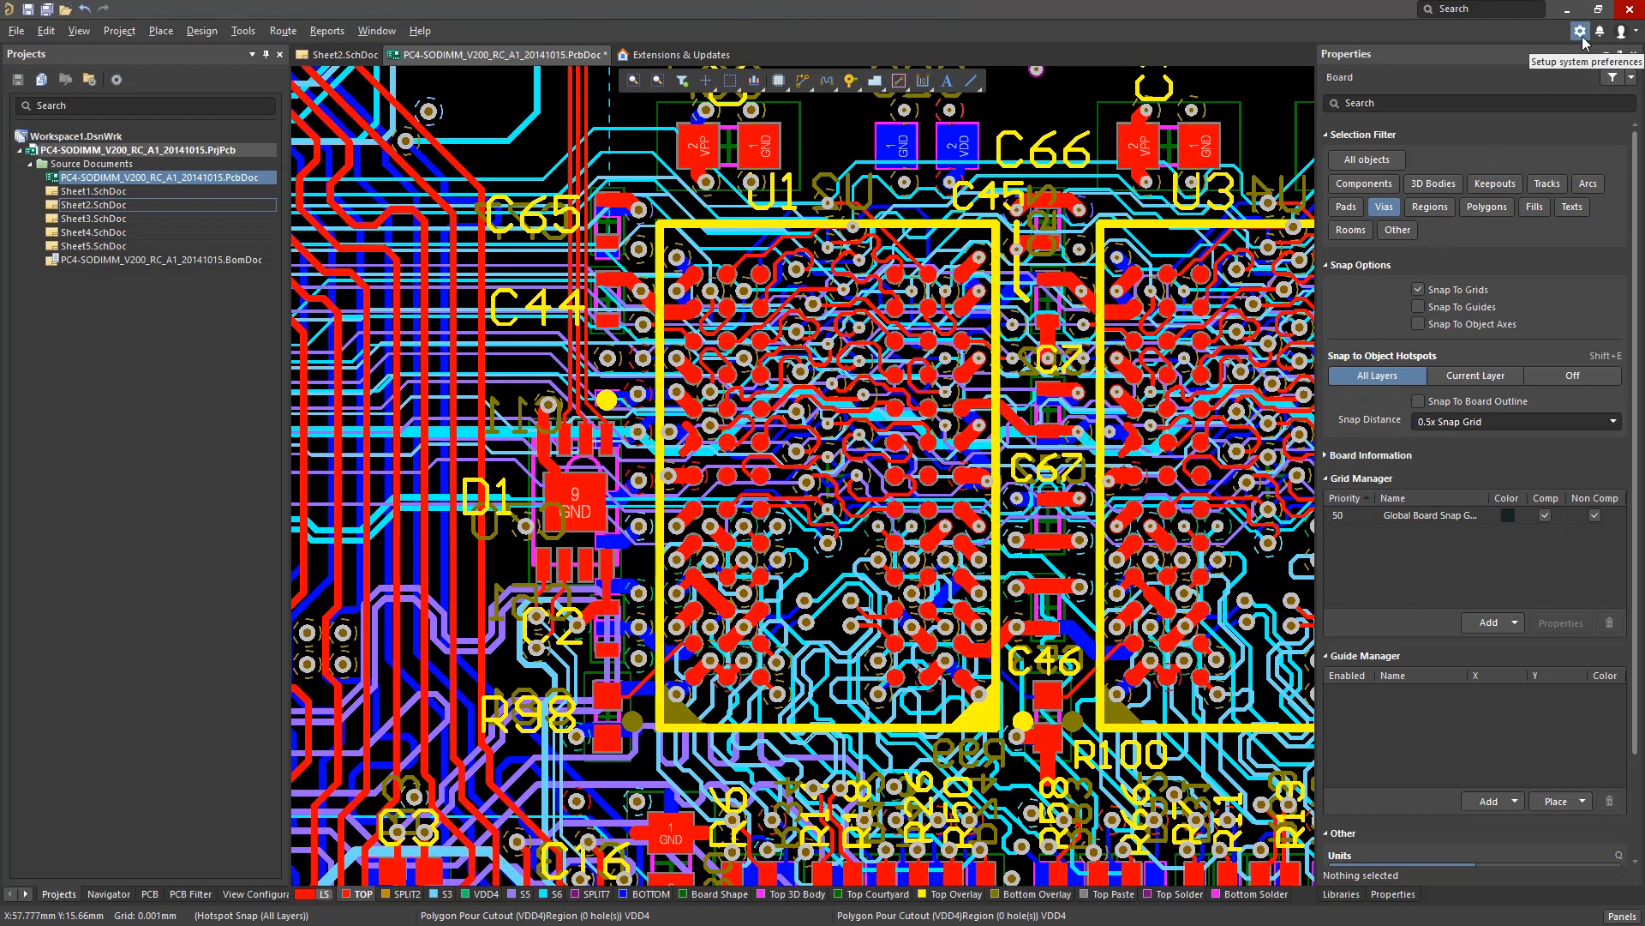
left_click(1578, 31)
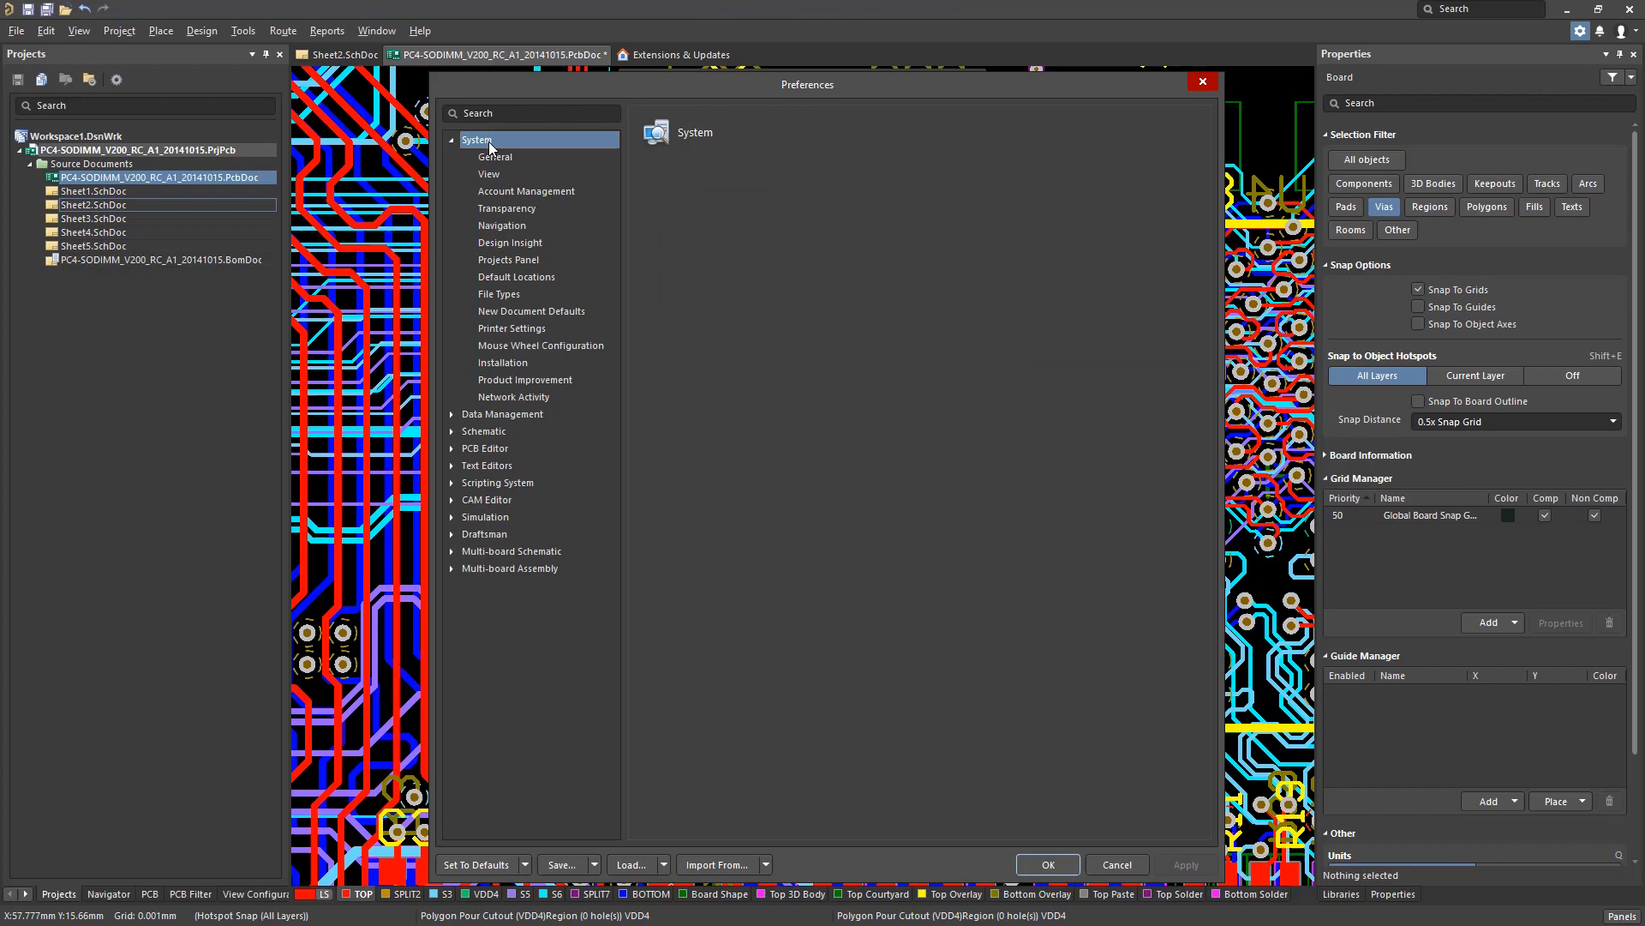
left_click(488, 173)
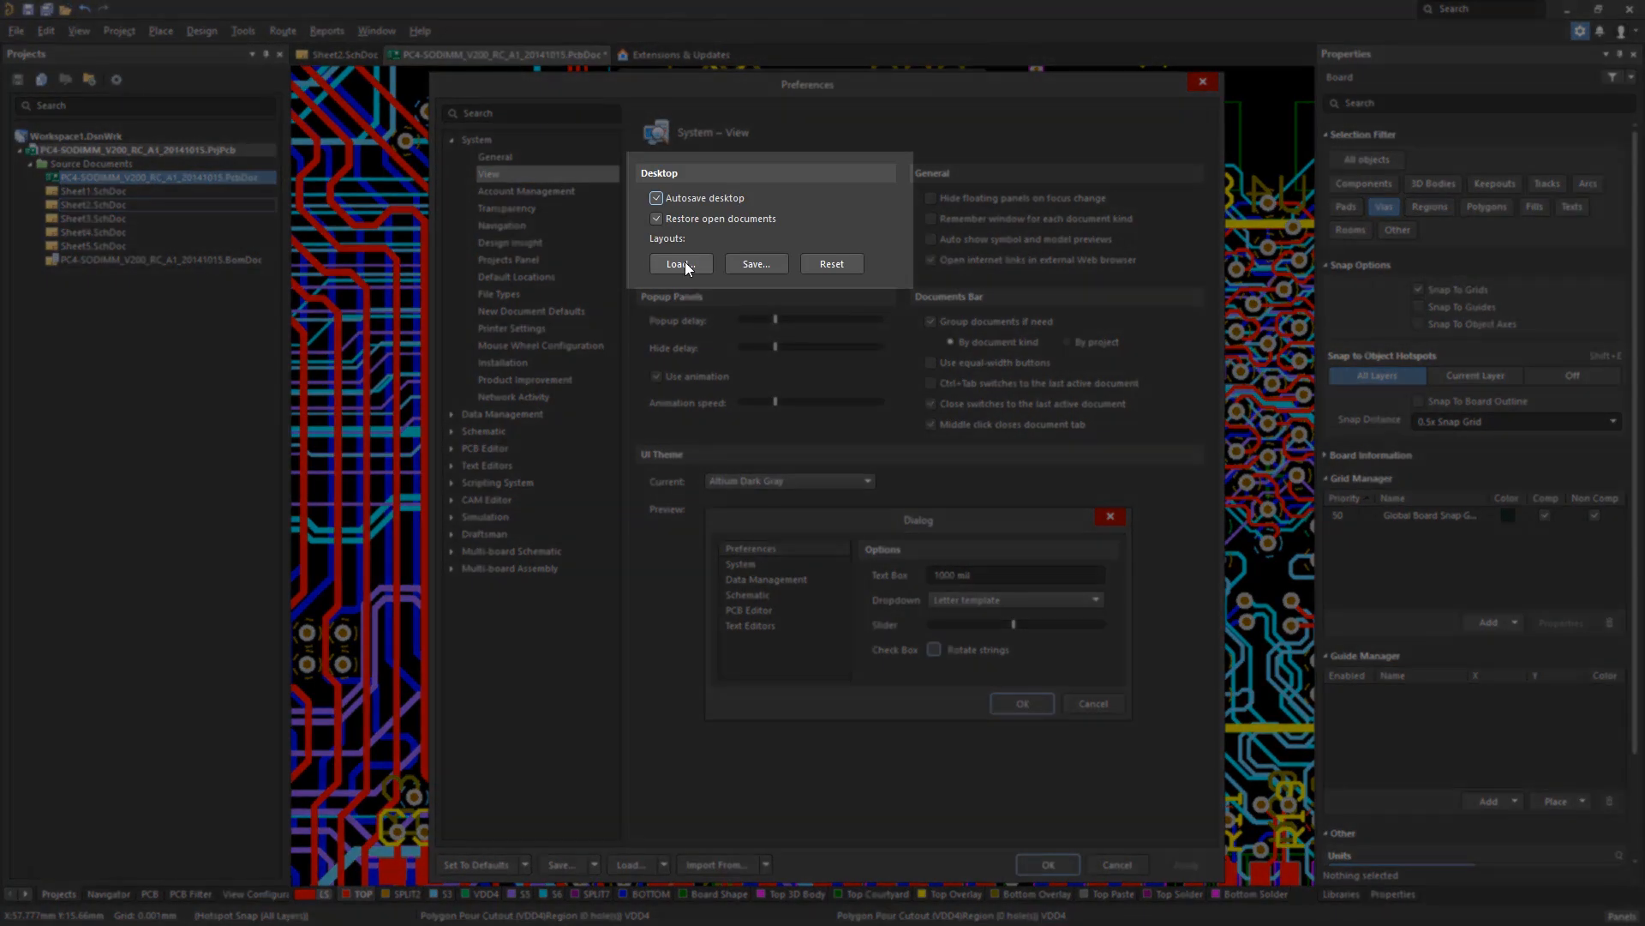
mouse_move(829, 264)
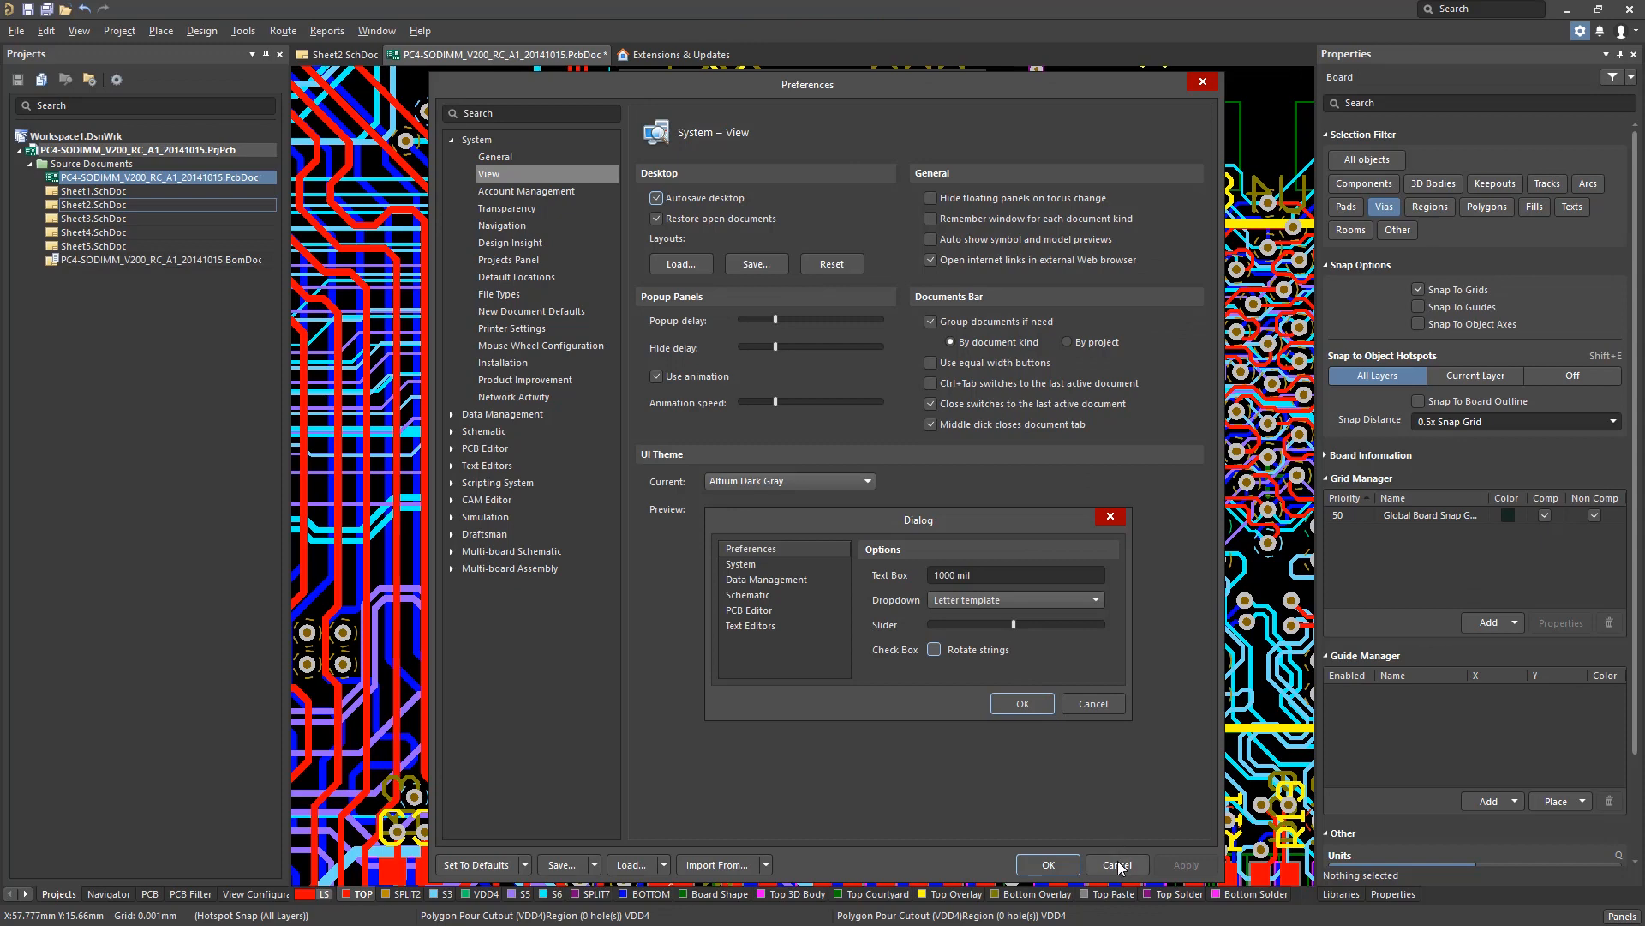
left_click(1116, 864)
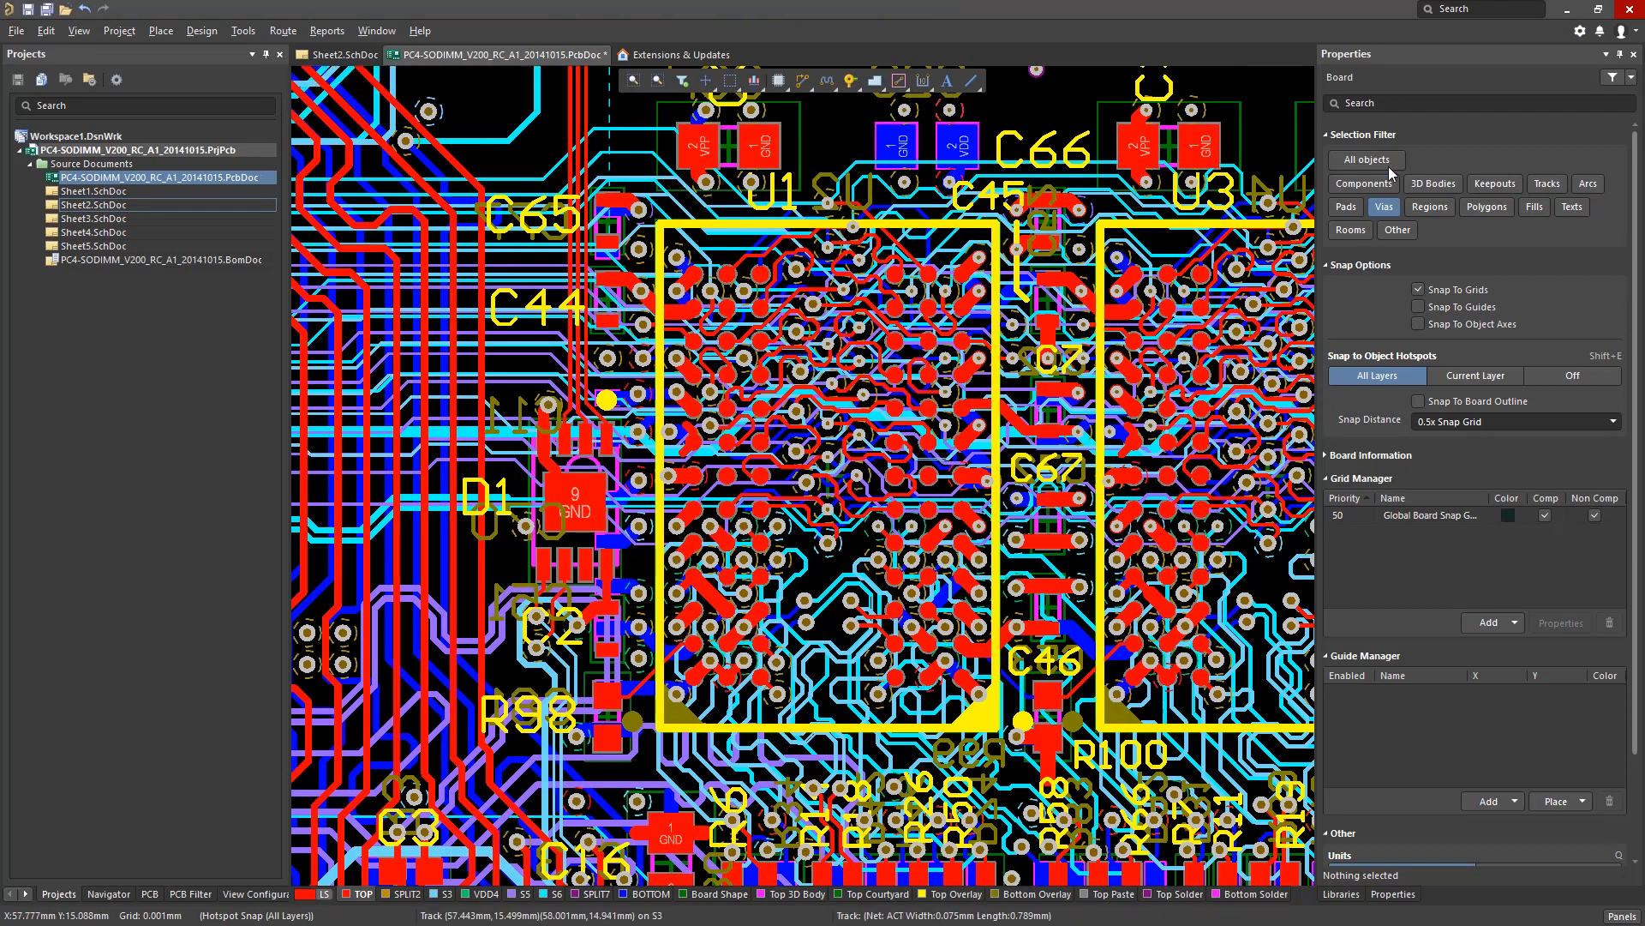
mouse_move(1390, 174)
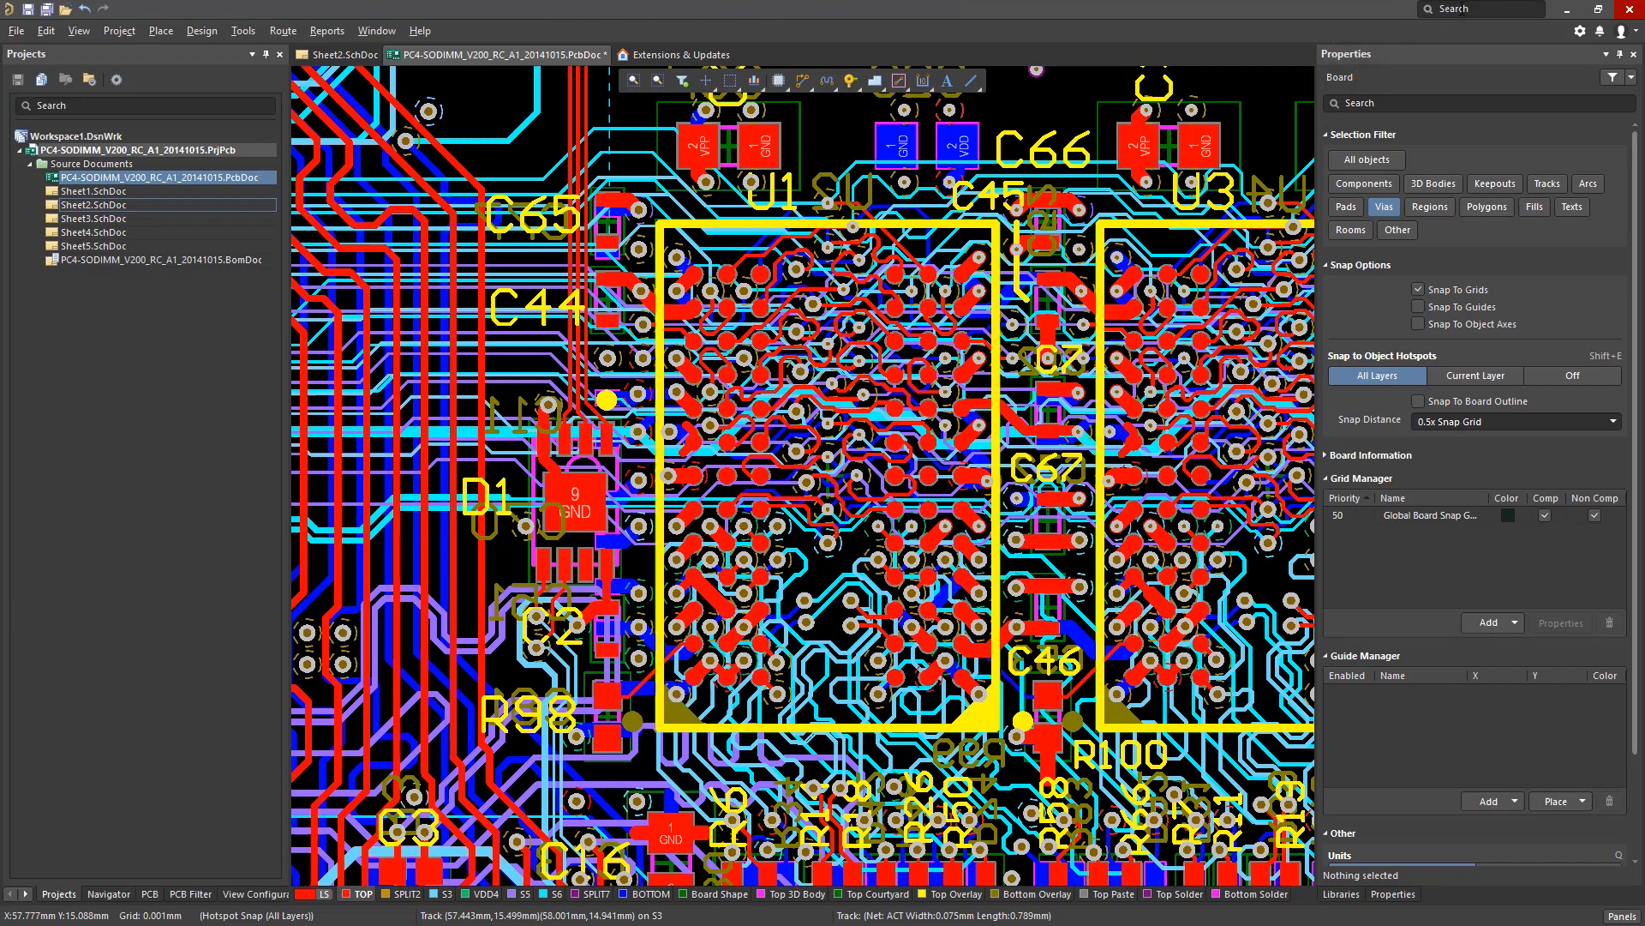
Search for 'xsignals' and then 'gnd' to highlight the GND net with the board dimmed
left_click(1479, 9)
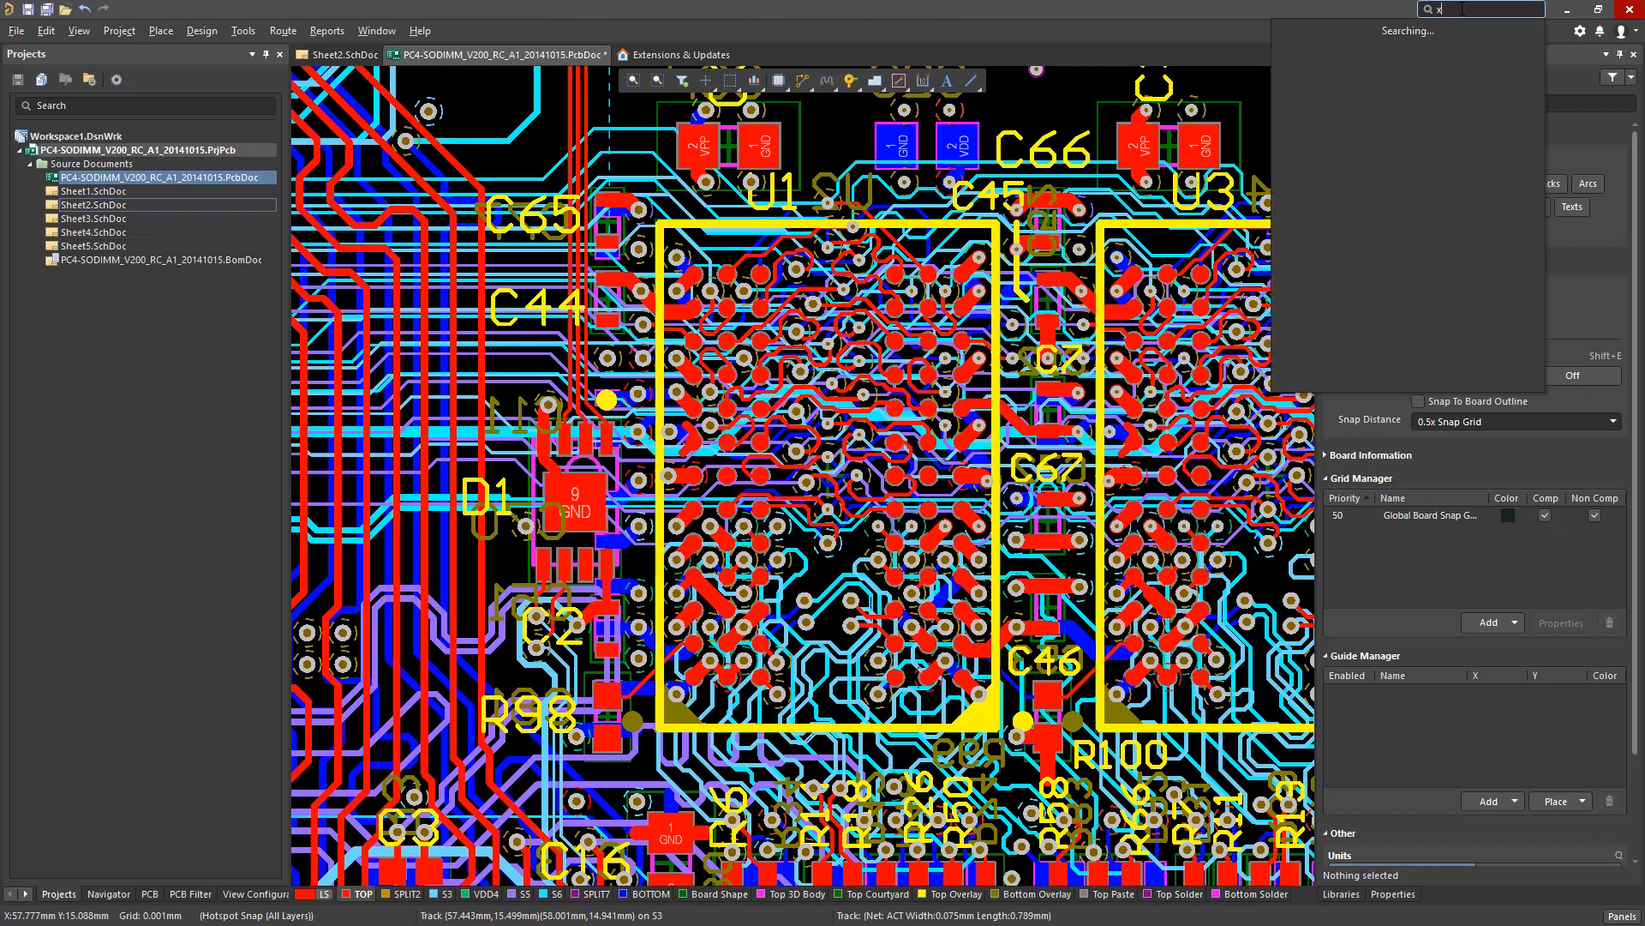
type("xsignals")
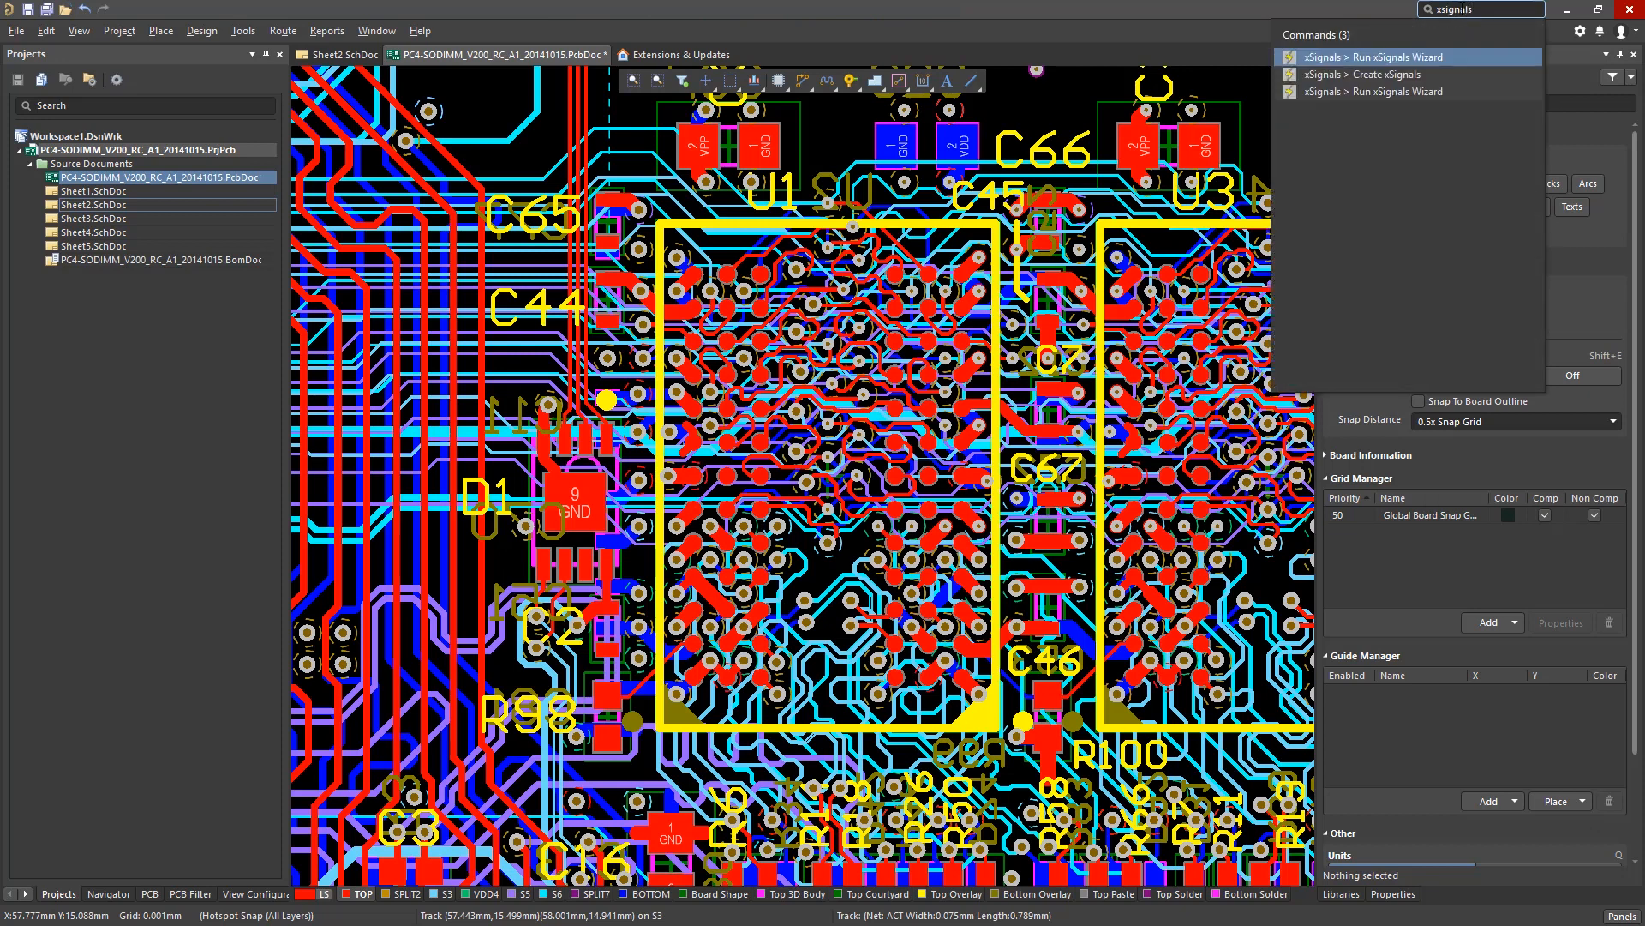
type("gnd")
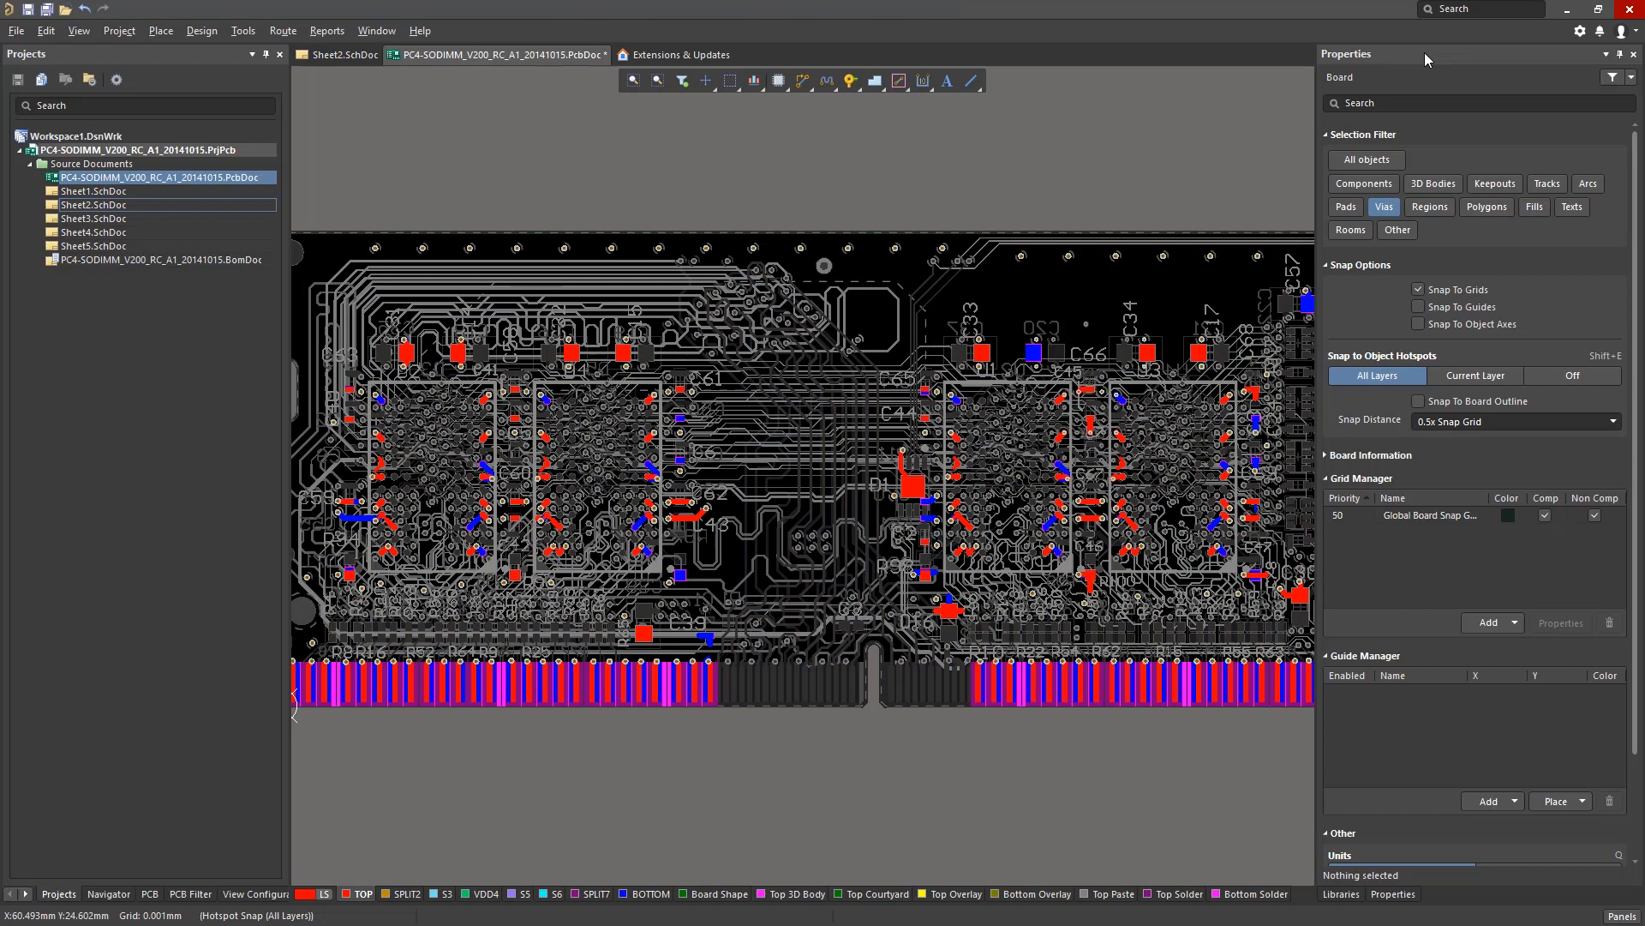
mouse_move(475, 36)
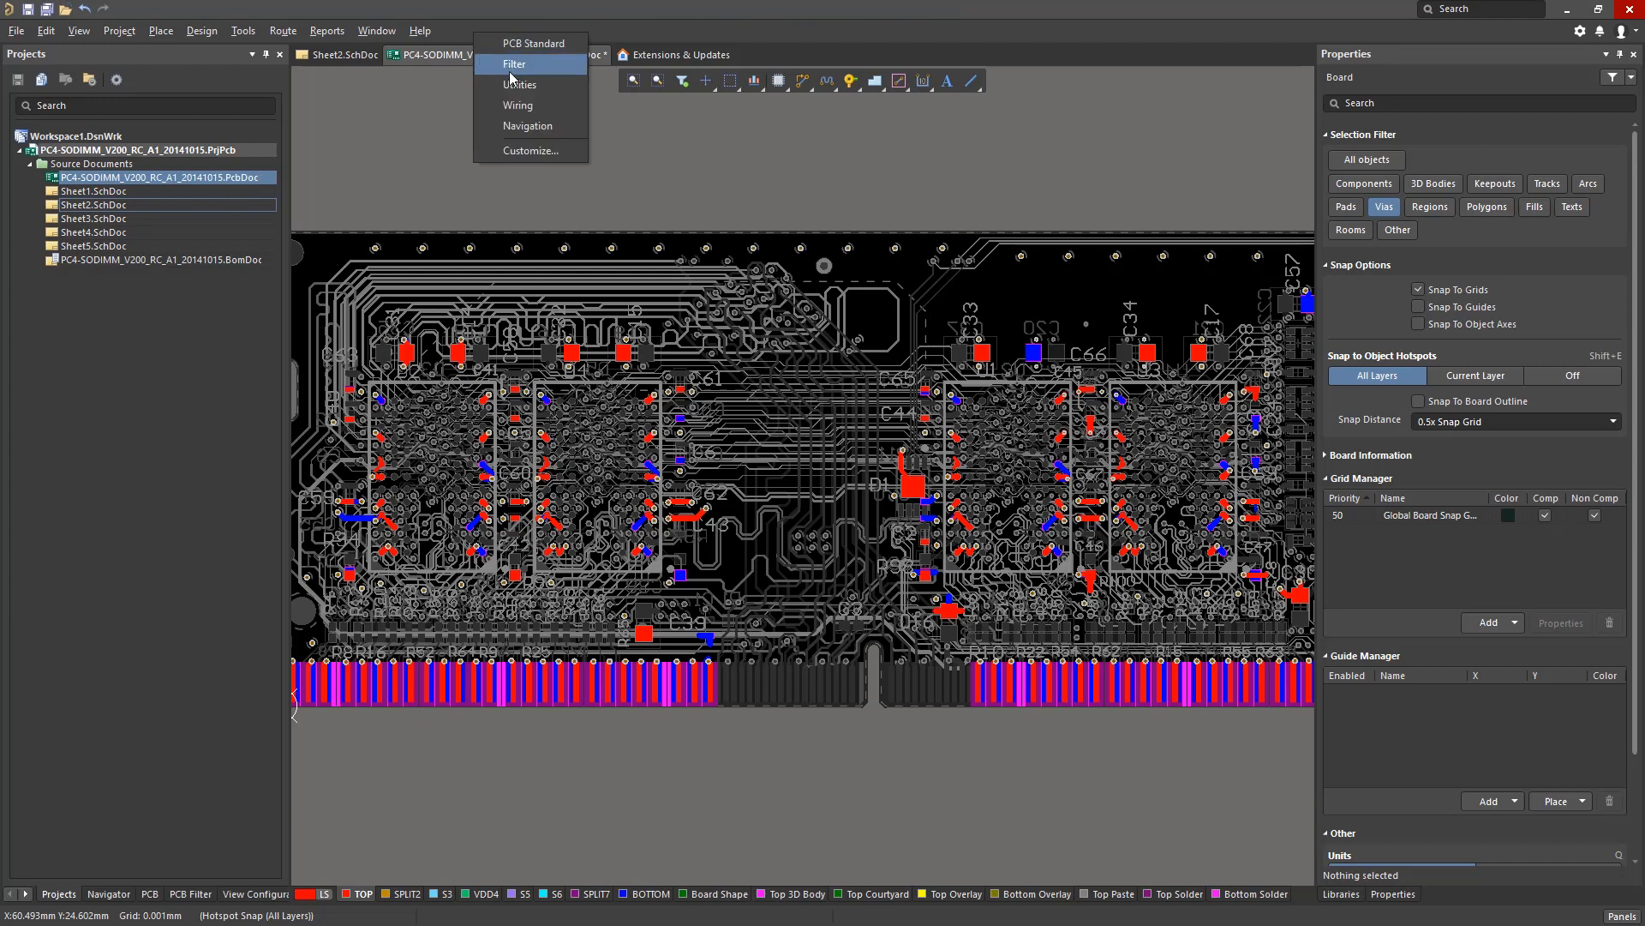
mouse_move(533, 42)
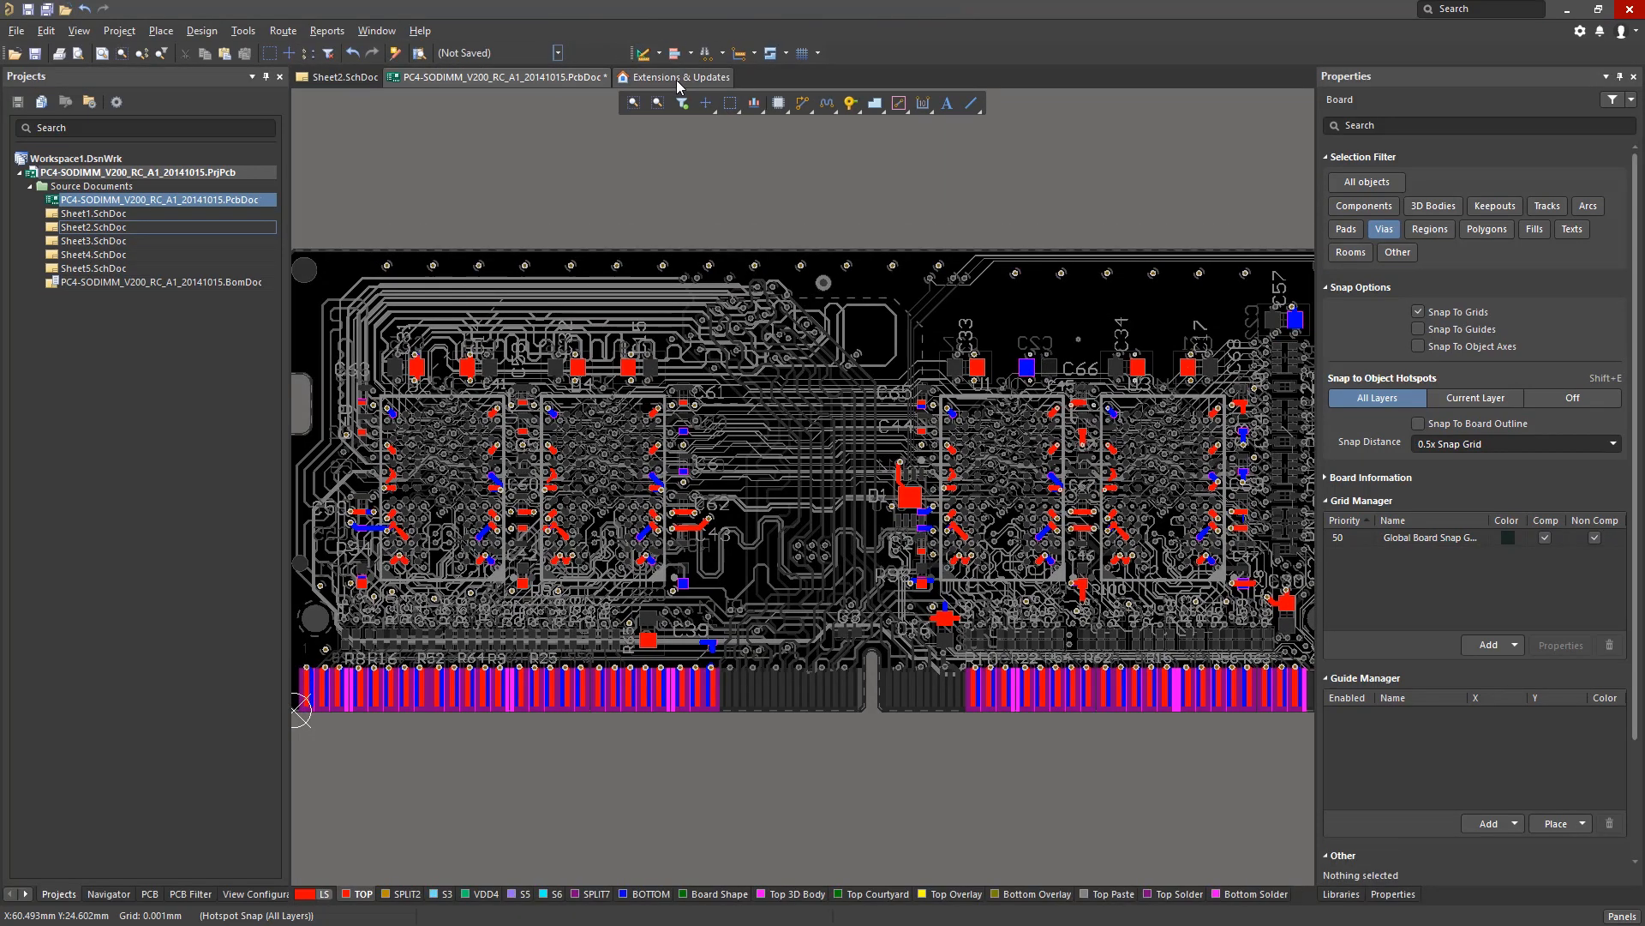
Browse the File menu, then show the Help menu's New in Altium Designer entry
left_click(15, 29)
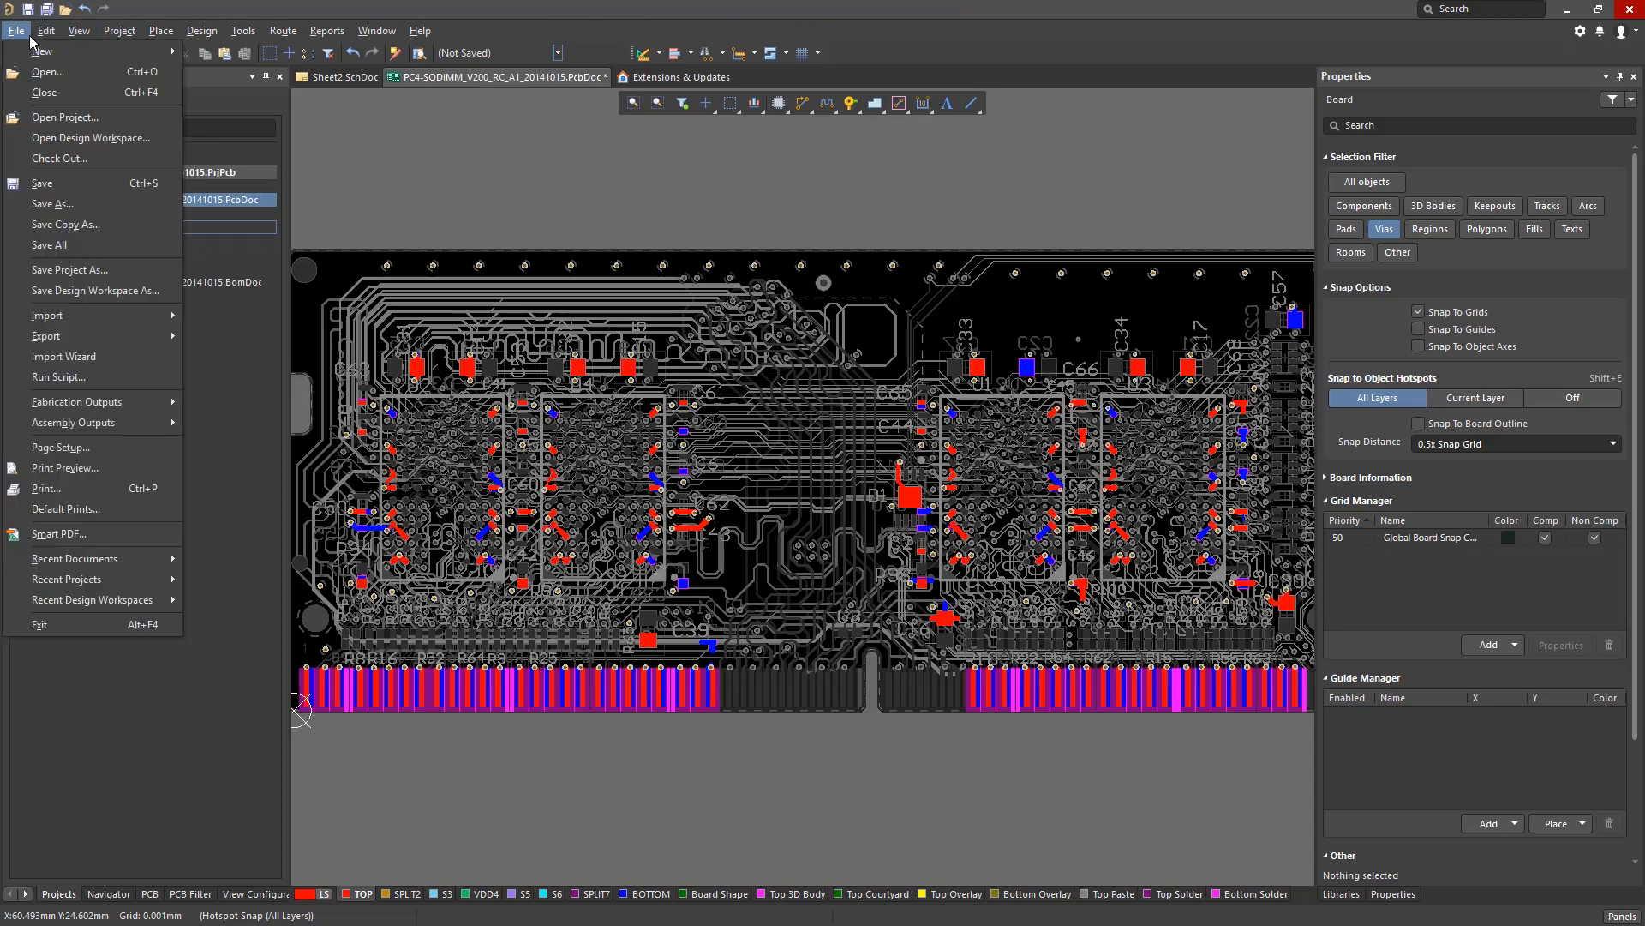
mouse_move(58, 377)
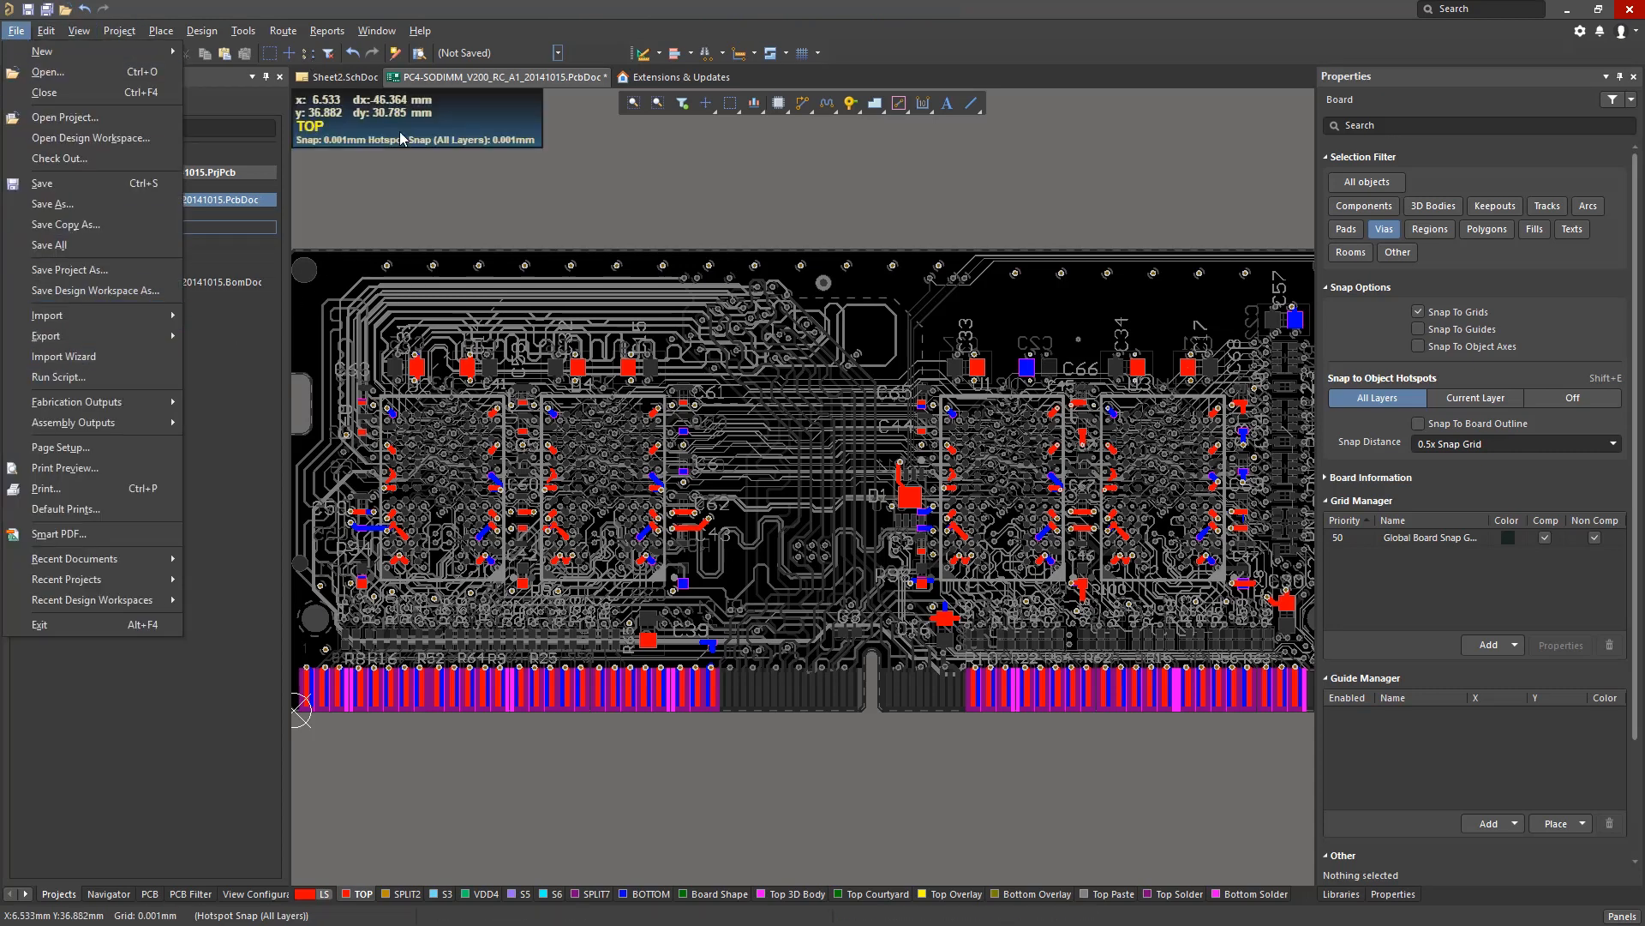
left_click(418, 29)
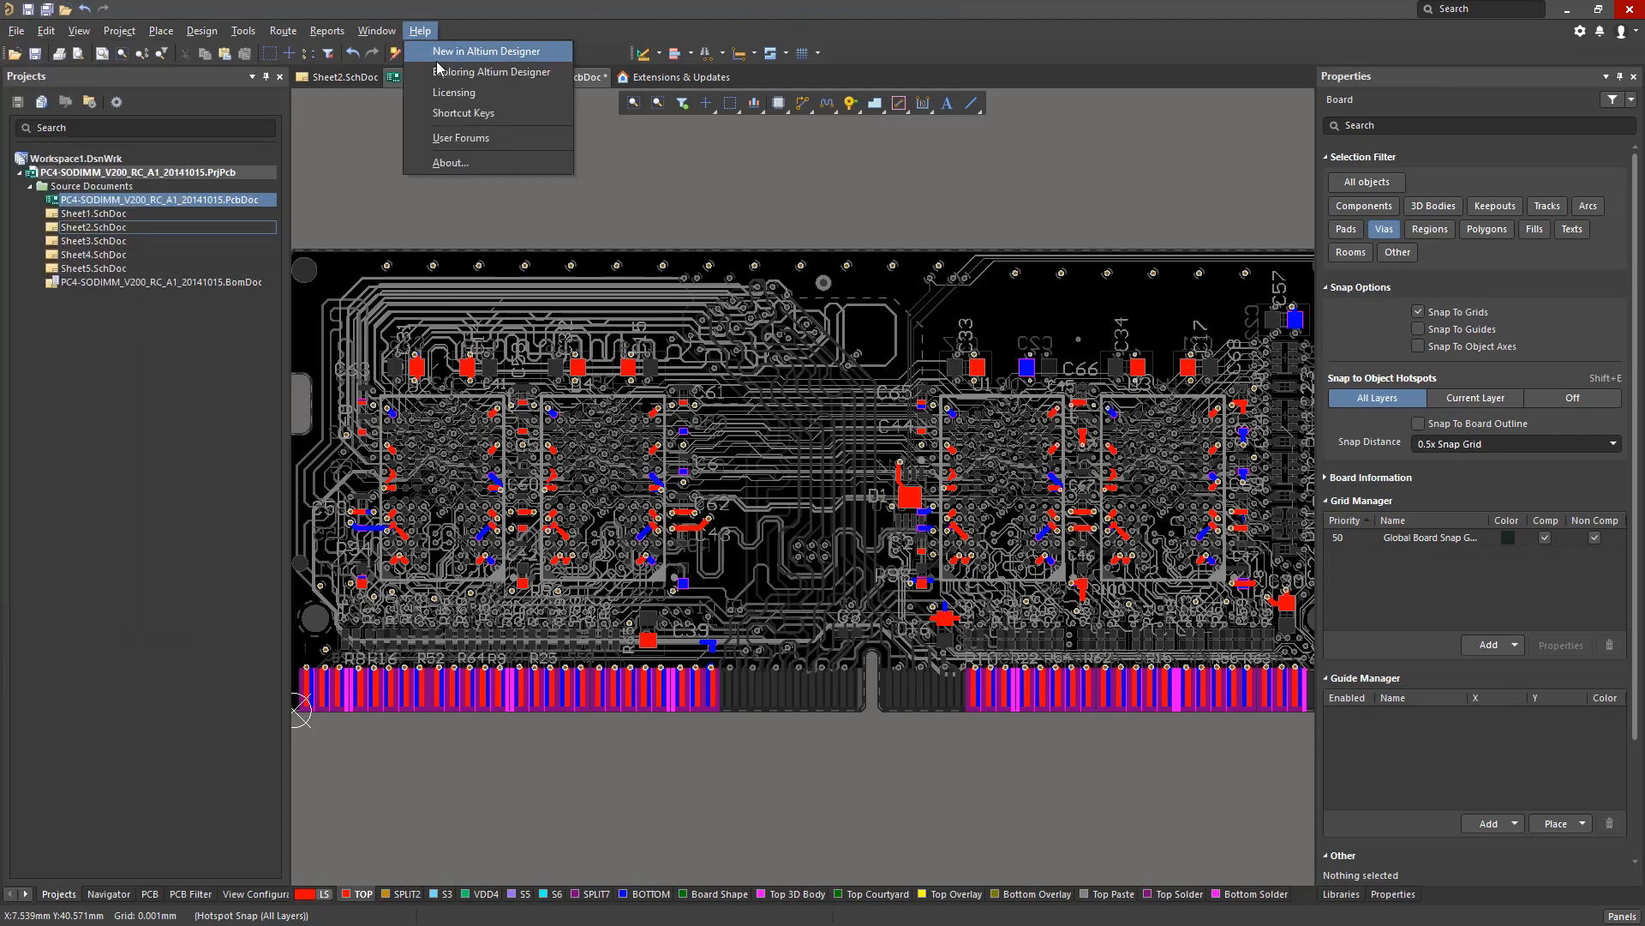